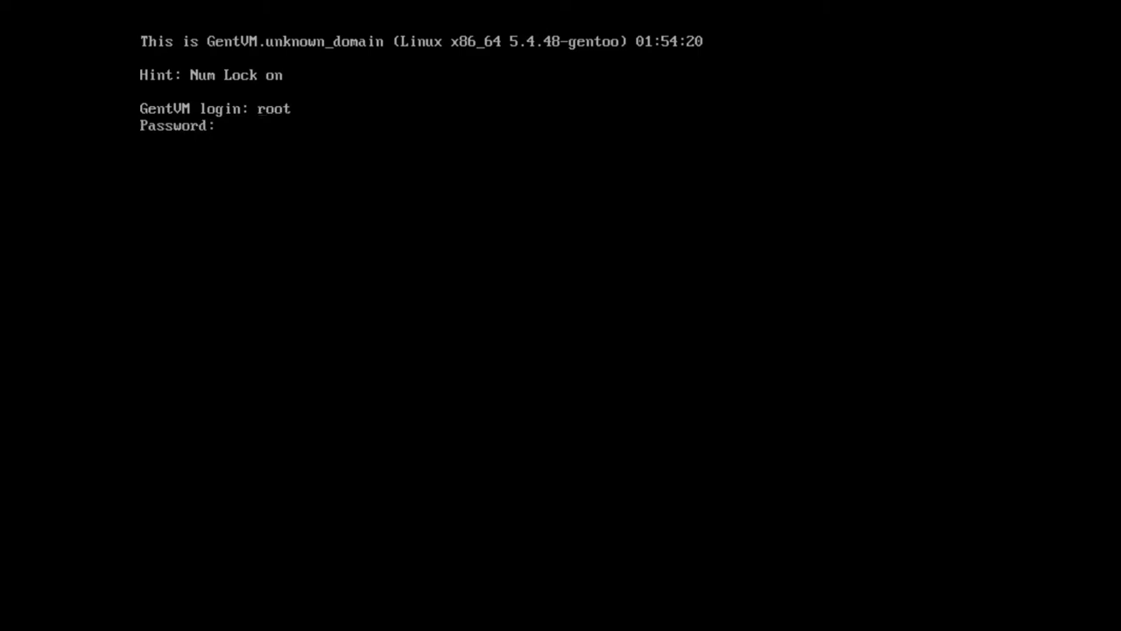
# Log in as root, inspect filesystems with lsblk -f, and list the root directory.
pyautogui.write('c')
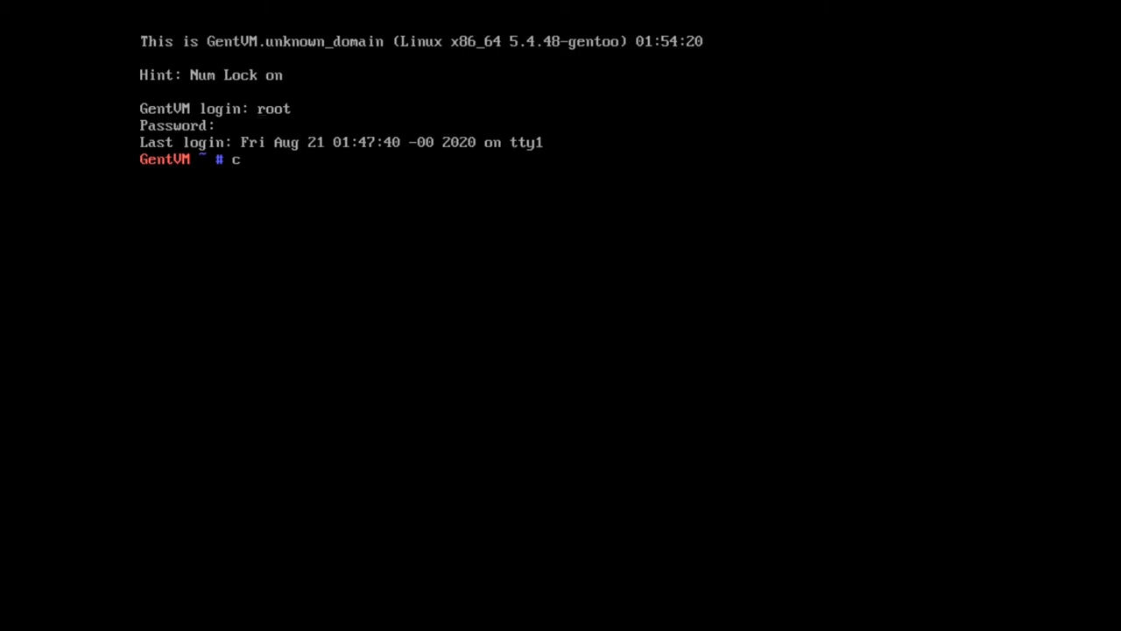
pyautogui.write('lsblk -f')
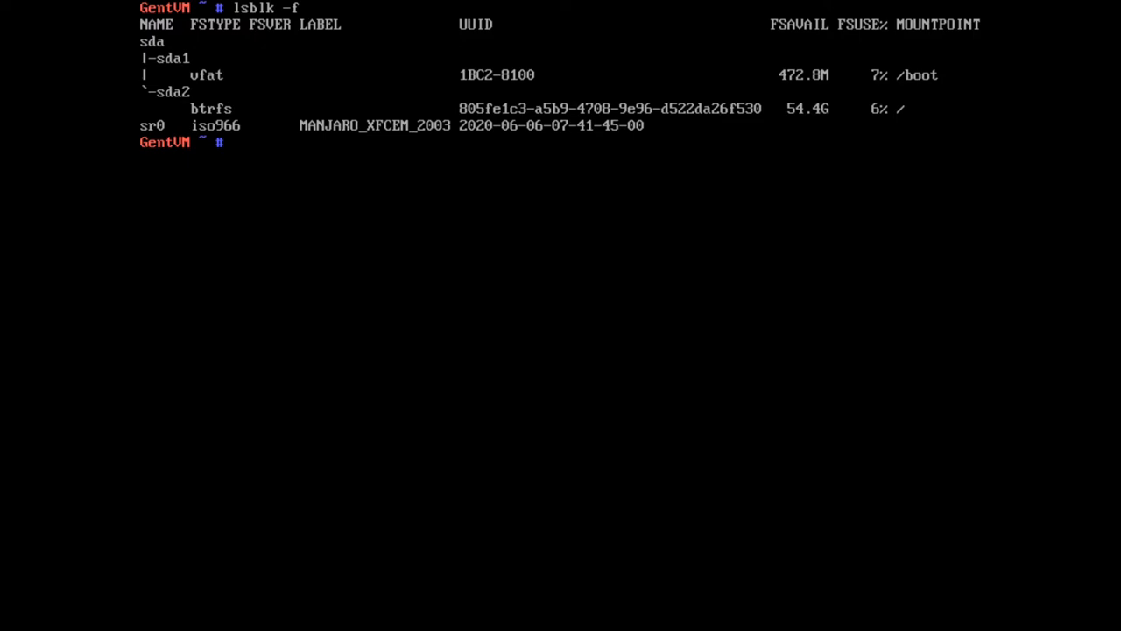
pyautogui.write('ls')
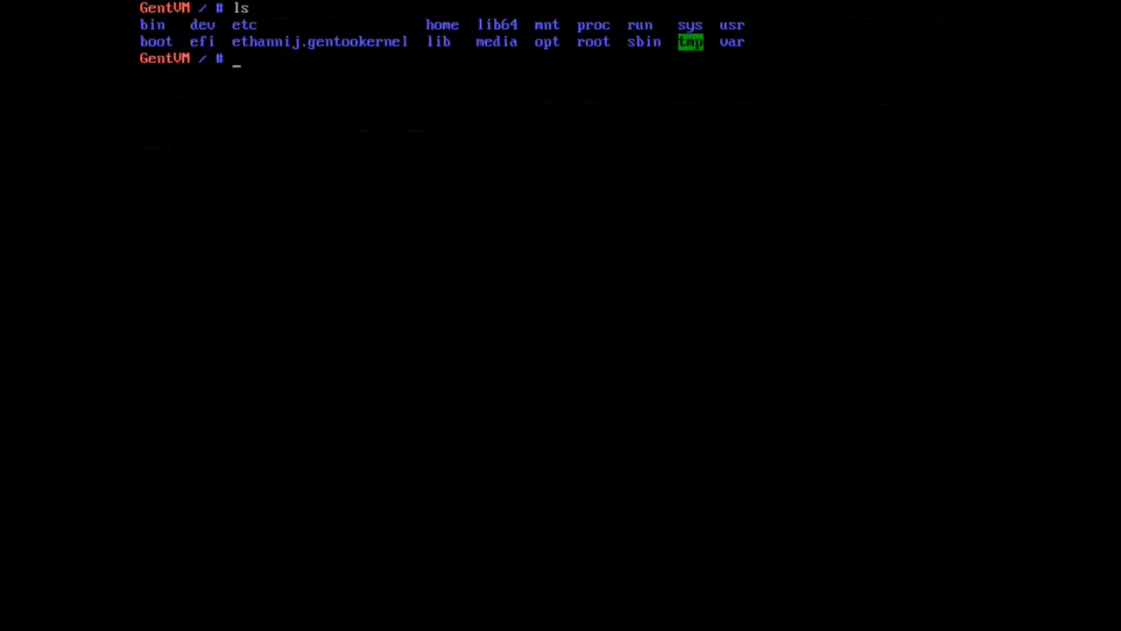
# Remove the stray kernel file, then create btrfs subvolume snapshot of / at /gentoo.
pyautogui.write('rm')
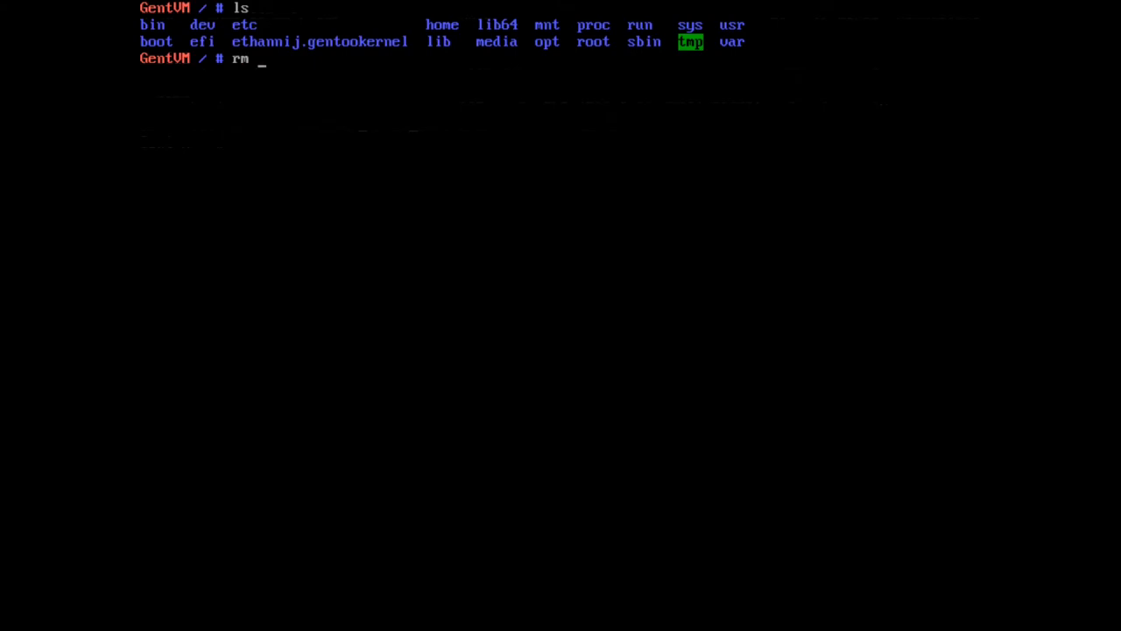
pyautogui.press('Return')
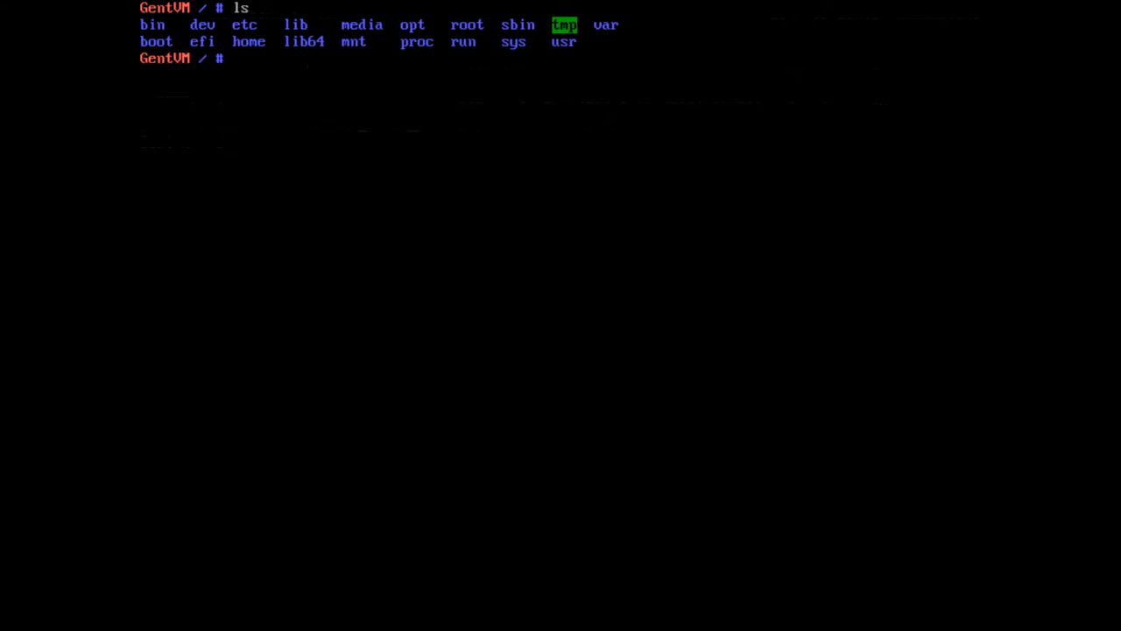
pyautogui.write('btrfs')
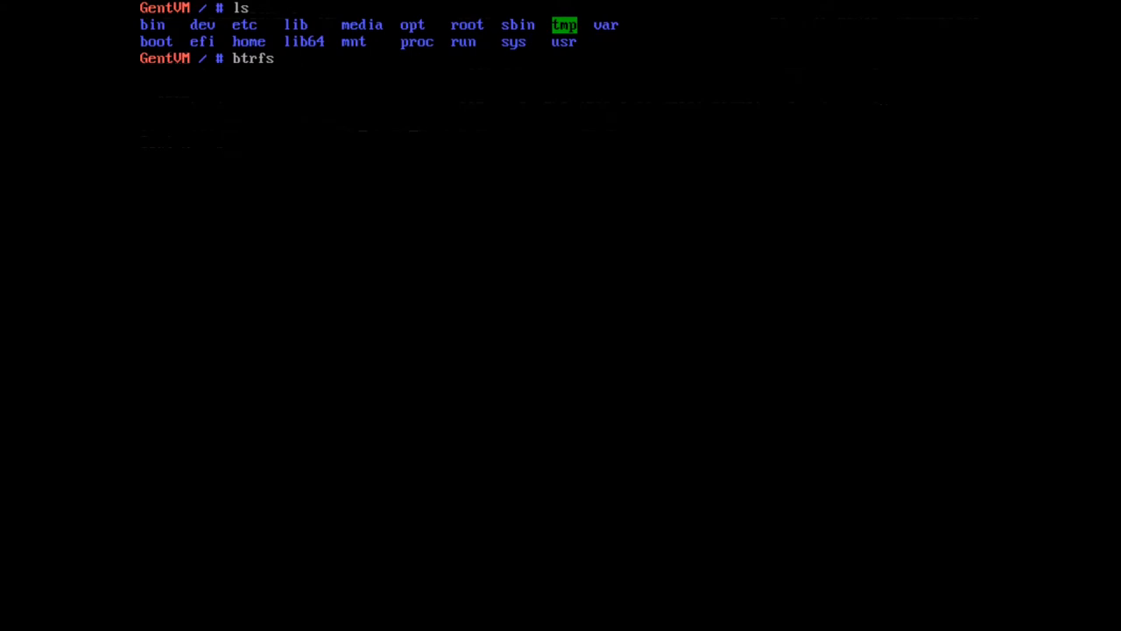
pyautogui.write('subvol sna')
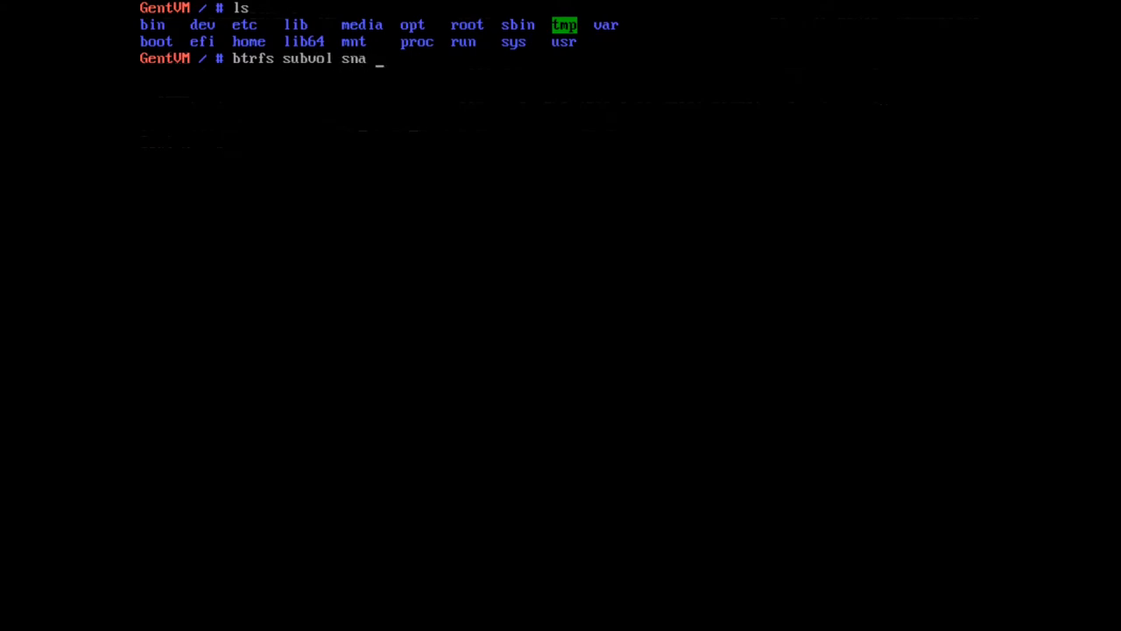
pyautogui.write('pshot /')
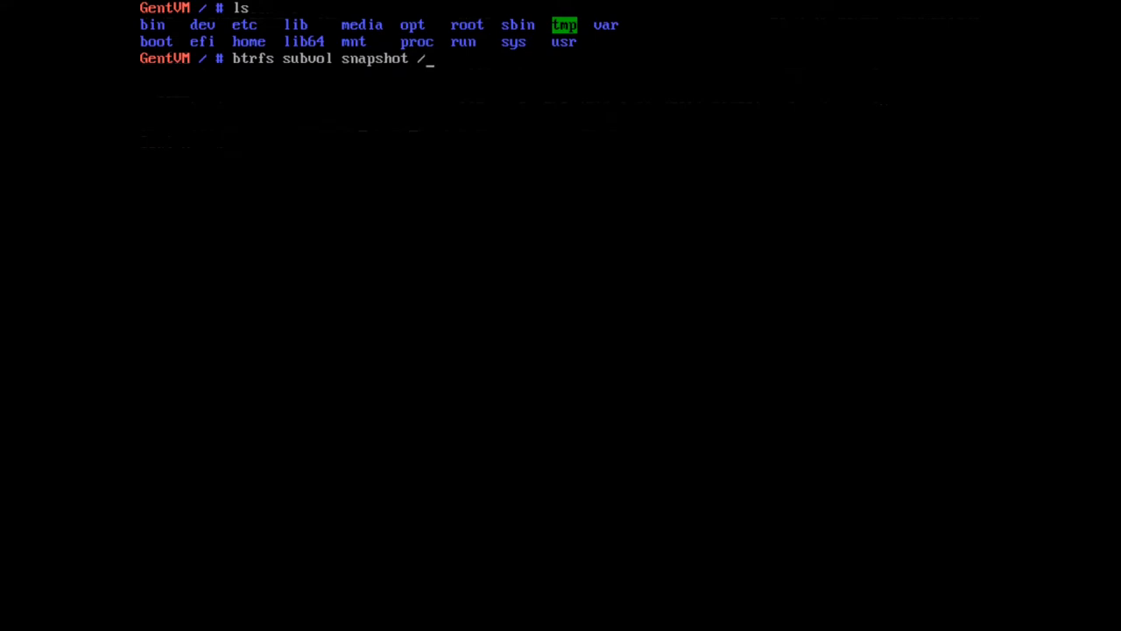
pyautogui.write('/gentoo')
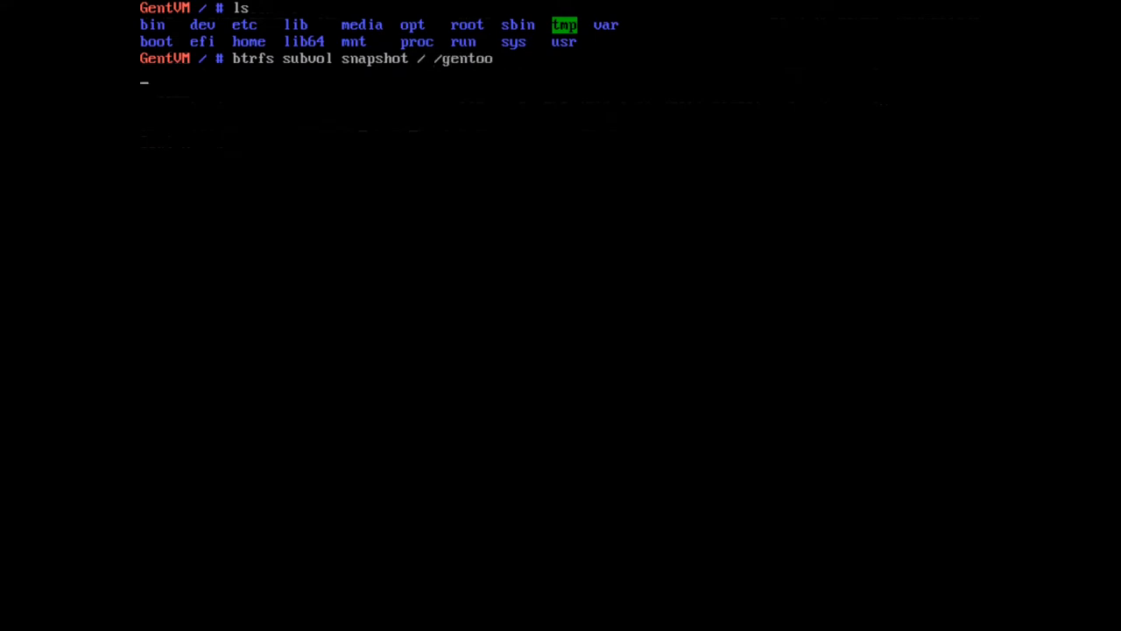
pyautogui.press('Return')
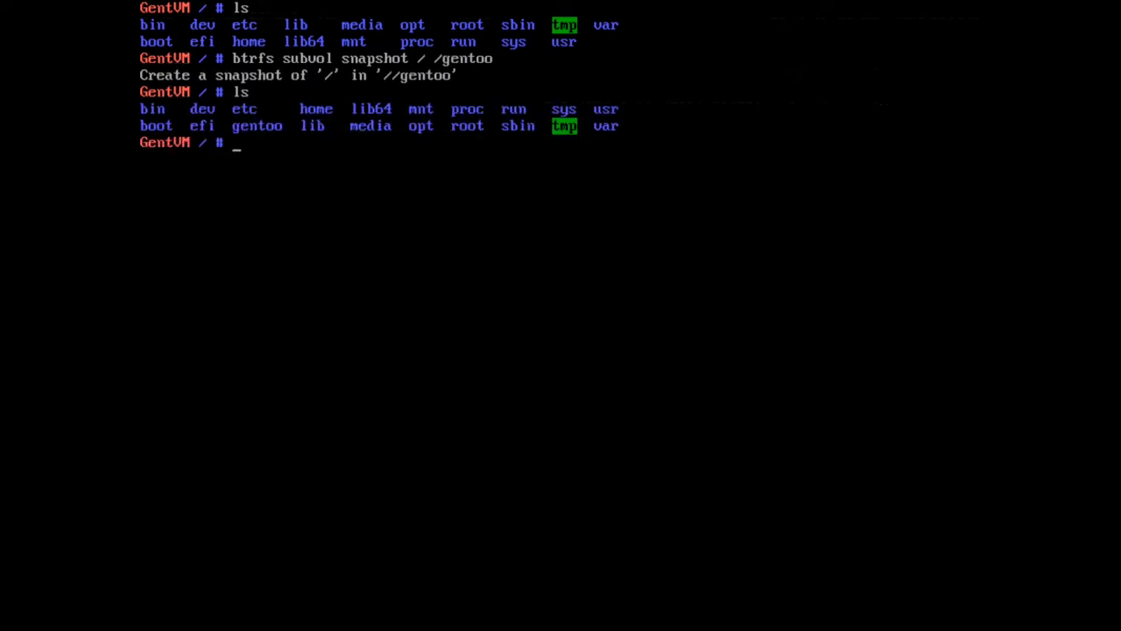
# Enter the new gentoo snapshot, list its contents, and return to list the root directory.
pyautogui.write('cd gentoo')
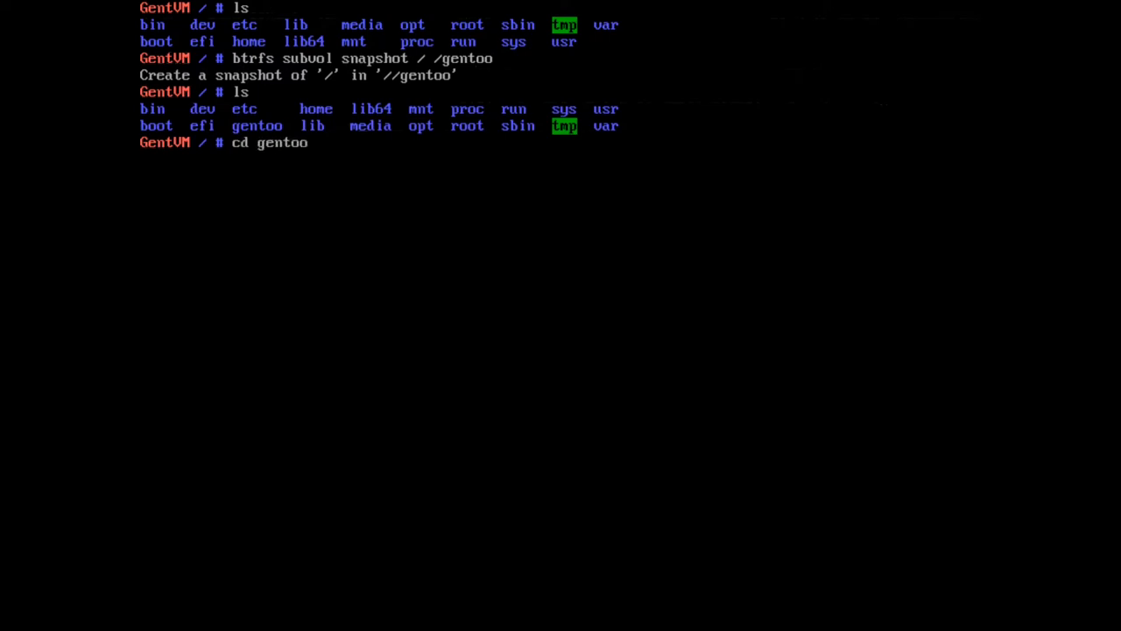
pyautogui.press('Return')
pyautogui.write('ls')
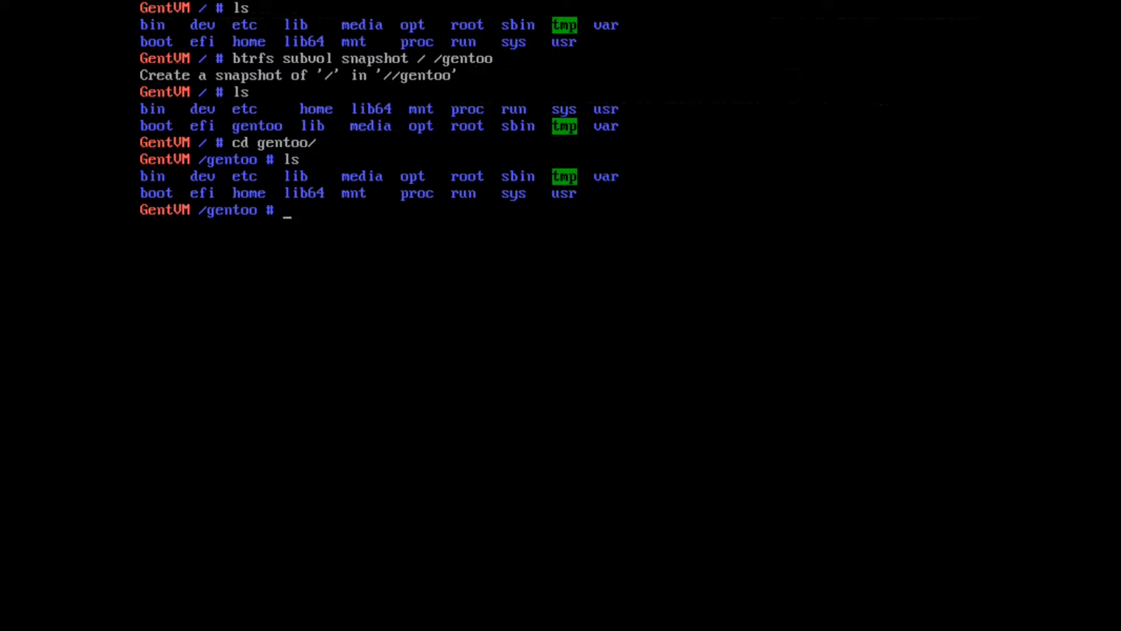
pyautogui.write('l')
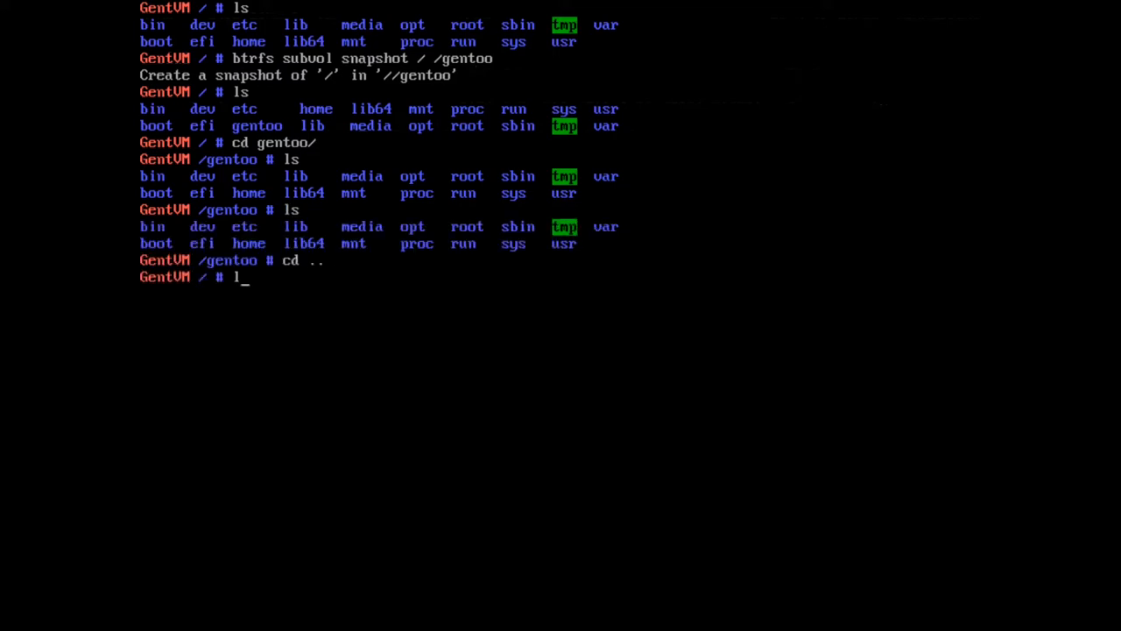
pyautogui.press('Return')
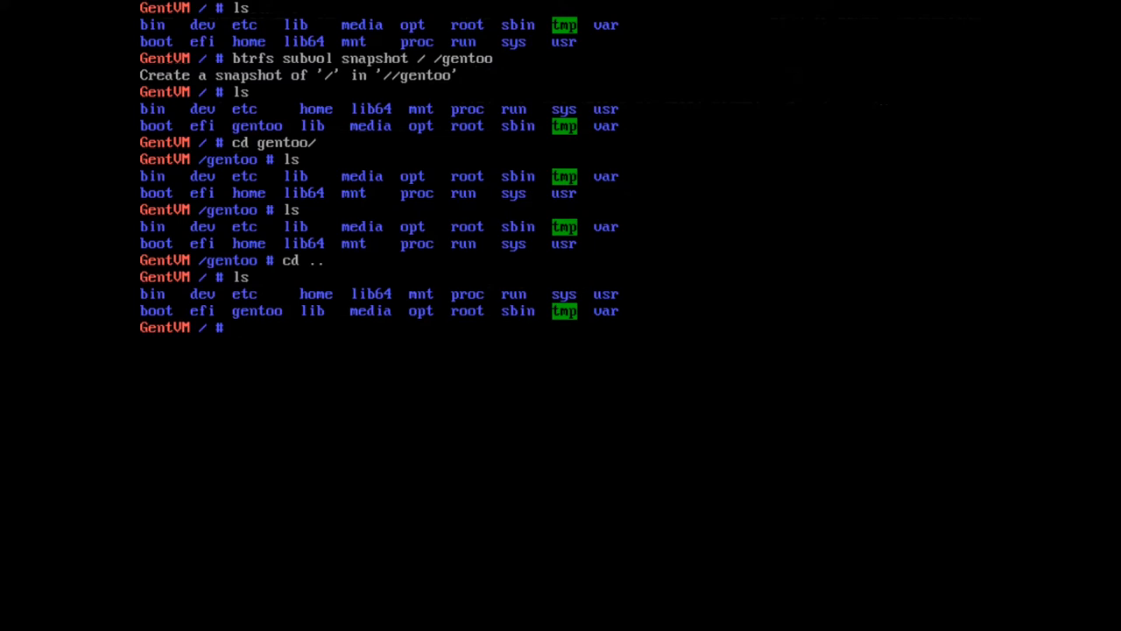
pyautogui.write('cd /usr')
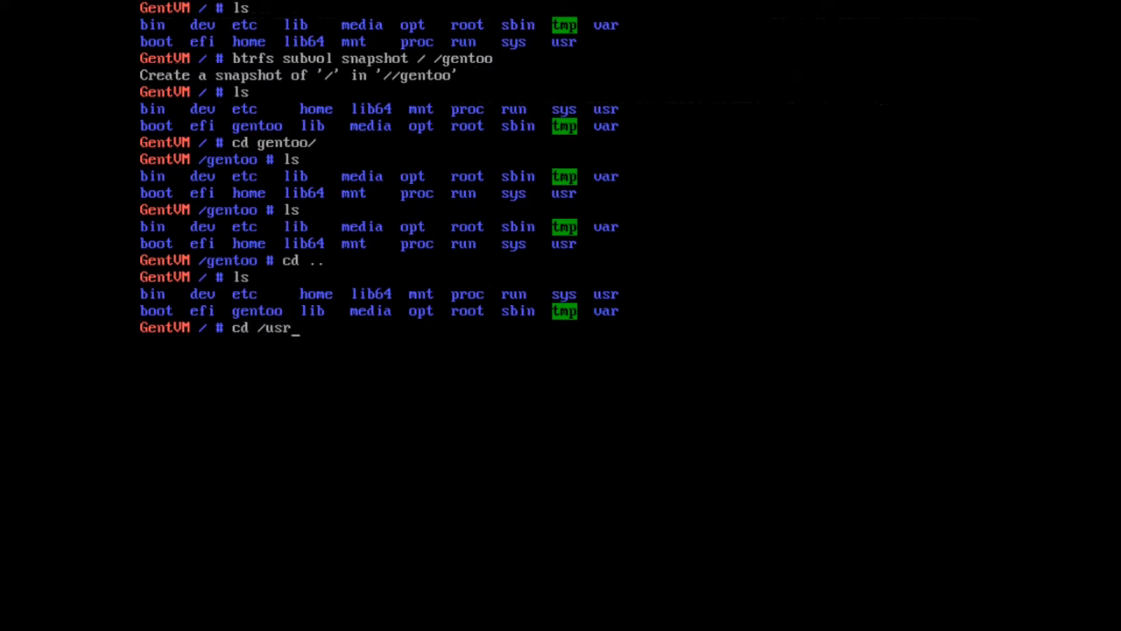
# Enter and list /usr/src/linux, then launch make menuconfig.
pyautogui.press('Return')
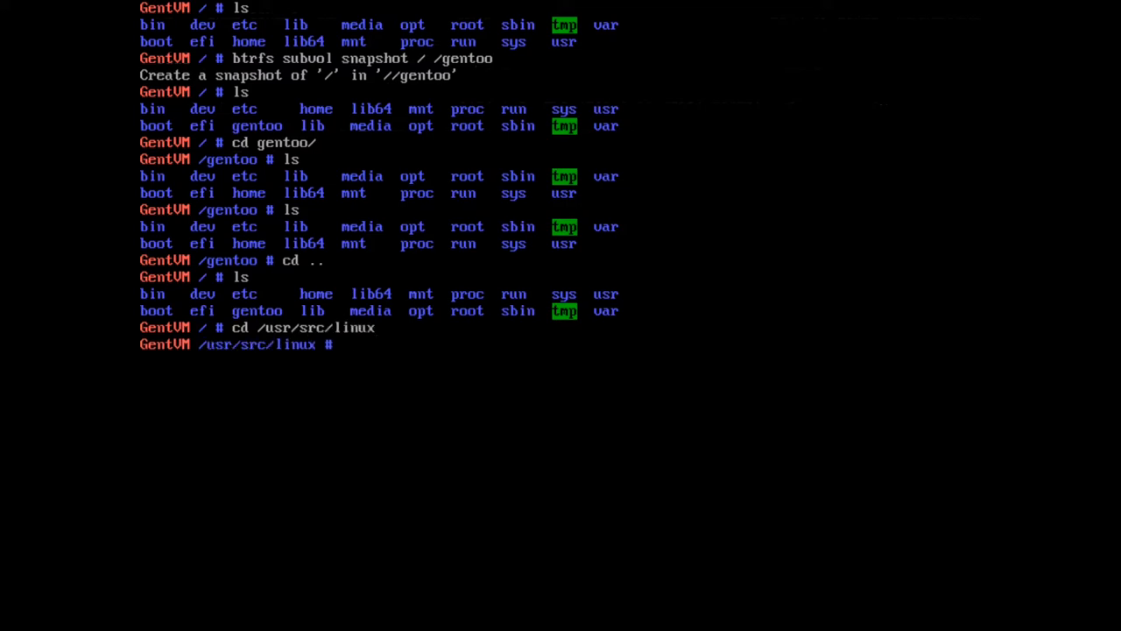
pyautogui.write('ls')
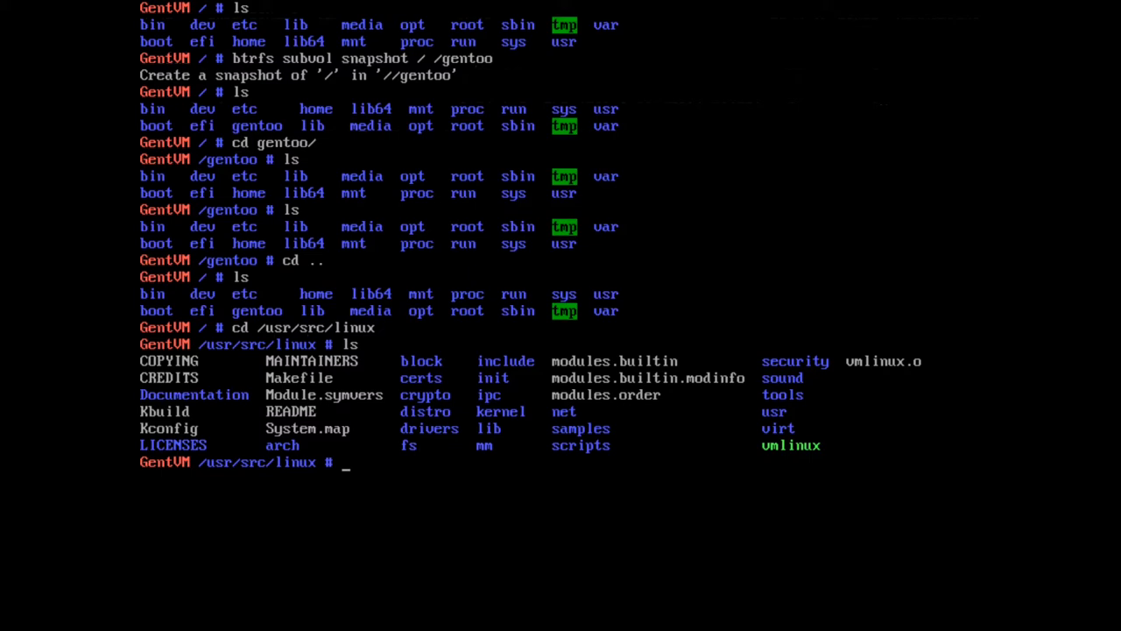
pyautogui.write('make menuconfig')
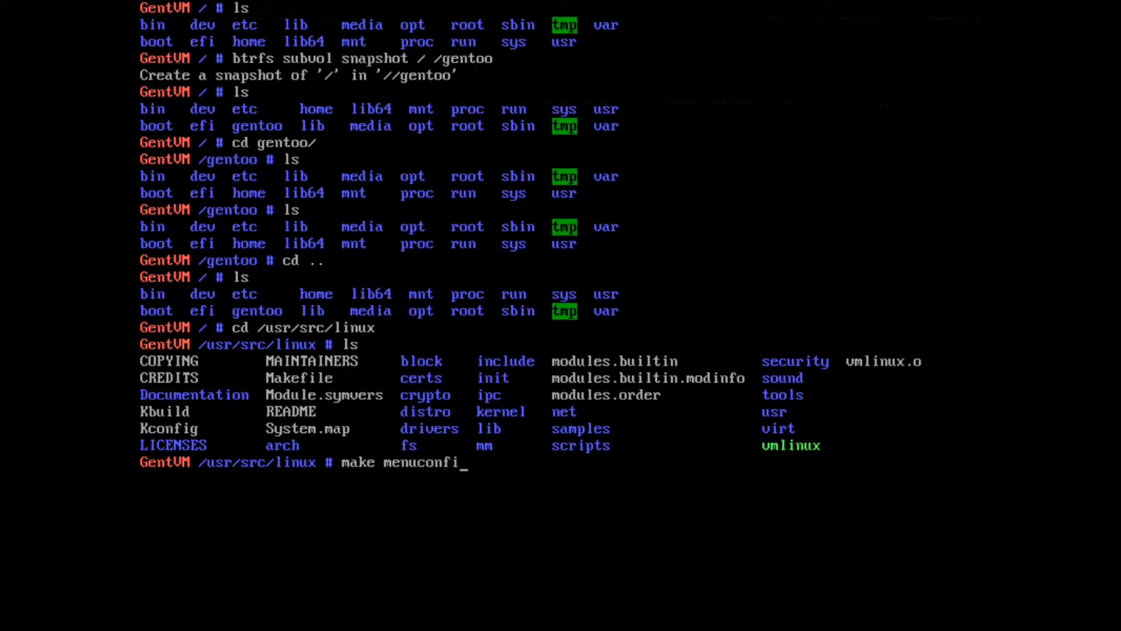
pyautogui.press('Return')
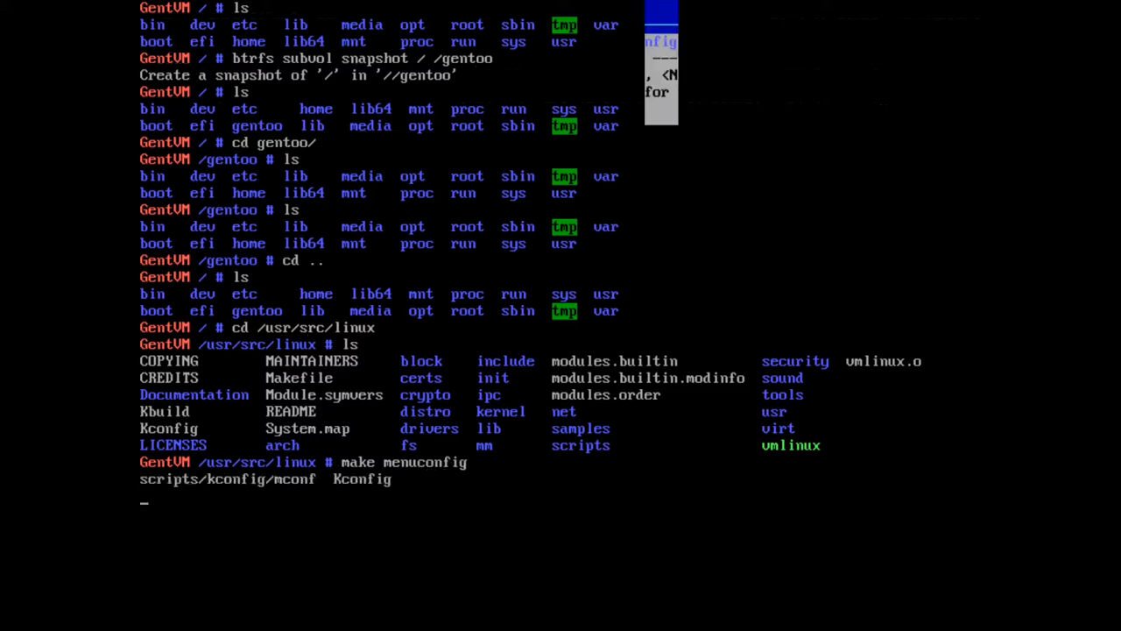
# Under Processor type and features, open the built-in kernel command string (root=/dev/sda2) for editing.
pyautogui.press('Return')
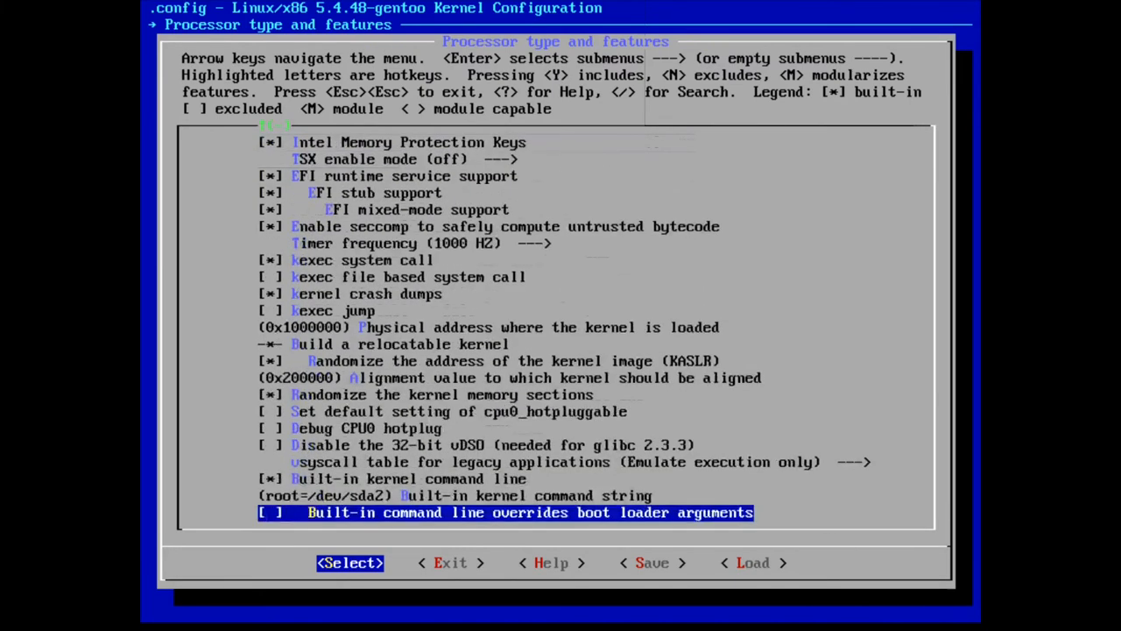
pyautogui.press('Up')
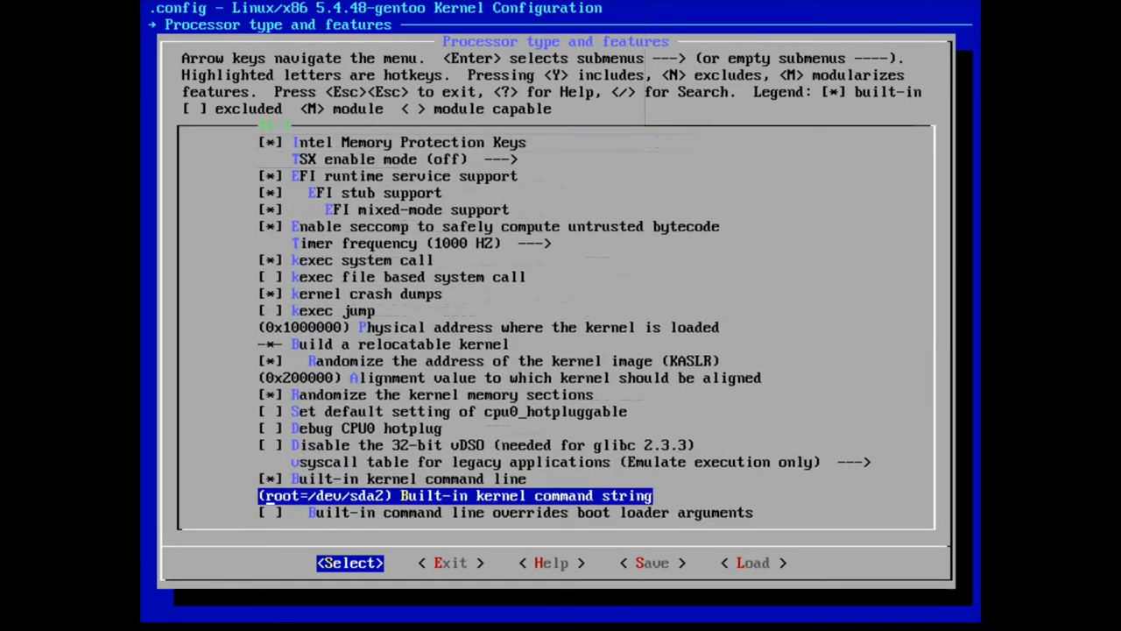
pyautogui.press('Up')
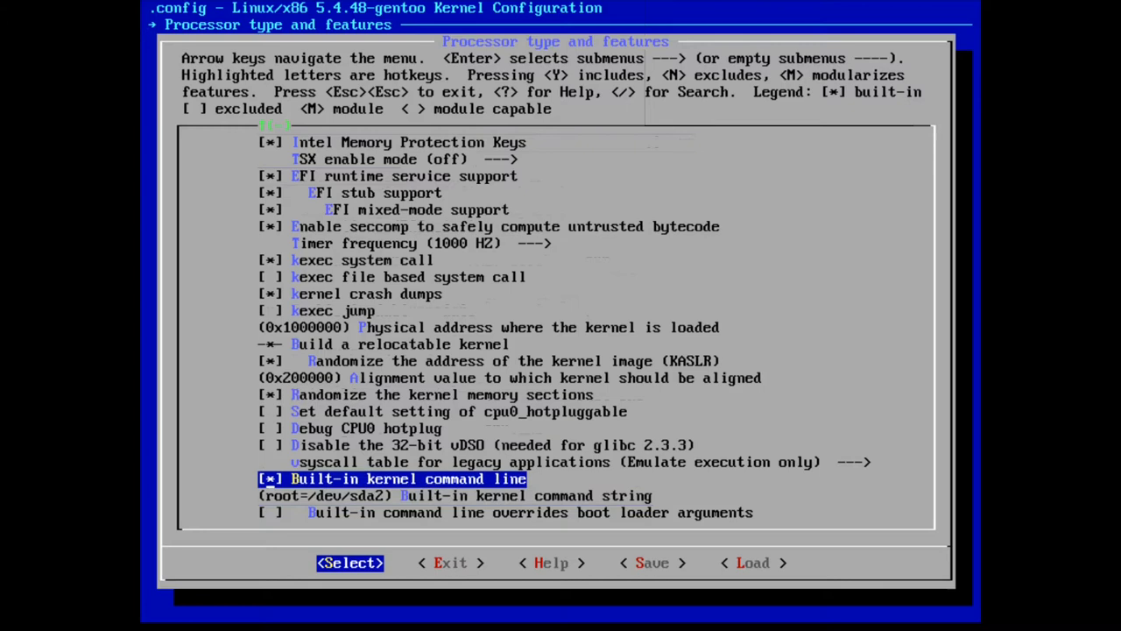
pyautogui.press('Down')
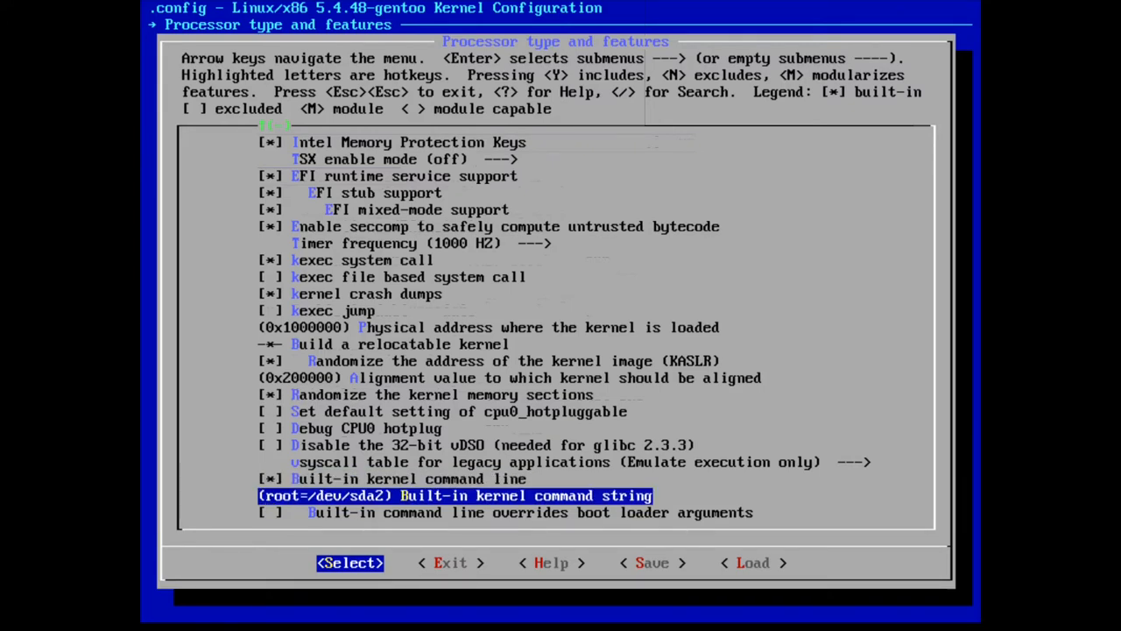
pyautogui.press('Up')
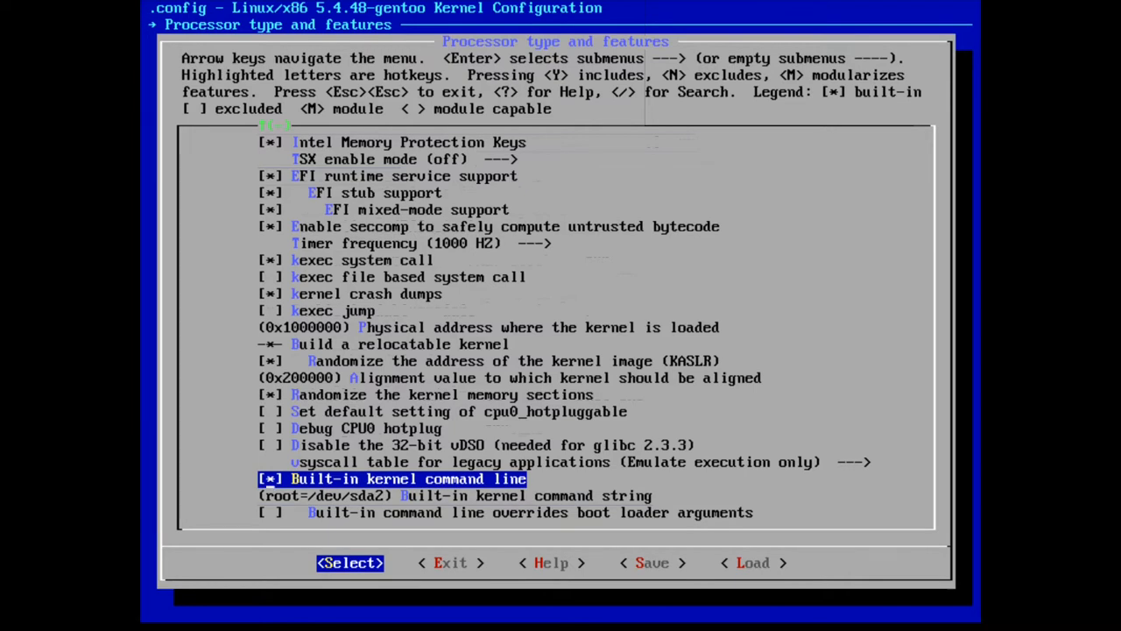
pyautogui.press('Down')
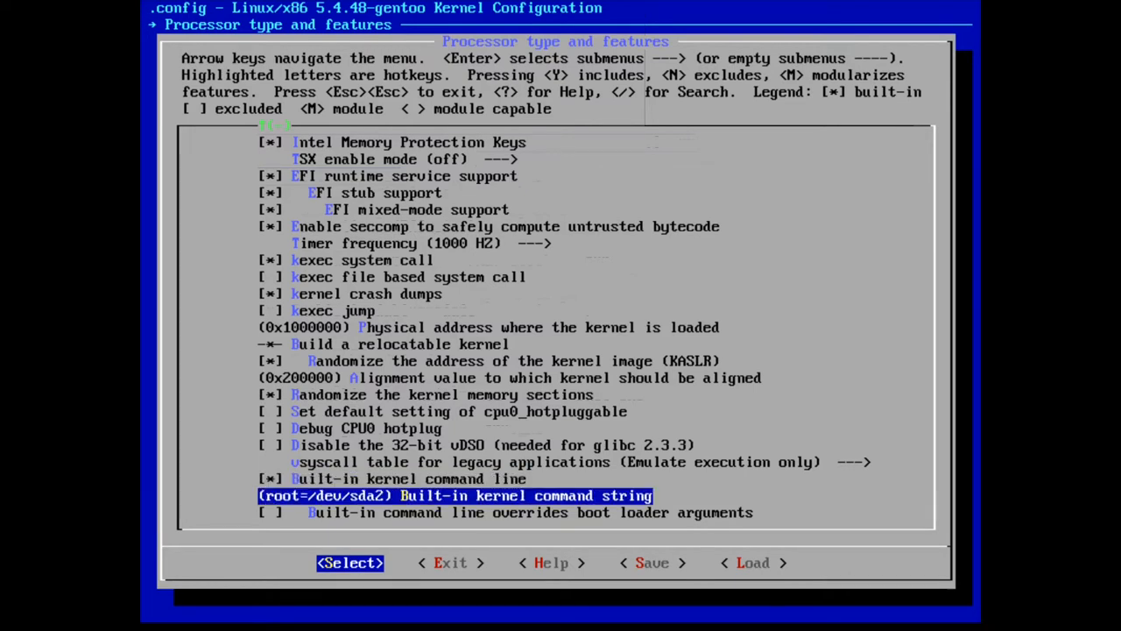
pyautogui.press('Return')
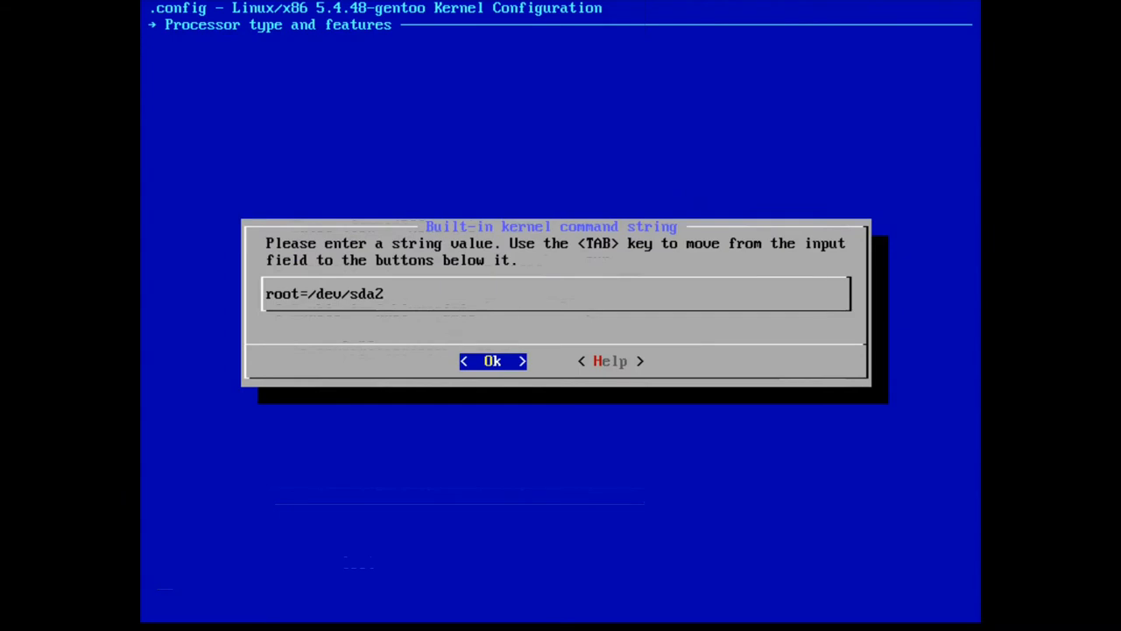
# Append rootflags=subvol to the built-in kernel command string after root=/dev/sda2.
pyautogui.write('roo')
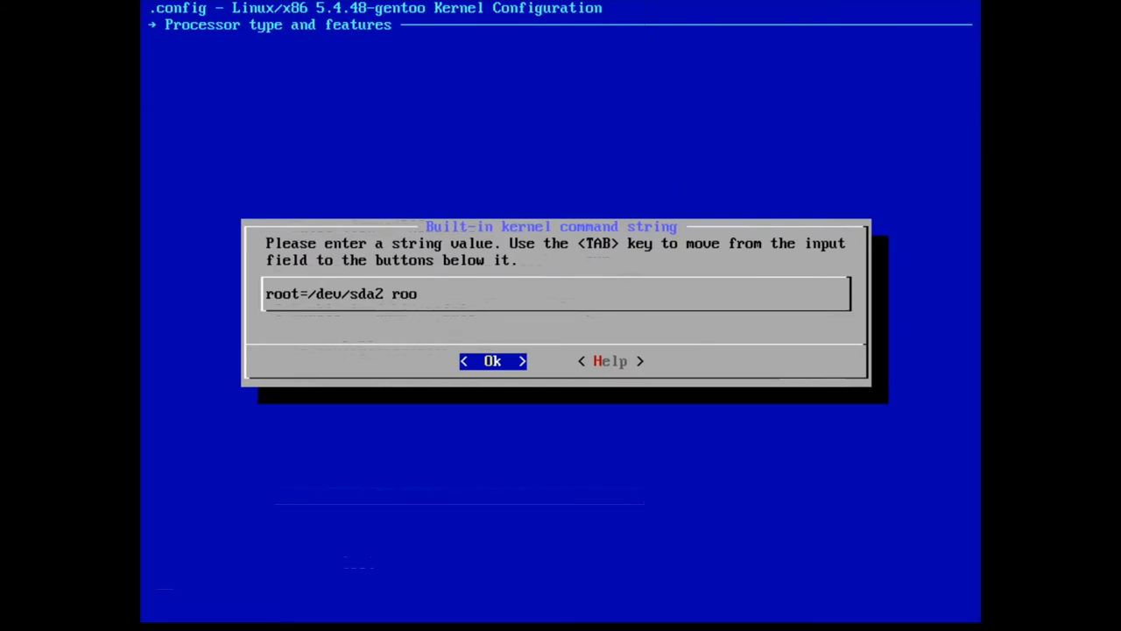
pyautogui.write('tflags=')
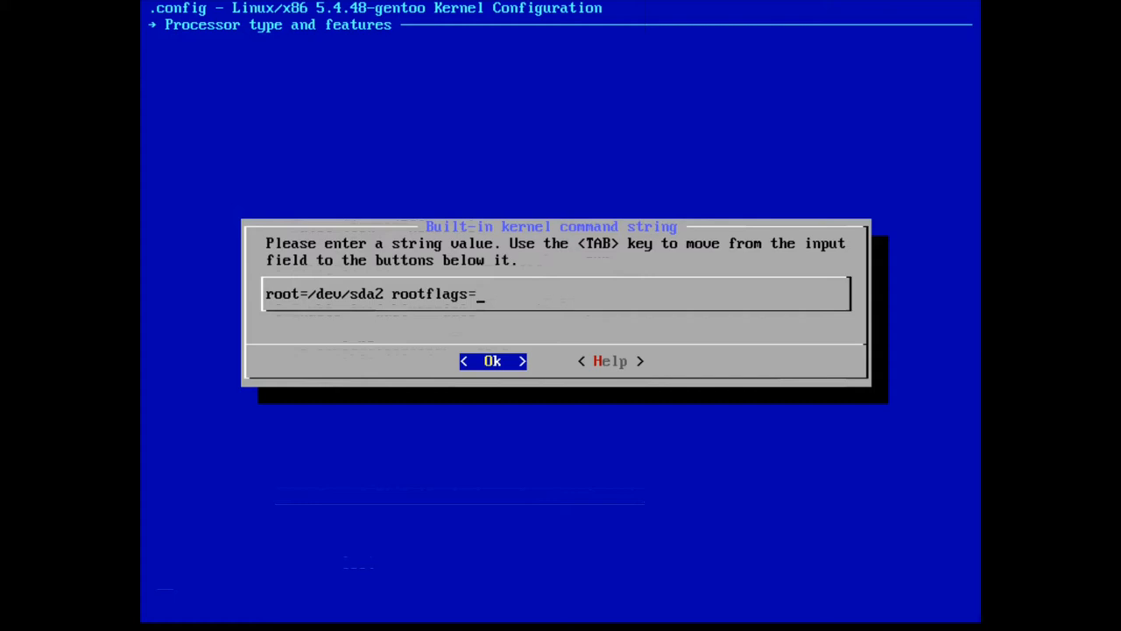
pyautogui.write('subvol')
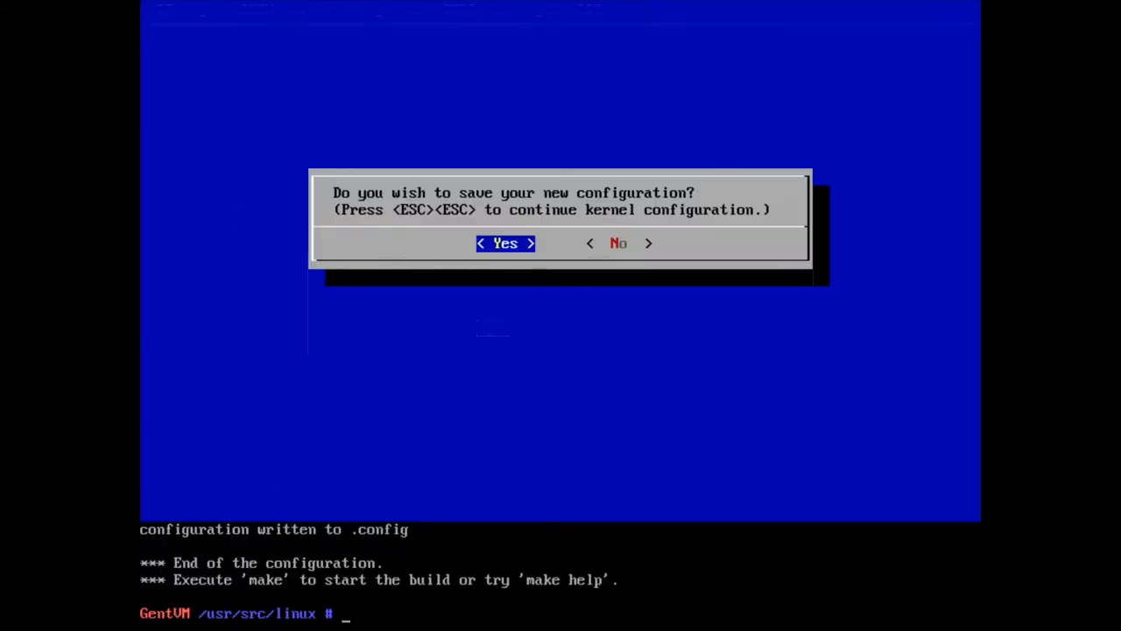
# Build the kernel with make -j7 and install its modules.
pyautogui.write('make -j7')
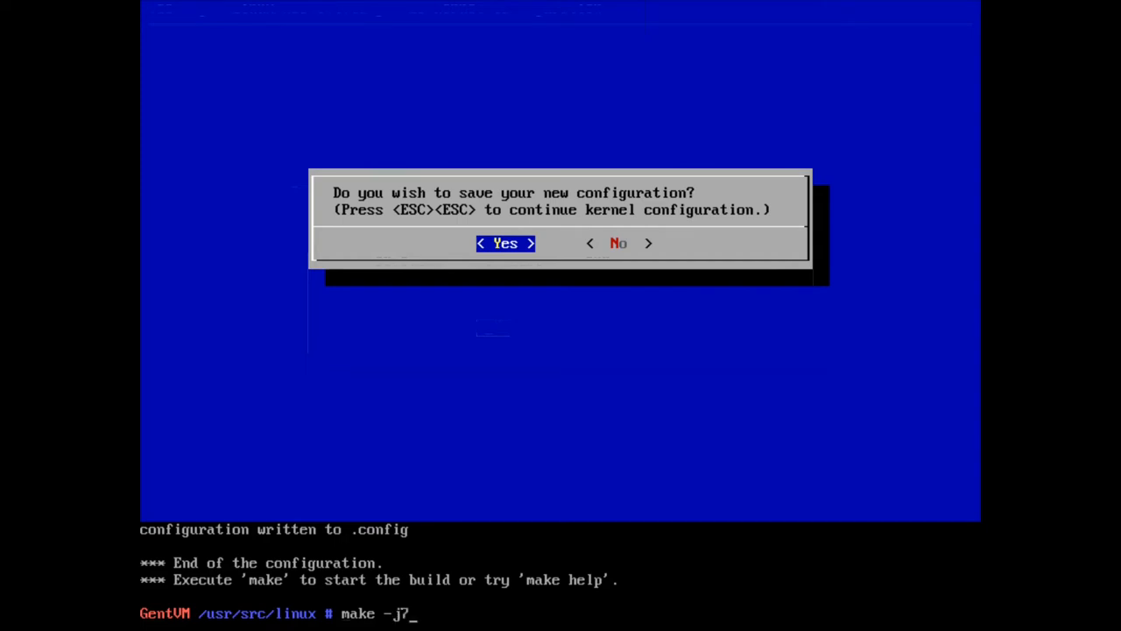
pyautogui.write('&& mak')
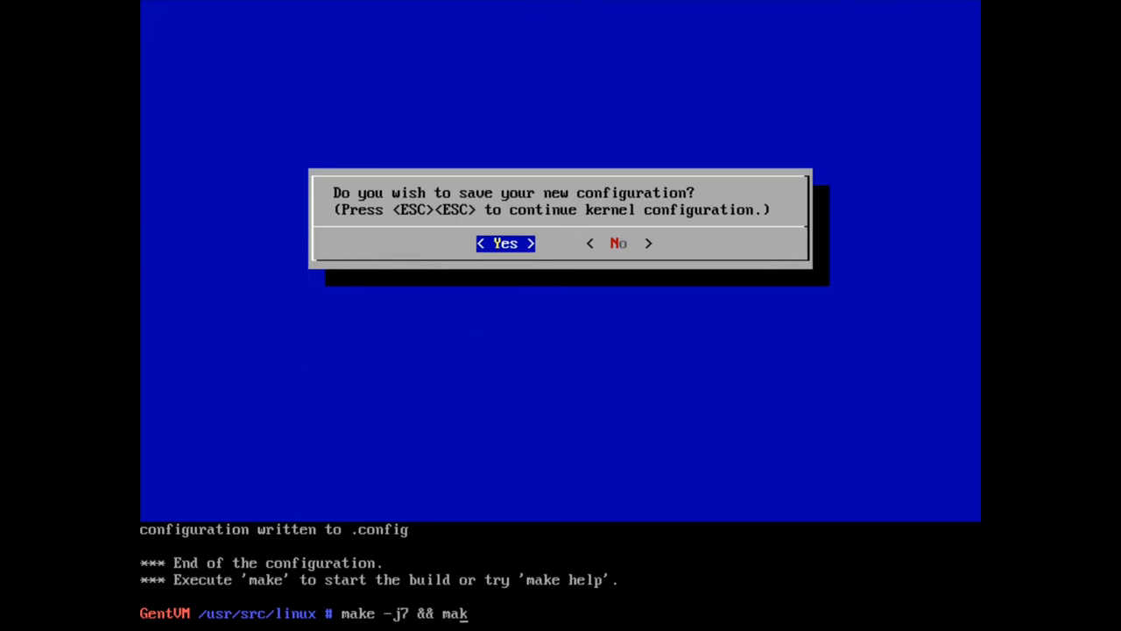
pyautogui.write('e modules_install')
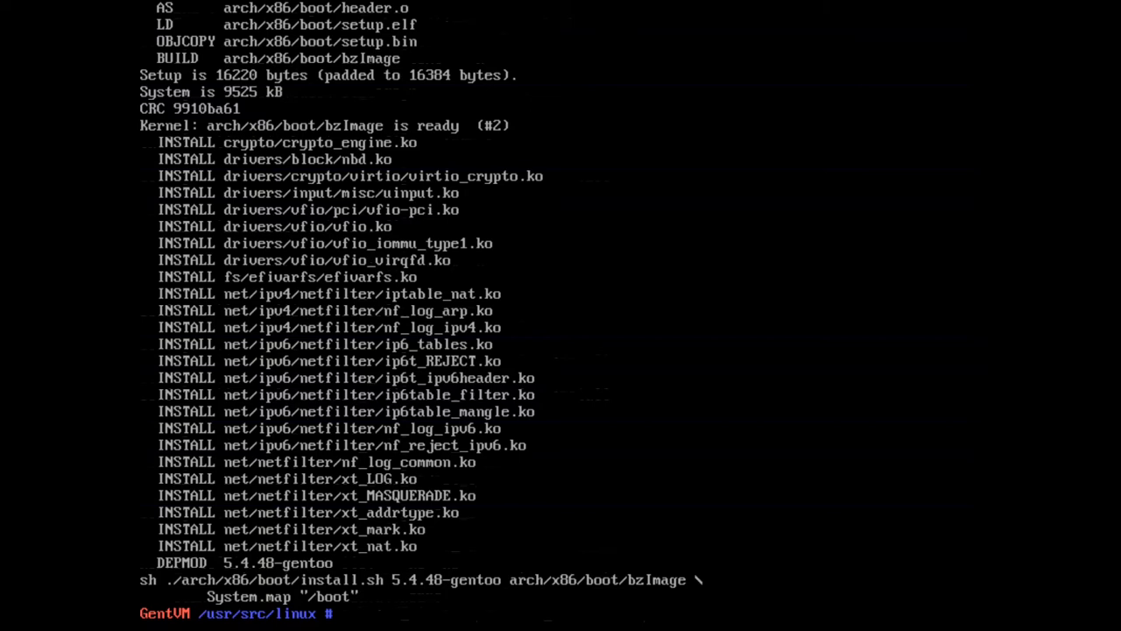
# Copy /boot/vmlinuz-5.4.48-gentoo to /boot/efi/boot/bootx64.efi.
pyautogui.write('cp /boot/')
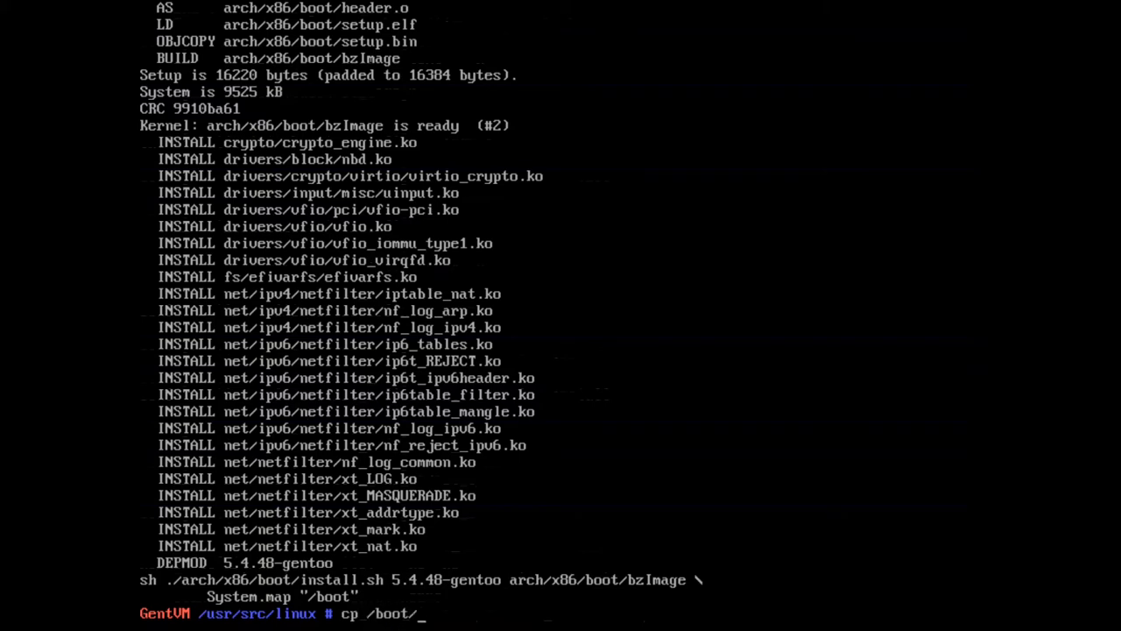
pyautogui.write('vml')
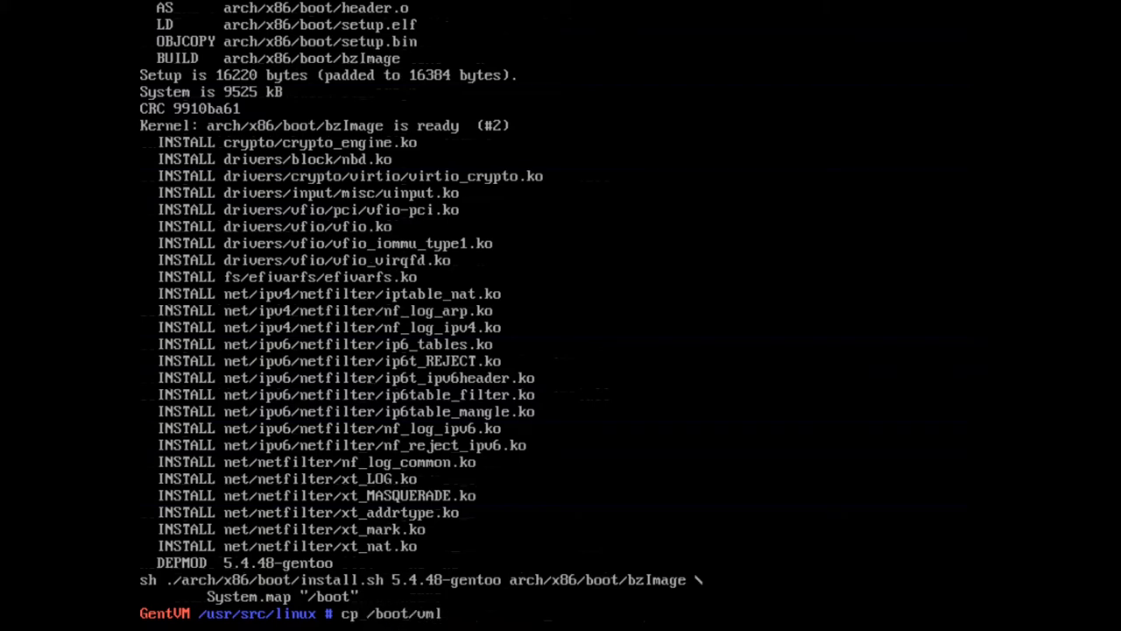
pyautogui.write('inuz-5.4.48-gentoo')
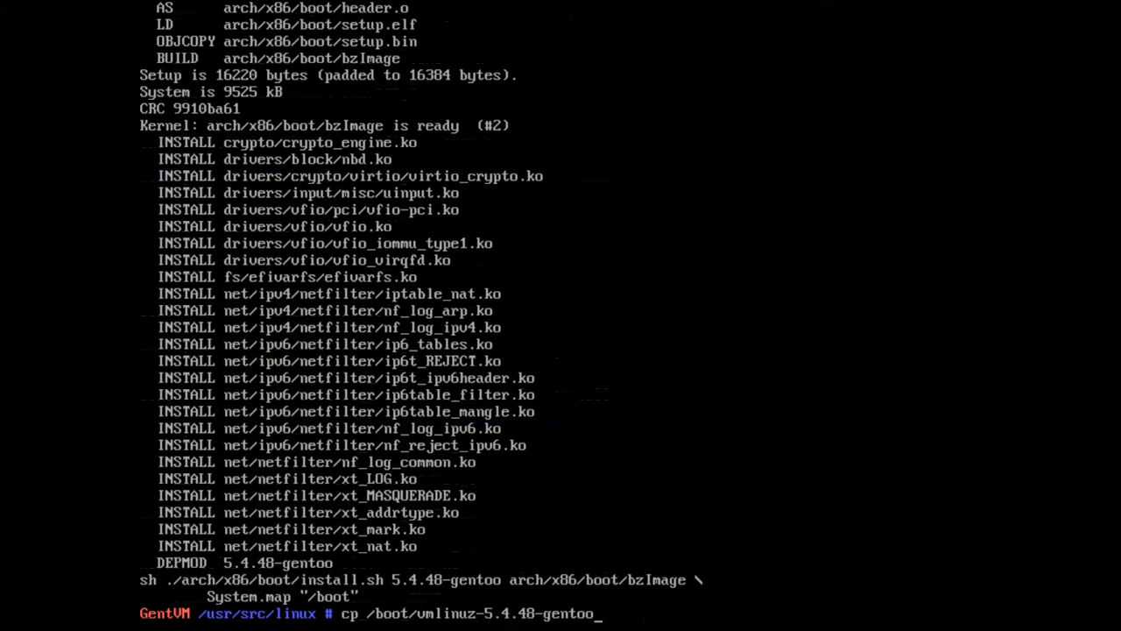
pyautogui.write('/boot/ef')
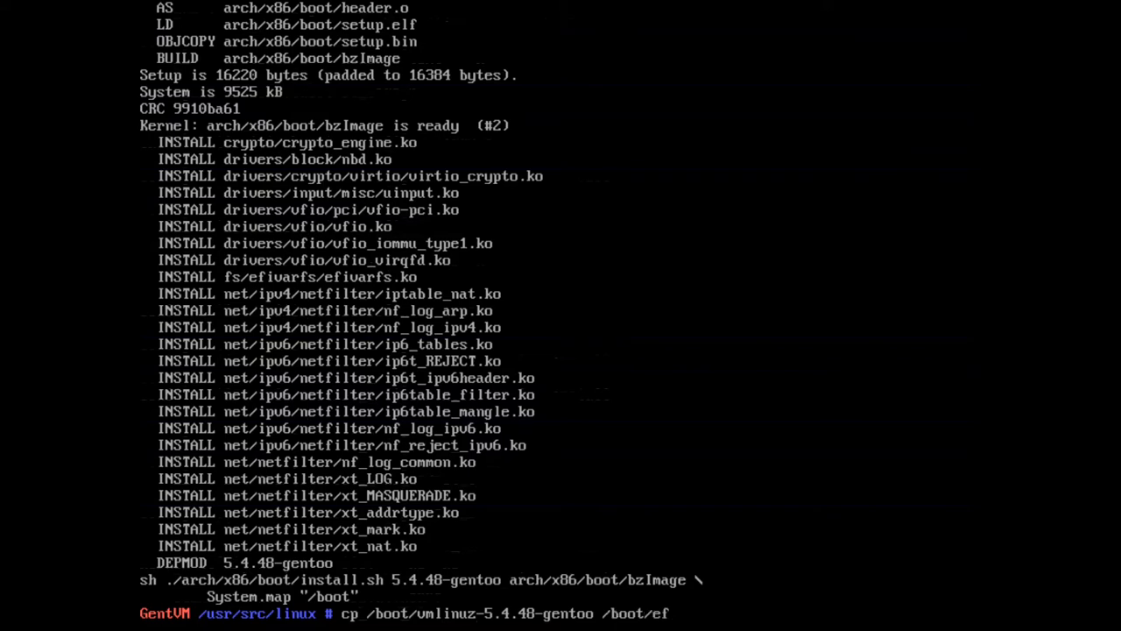
pyautogui.write('/boot/bootx64.efi')
pyautogui.write('cd')
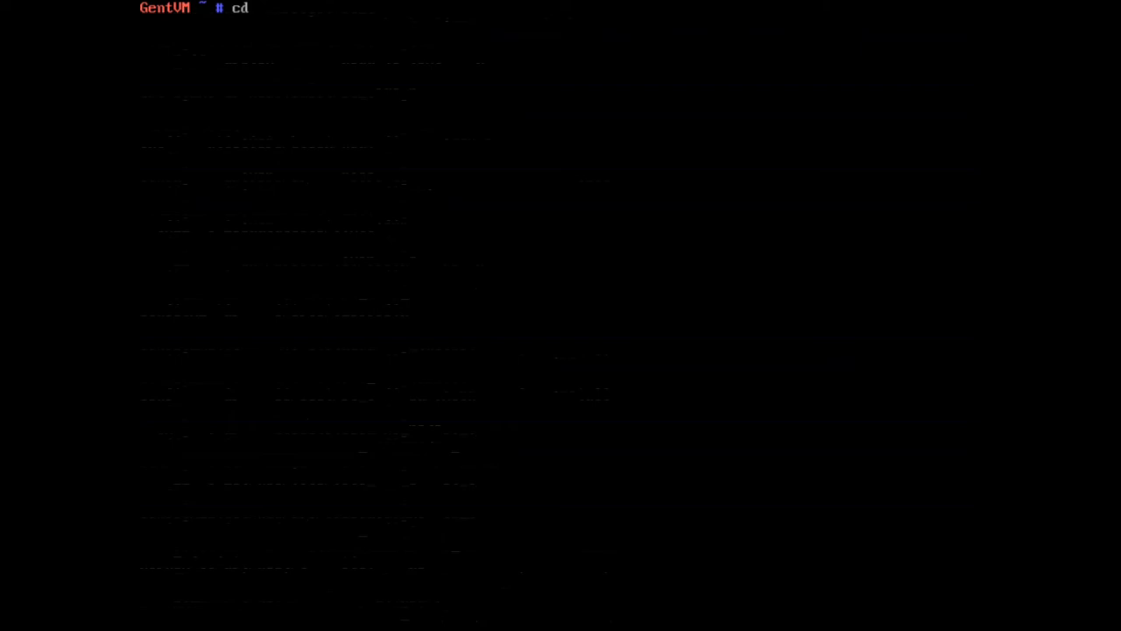
# Edit /etc/fstab in nano, adding ,subvol=gentoo to the /dev/sda2 options, and save.
pyautogui.write('nano -w /etc/f')
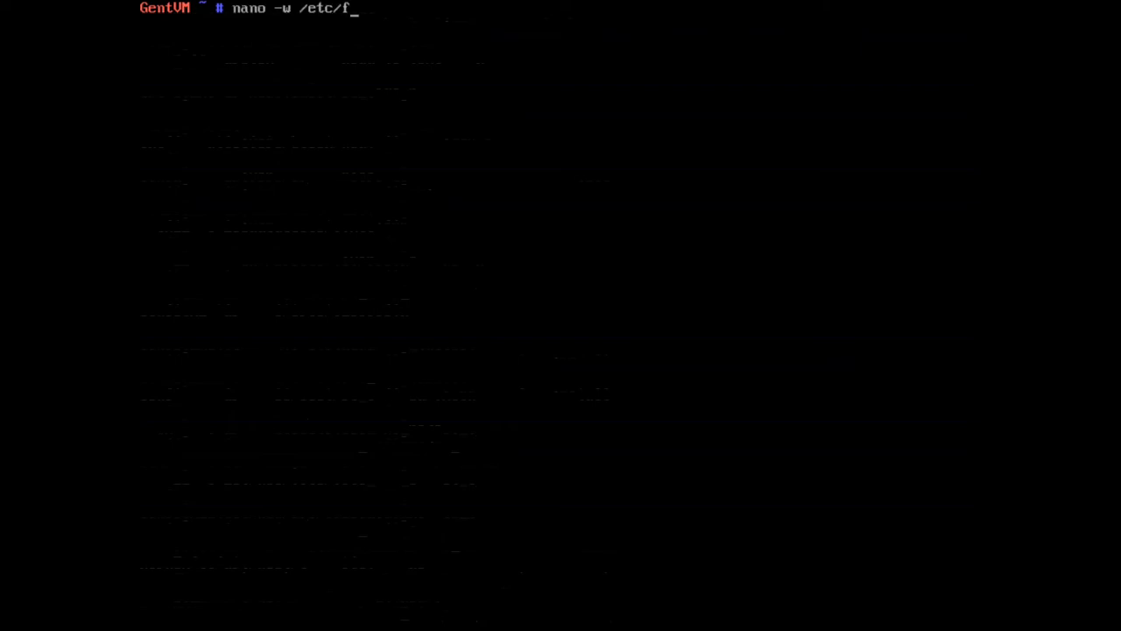
pyautogui.press('Return')
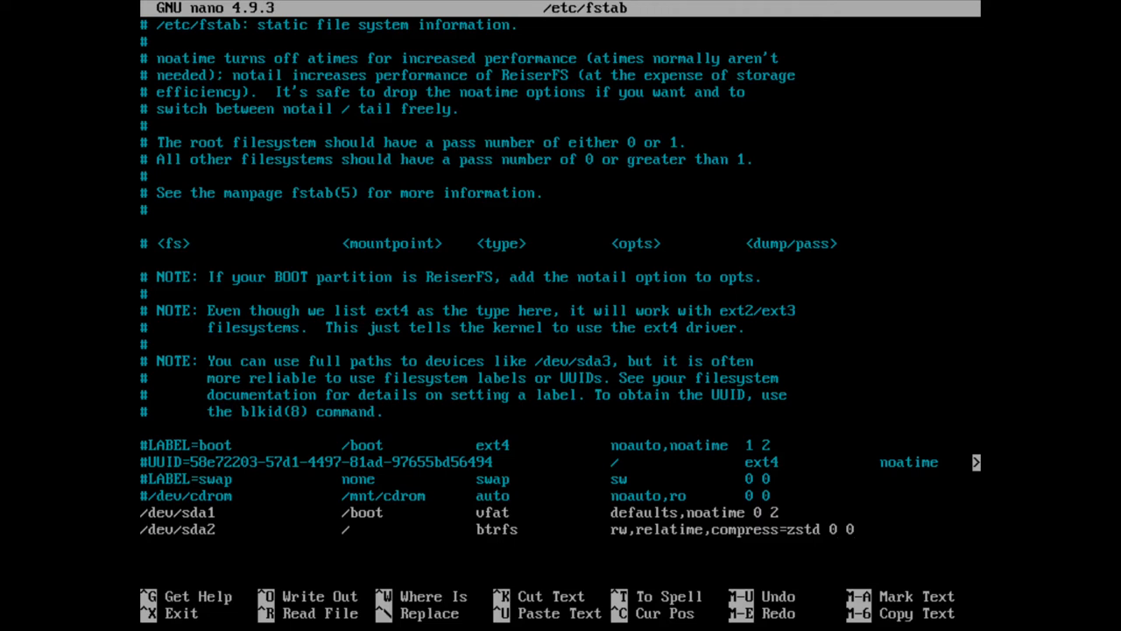
pyautogui.moveTo(848, 529)
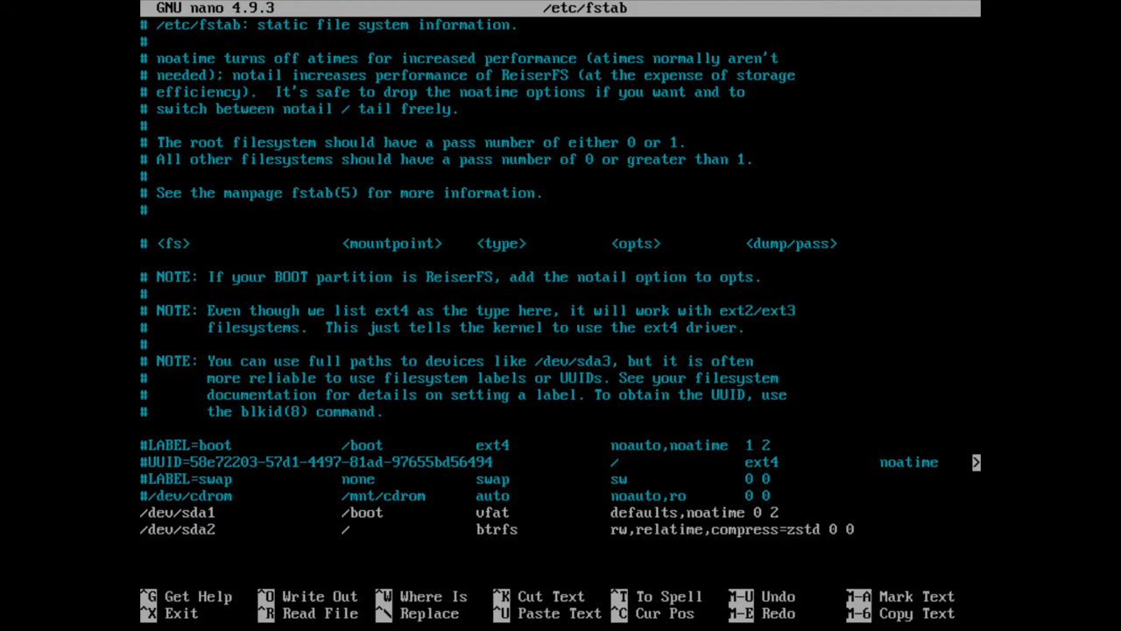
pyautogui.write(',subvol=/gentoo')
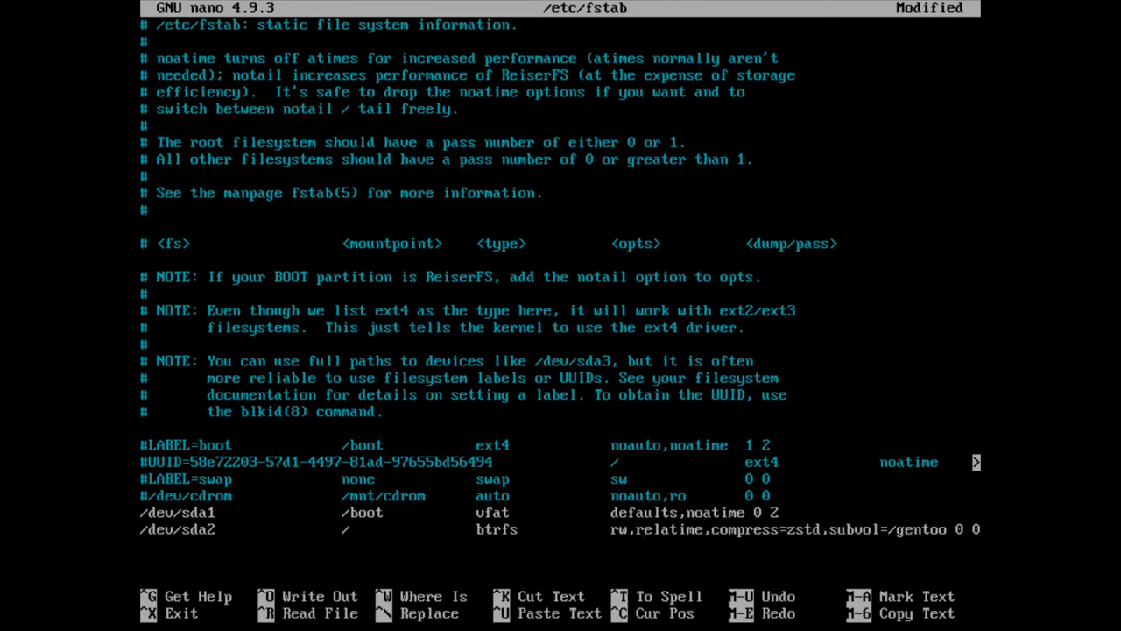
pyautogui.press('ctrl+x')
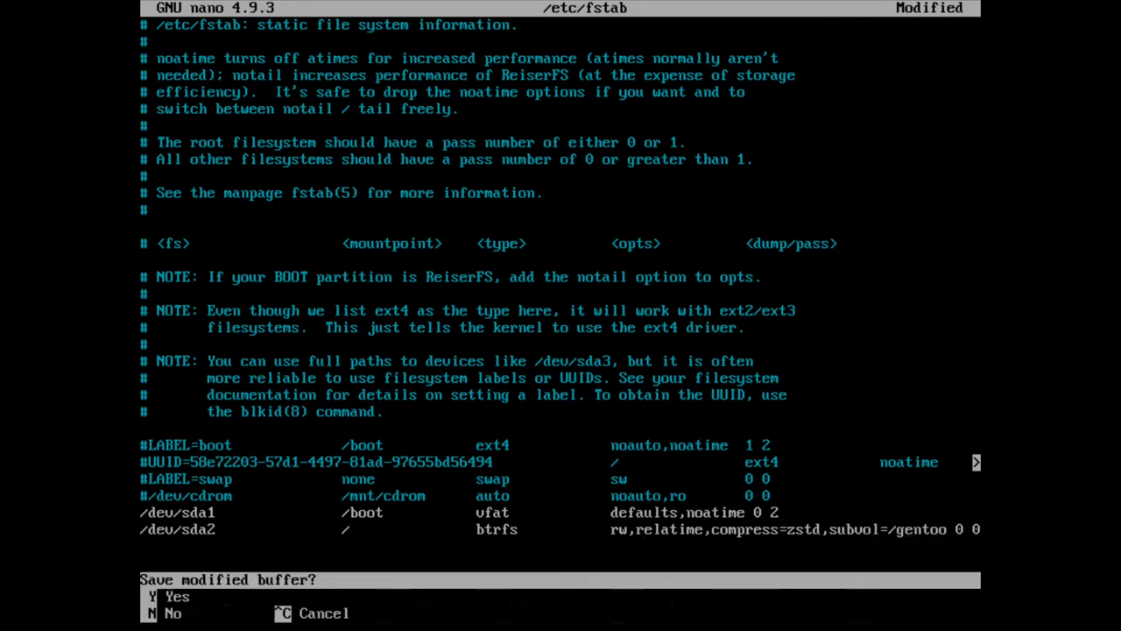
pyautogui.press('y')
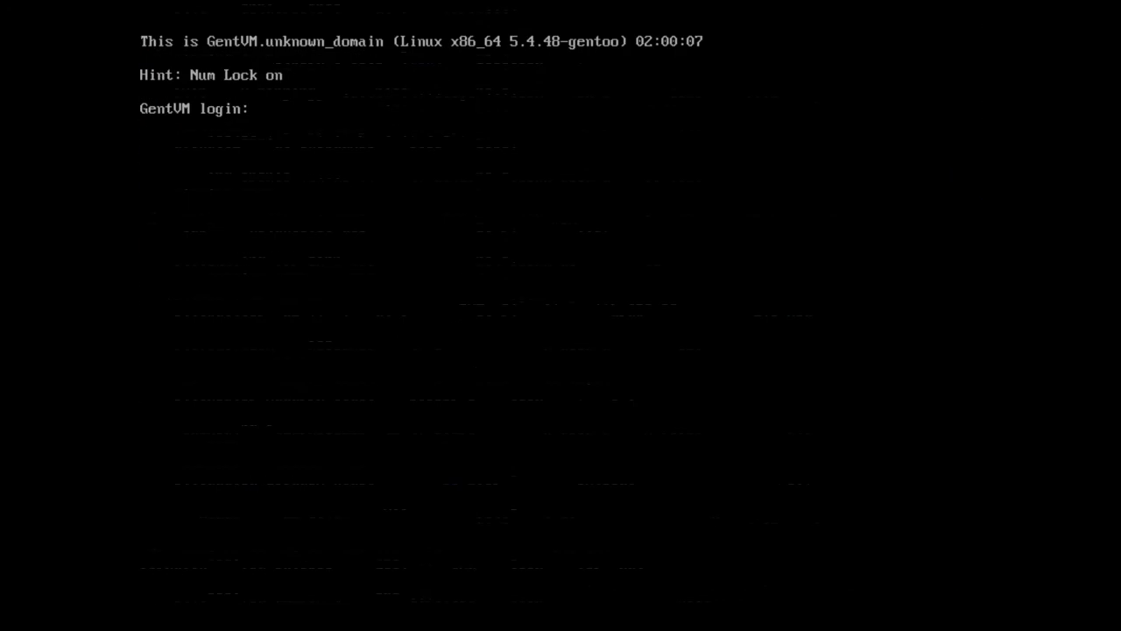
# Log in as root, create /mnt/root, mount /dev/sda2 there and list the gentoo subvolume.
pyautogui.write('root')
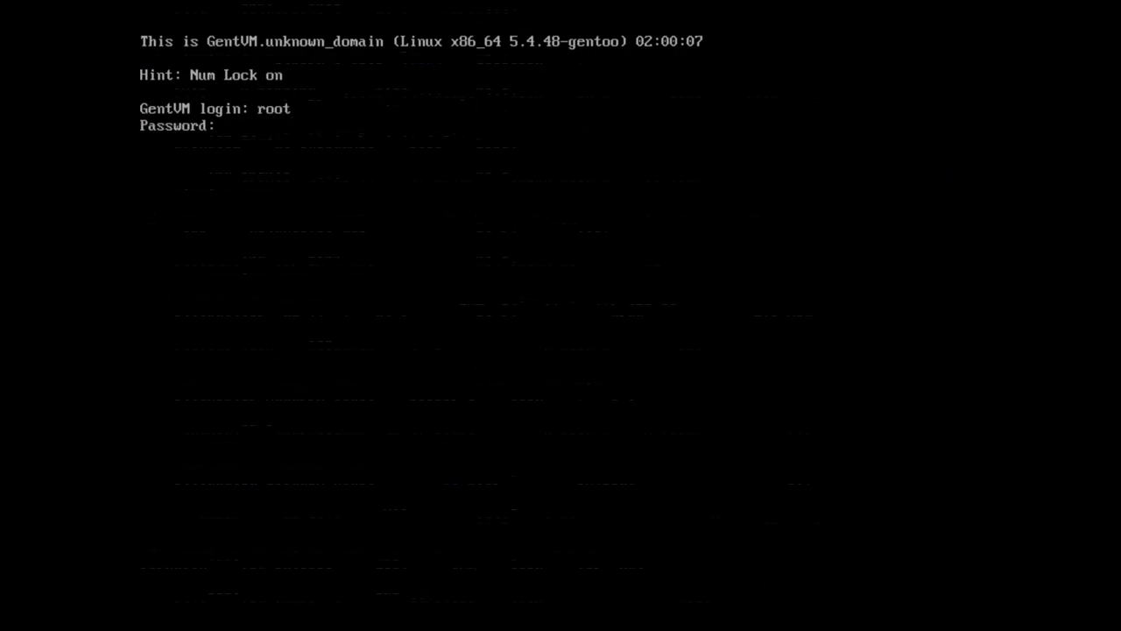
pyautogui.write('cd /')
pyautogui.write('ls')
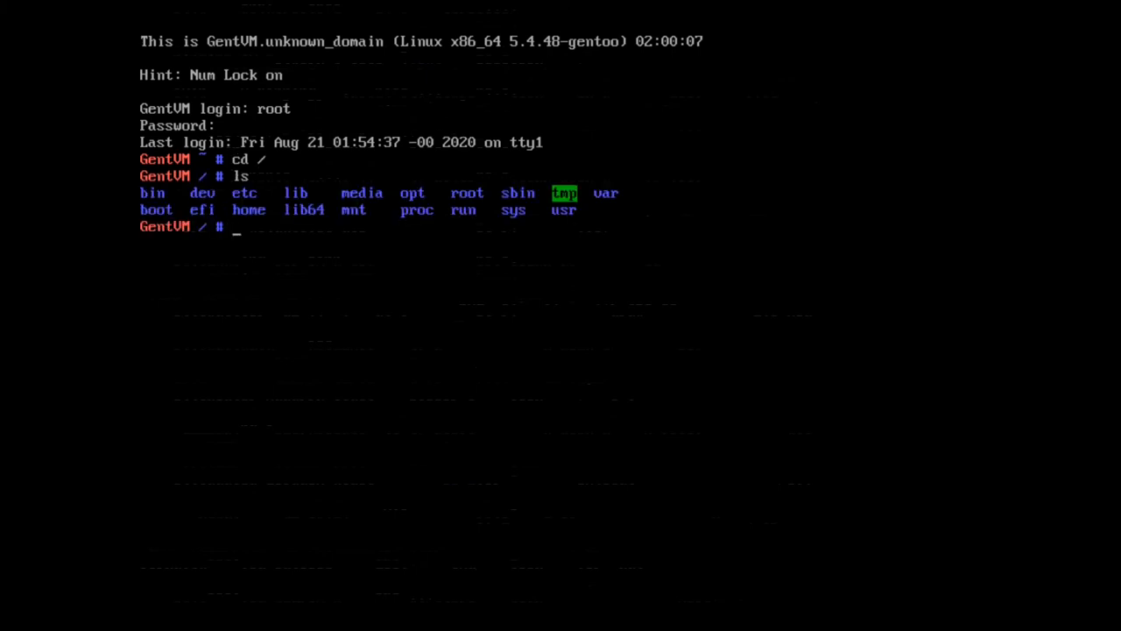
pyautogui.write('mount /')
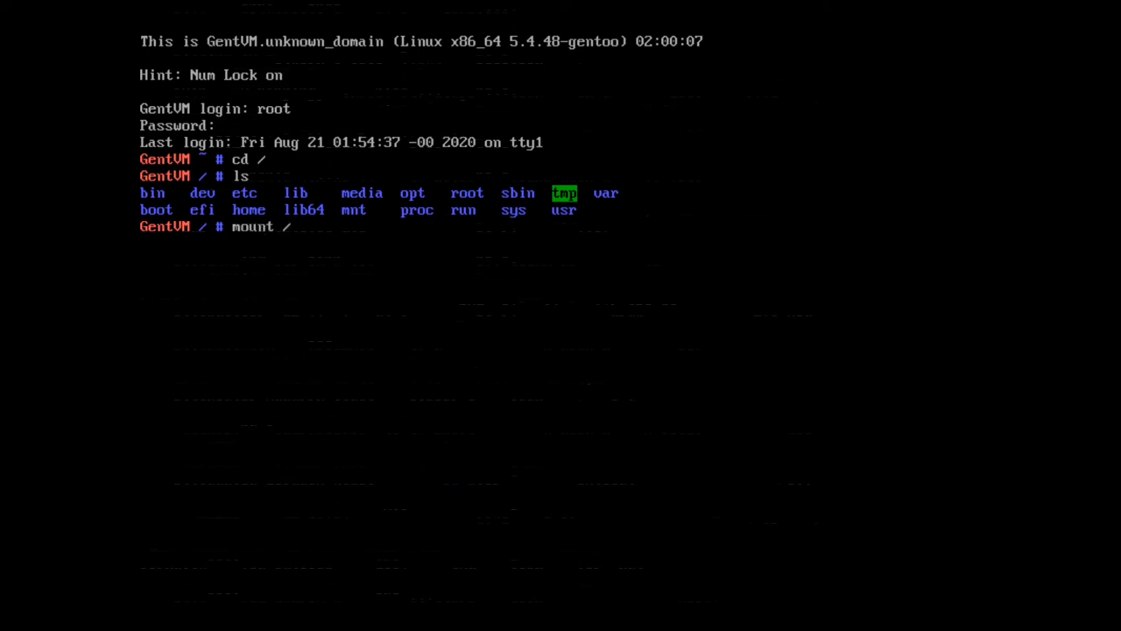
pyautogui.write('/dev/sda2')
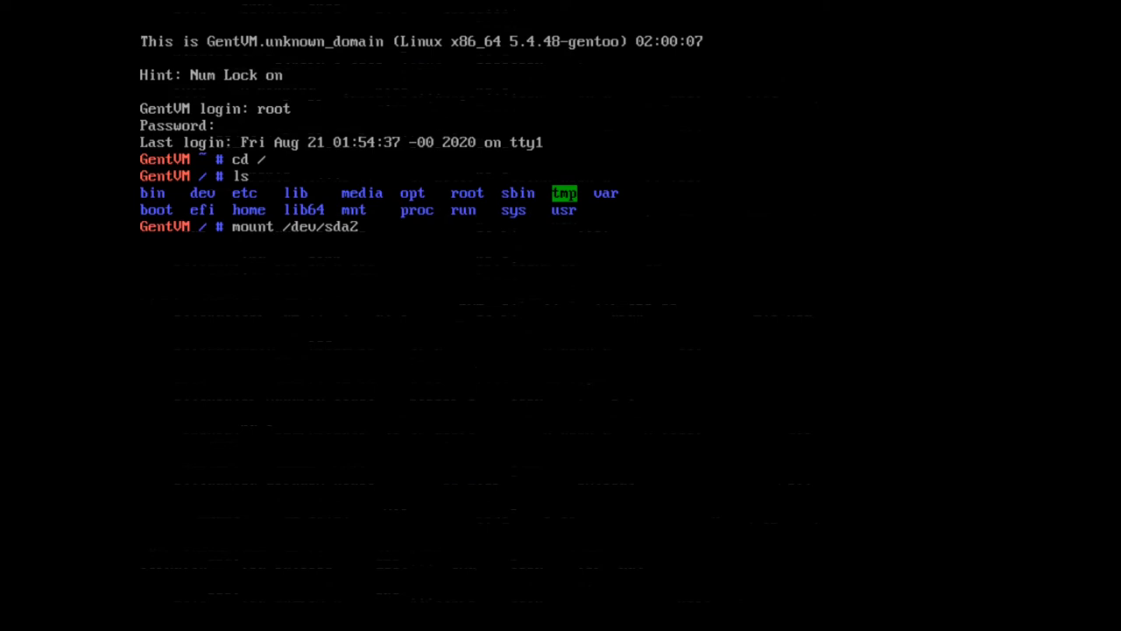
pyautogui.write('mkd')
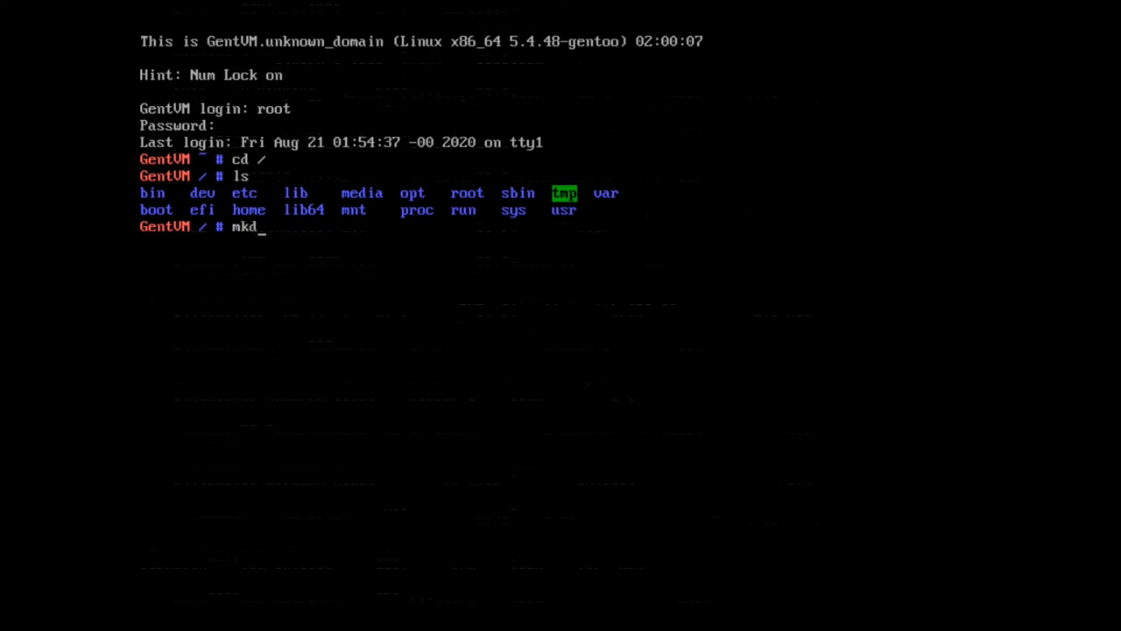
pyautogui.write('ir /mnt/root')
pyautogui.write('mount /dev/sd')
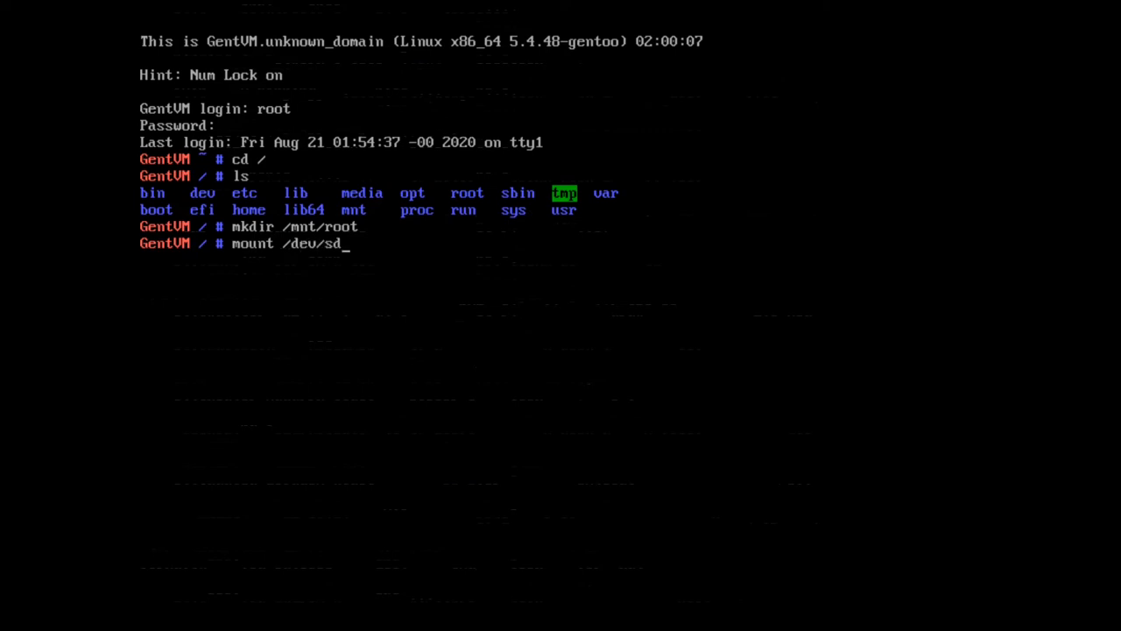
pyautogui.write('a2 /mnt/g')
pyautogui.write('cd /mnt/root')
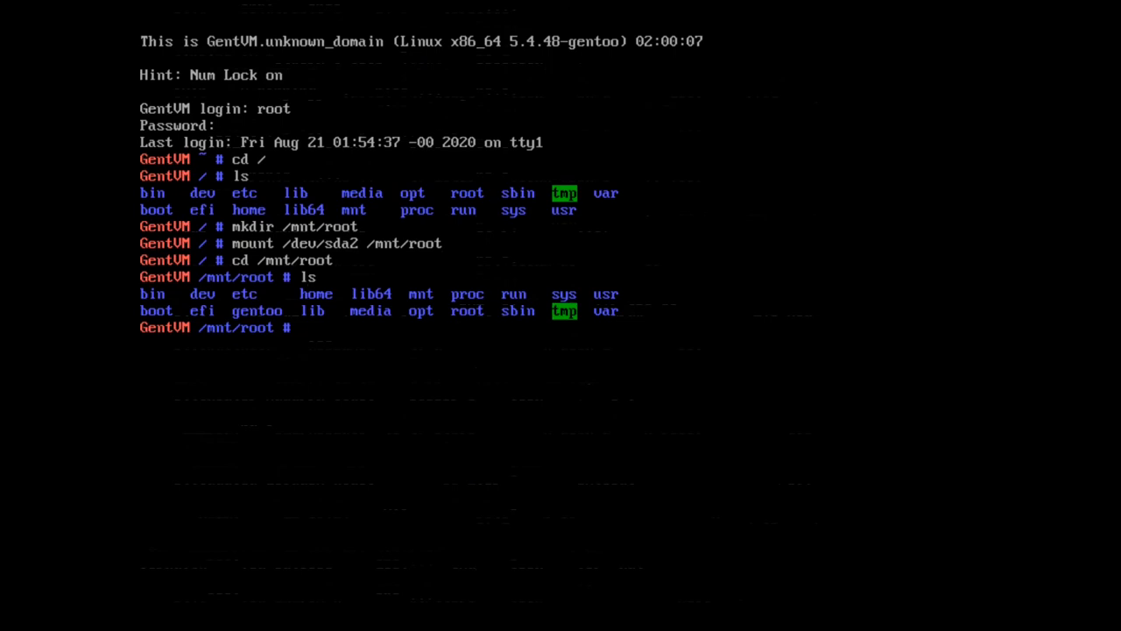
pyautogui.write('ls gentoo/')
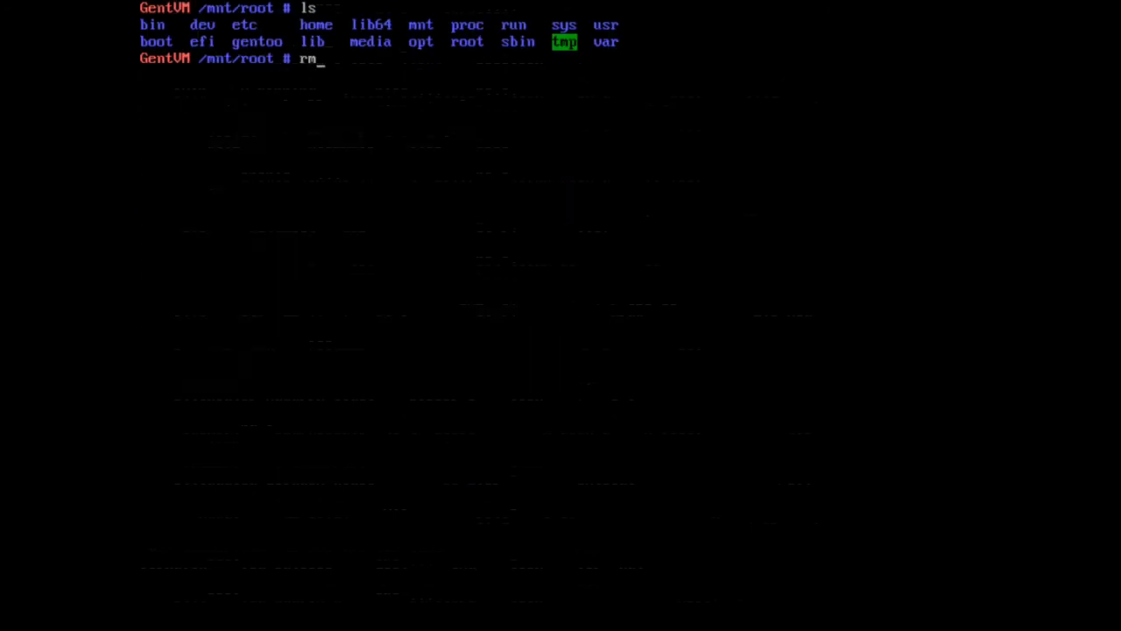
# Recursively remove bin dev etc home lib64 mnt proc run sys usr from /mnt/root, leaving only gentoo.
pyautogui.write('-r')
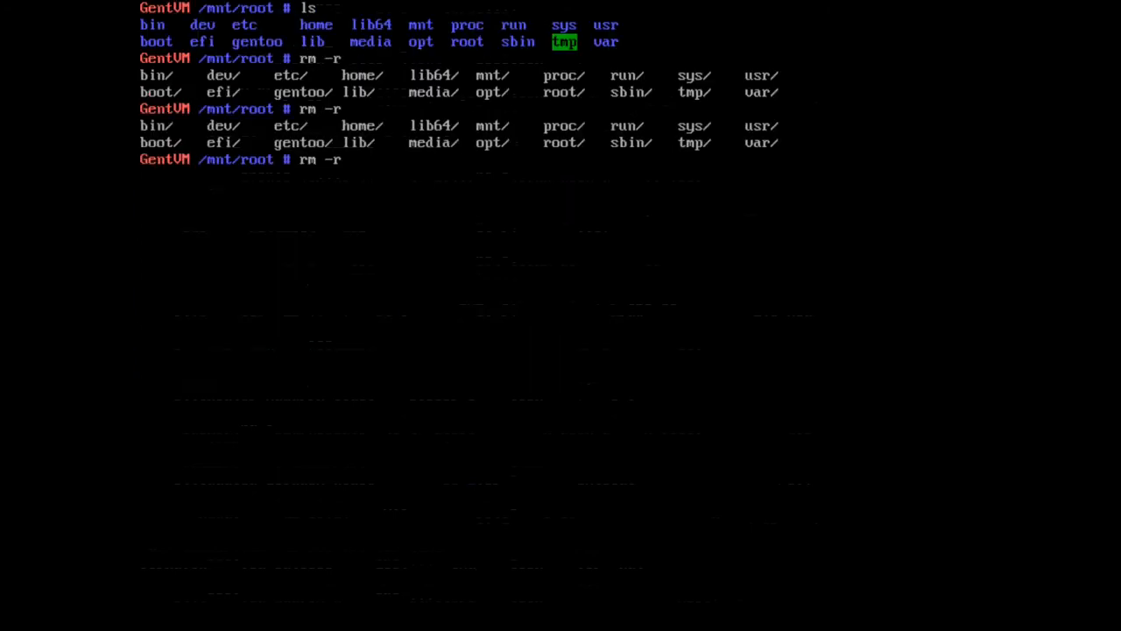
pyautogui.write('bin dev etc home lib64 mnt proc run sys usr boot efi lib media opt root sbin tmp var')
pyautogui.write('cl')
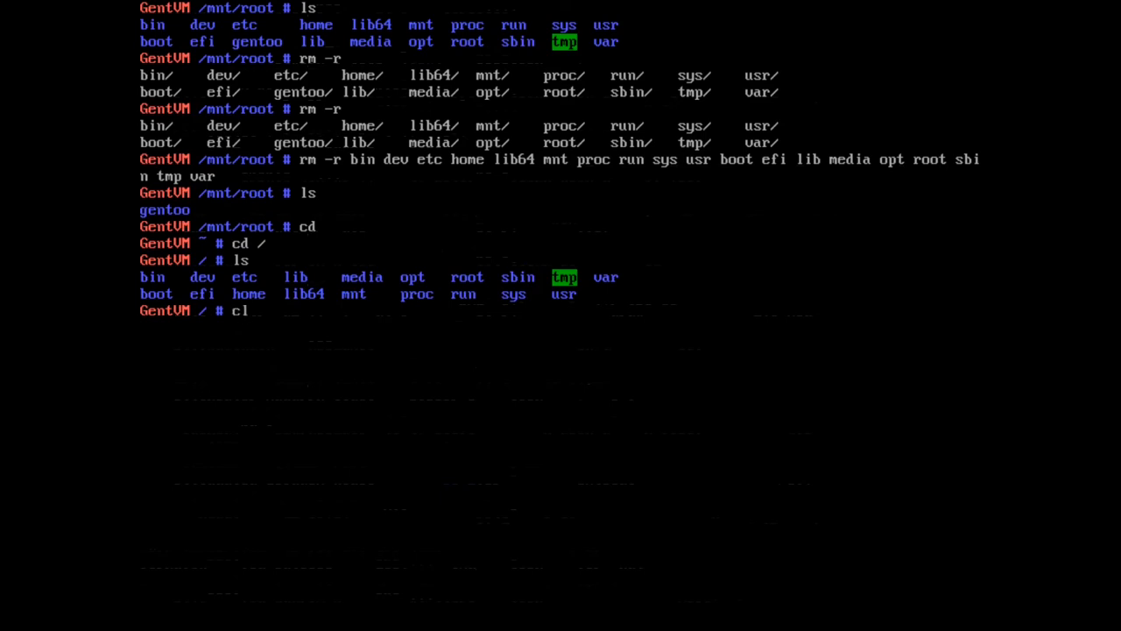
pyautogui.write('mkdir')
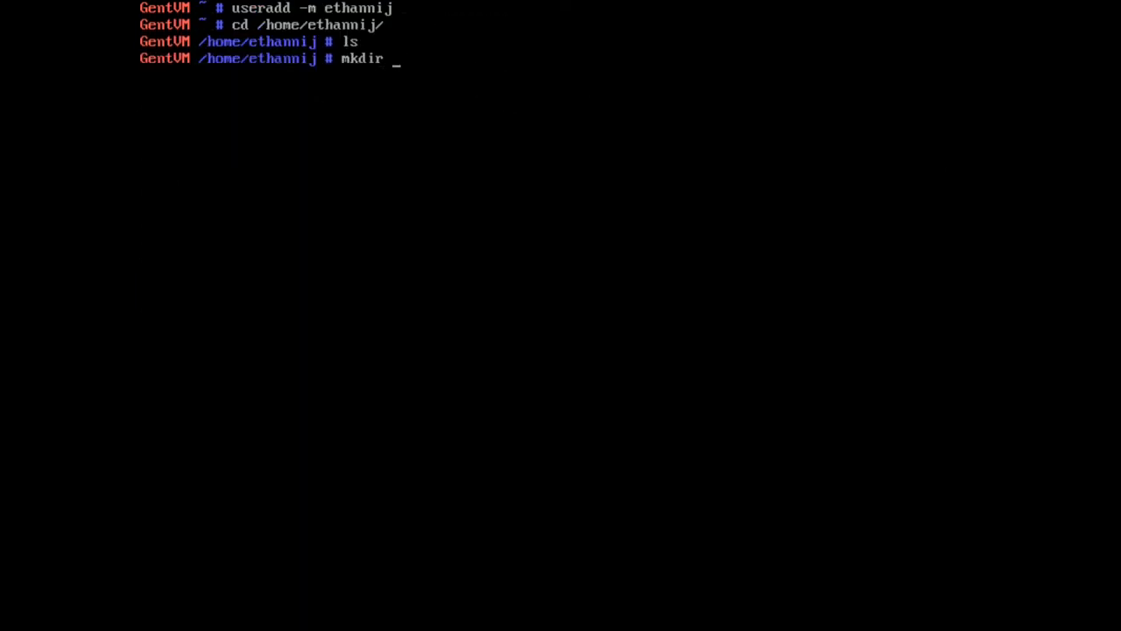
# Create a scripts directory with an empty snapshot file and start editing it in nano.
pyautogui.write('script')
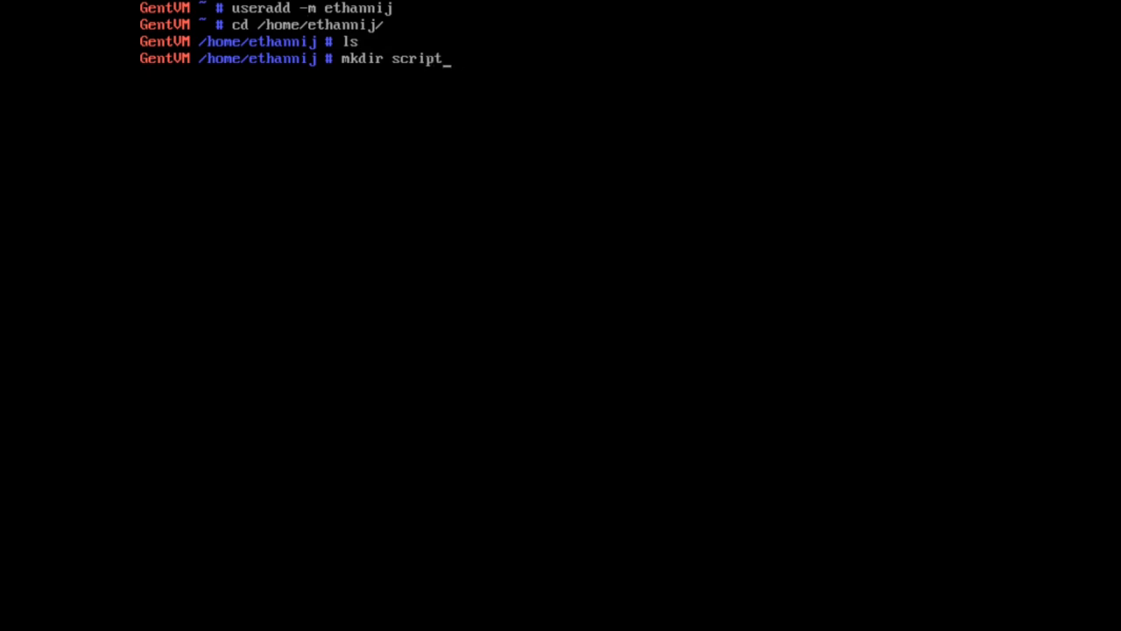
pyautogui.write('s')
pyautogui.write('cd scripts/')
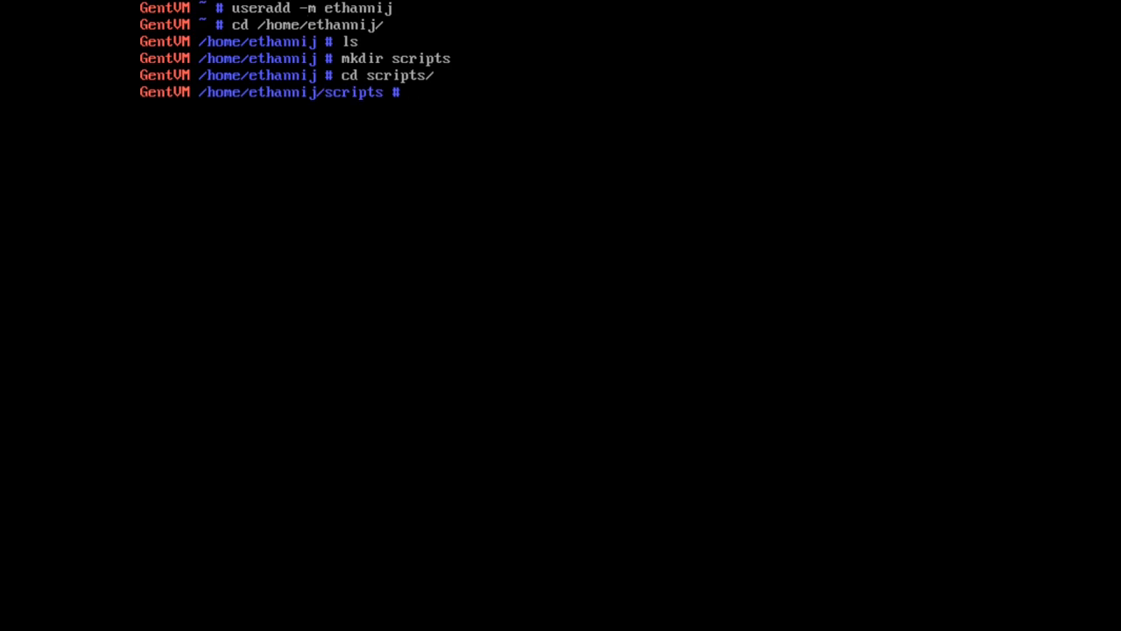
pyautogui.write('touch sn')
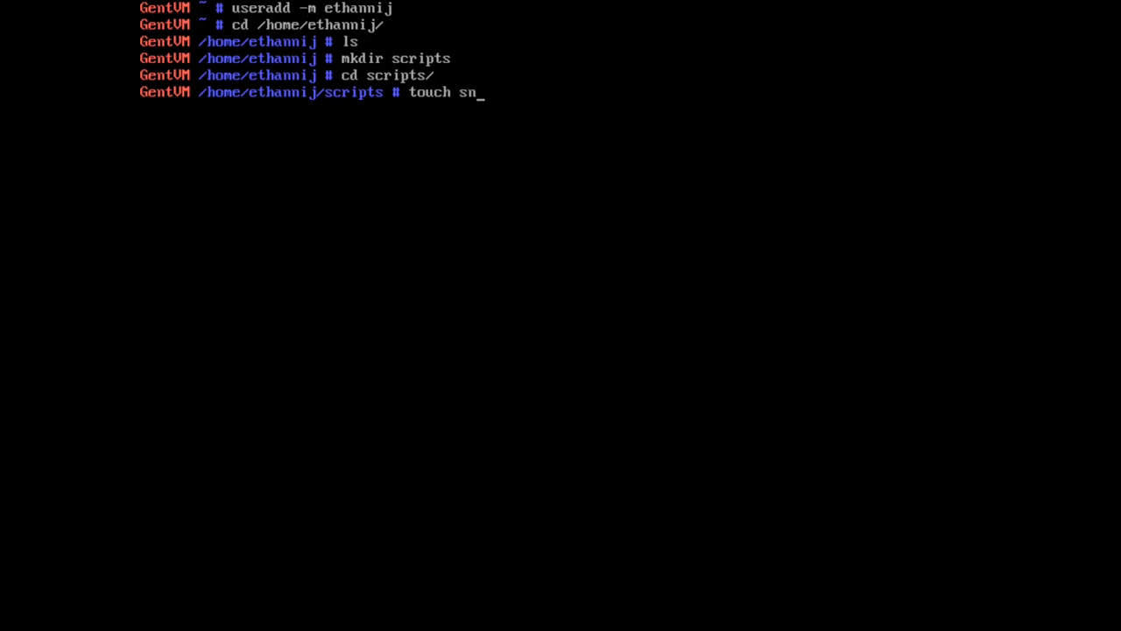
pyautogui.write('apshot')
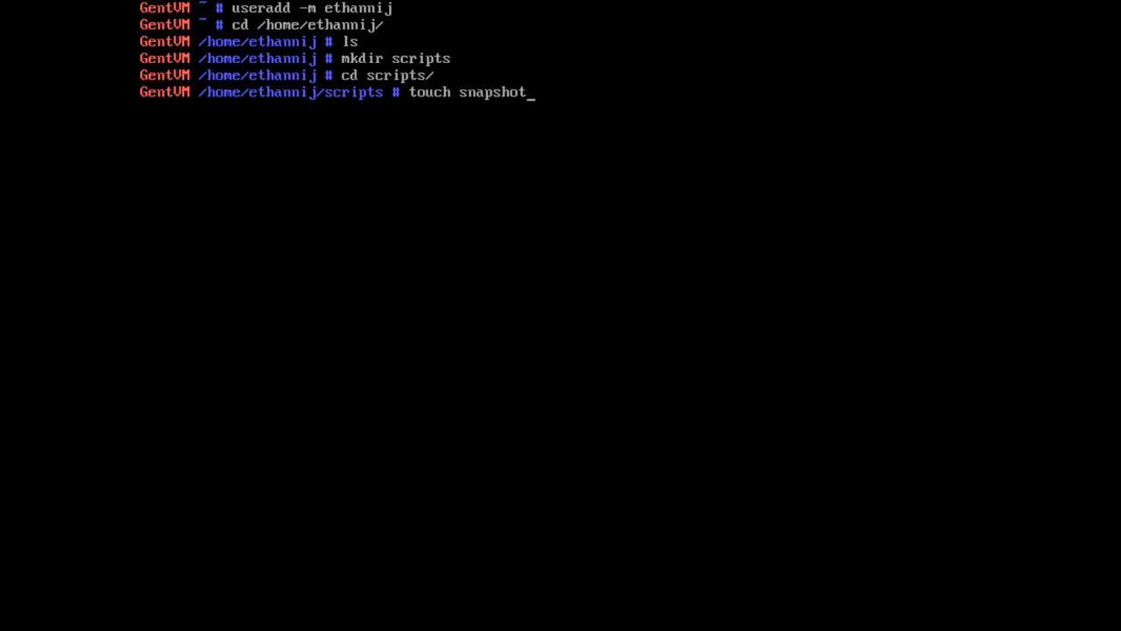
pyautogui.press('Return')
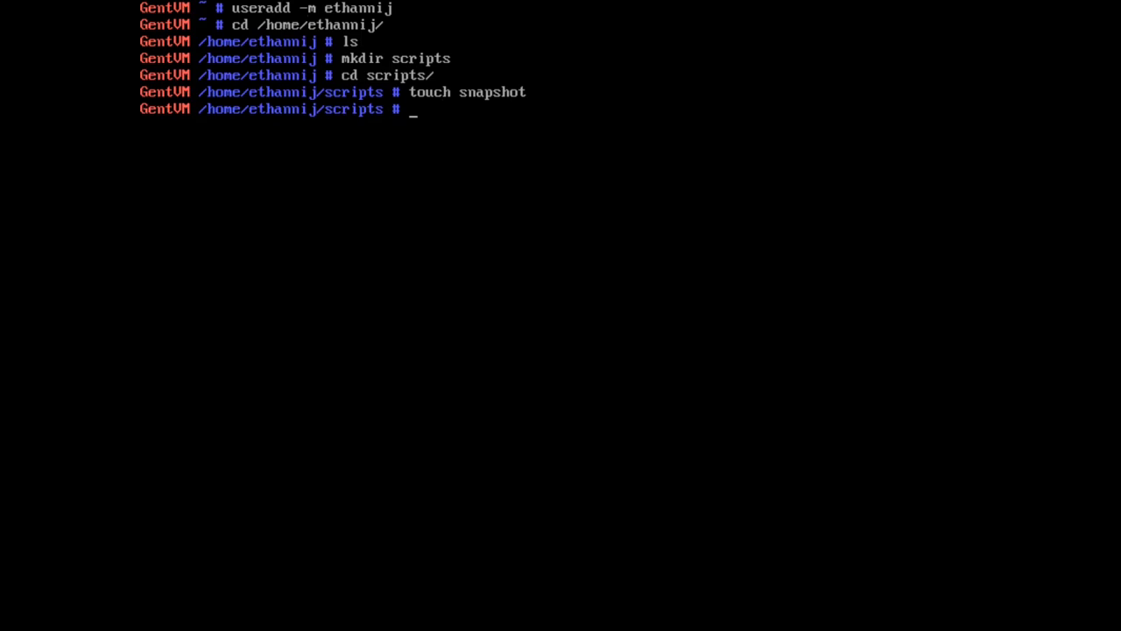
pyautogui.write('nano snapshot')
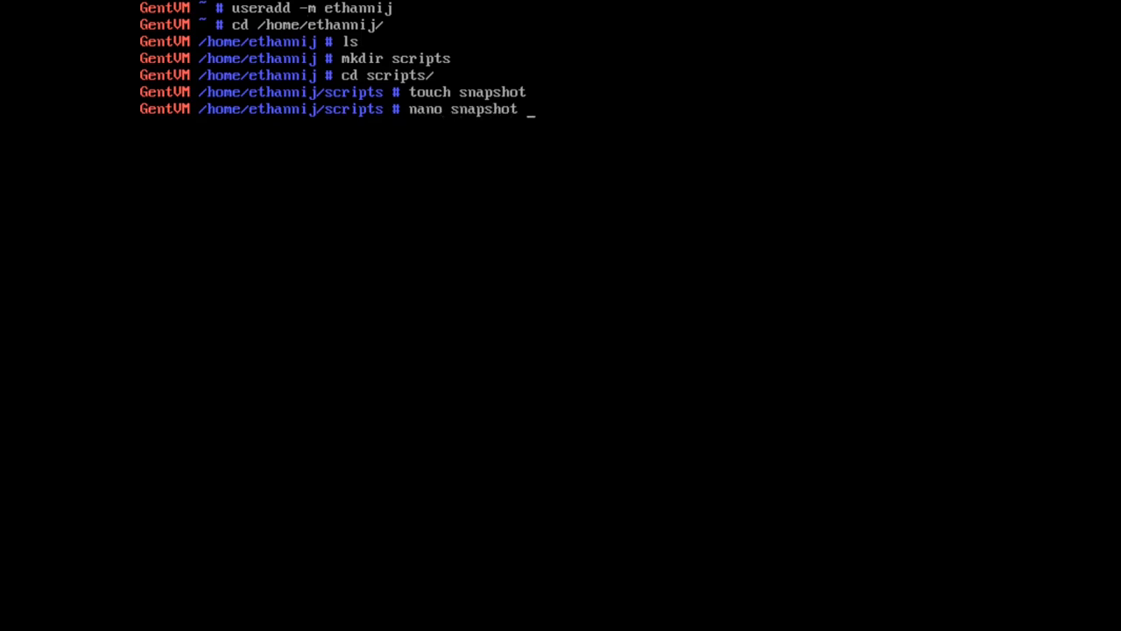
# Start the snapshot script with a #!/bin/bash shebang and a line mounting /dev/sda2 at /mnt/root.
pyautogui.press('Return')
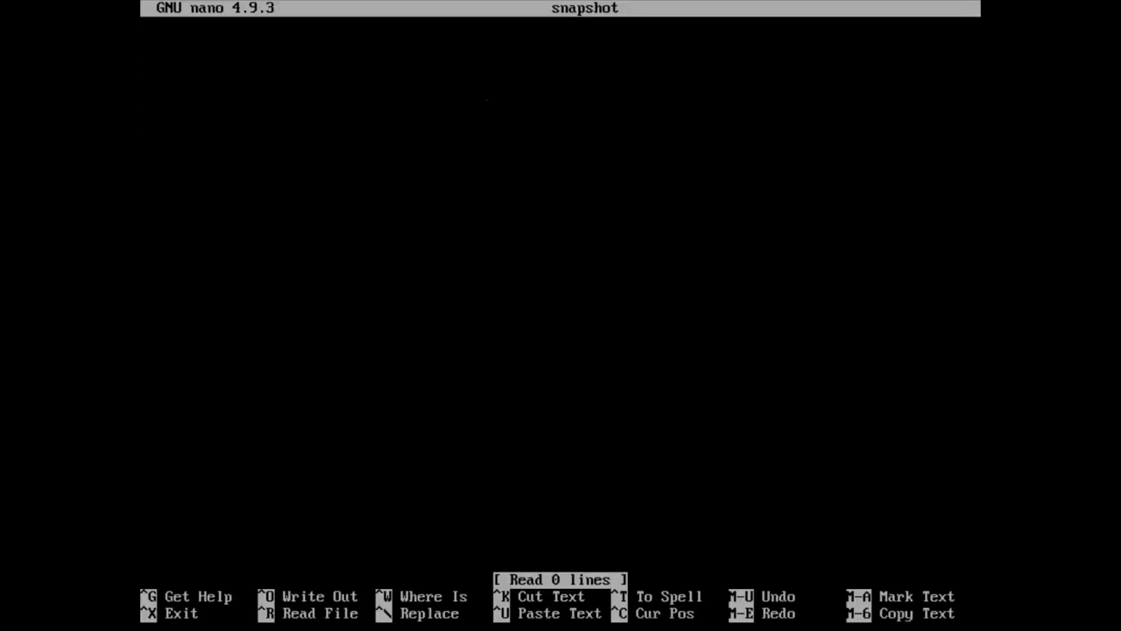
pyautogui.write('#!')
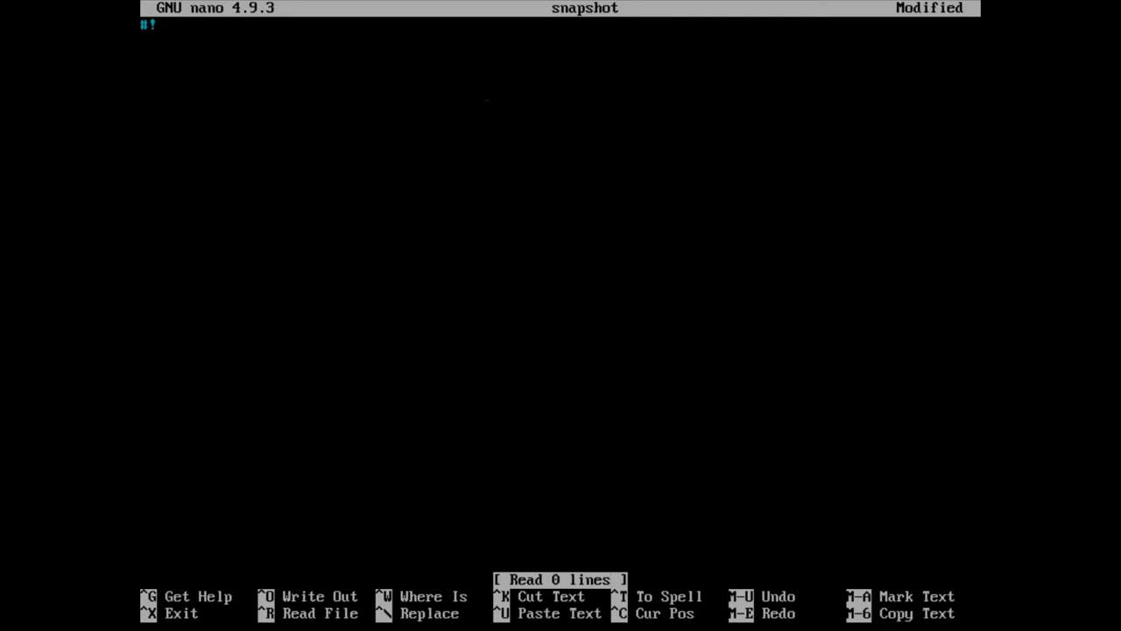
pyautogui.write('/bin/')
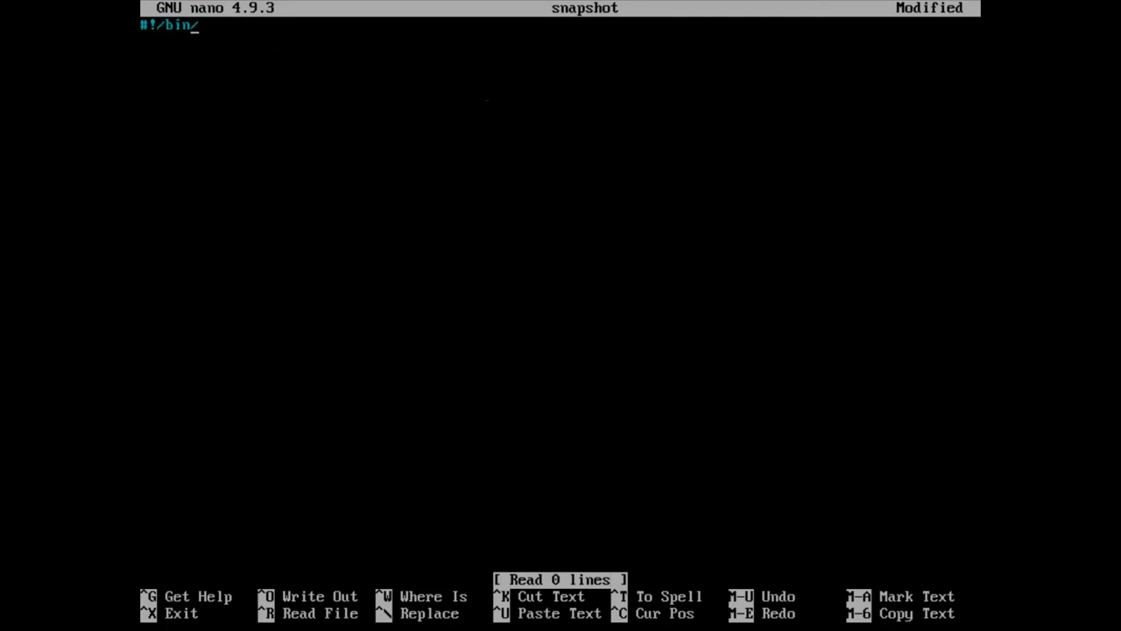
pyautogui.write('bash')
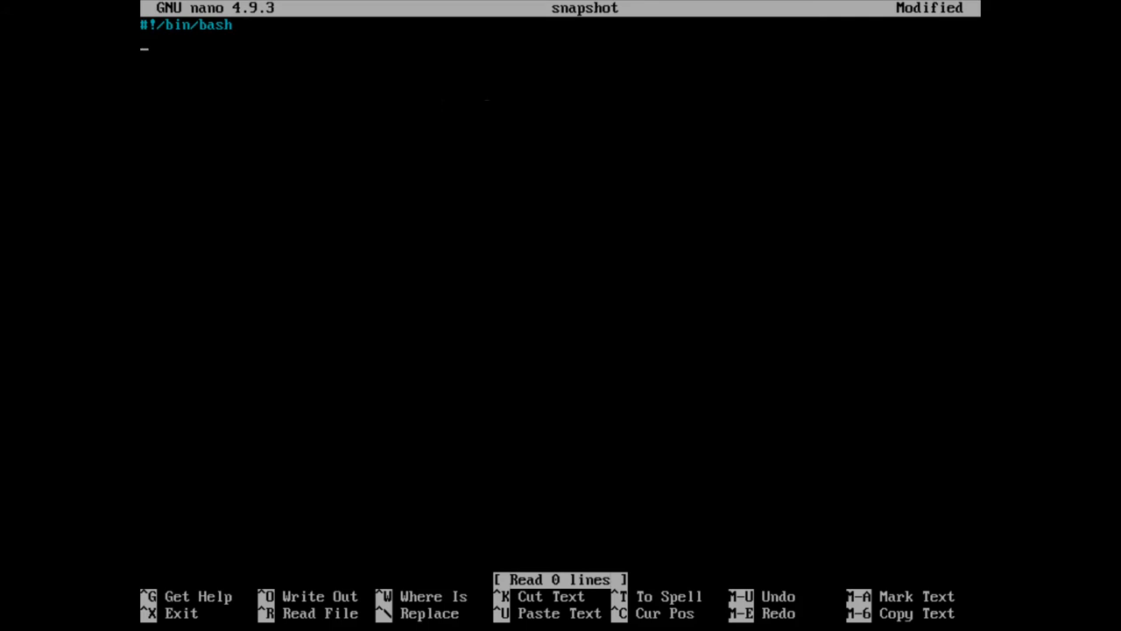
pyautogui.write('mount')
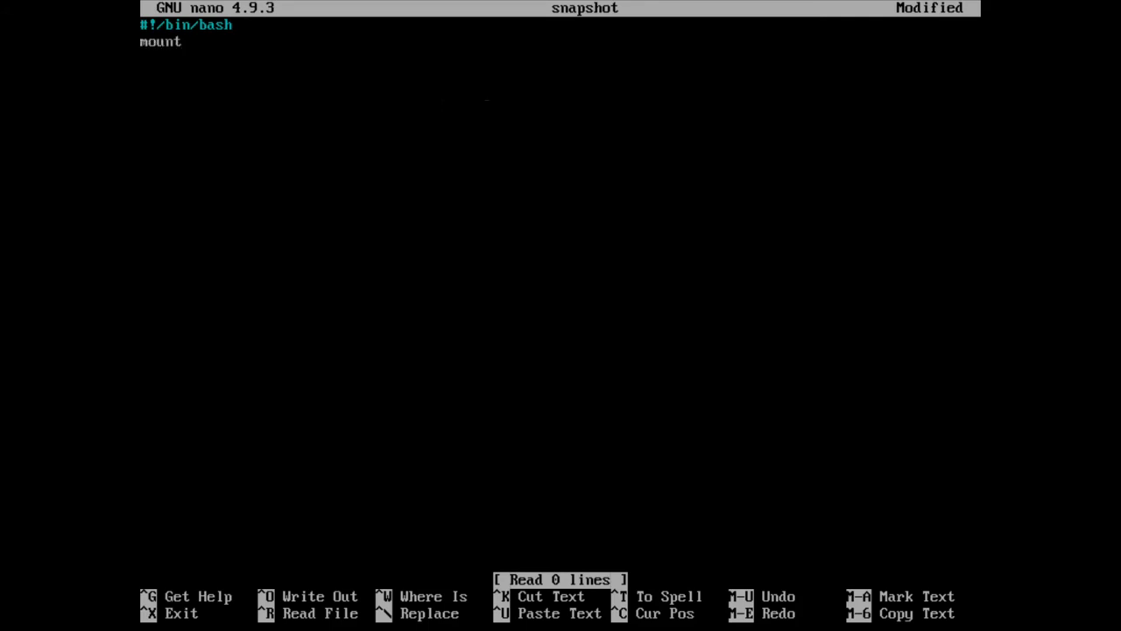
pyautogui.write('/dev/sda2')
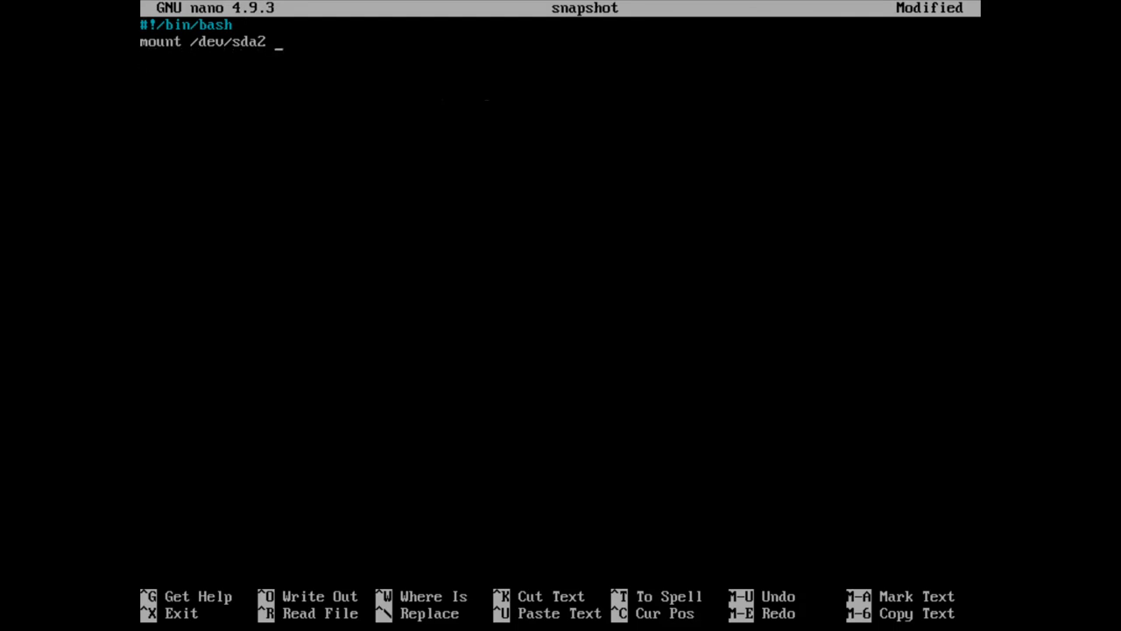
pyautogui.write('/mnt/root')
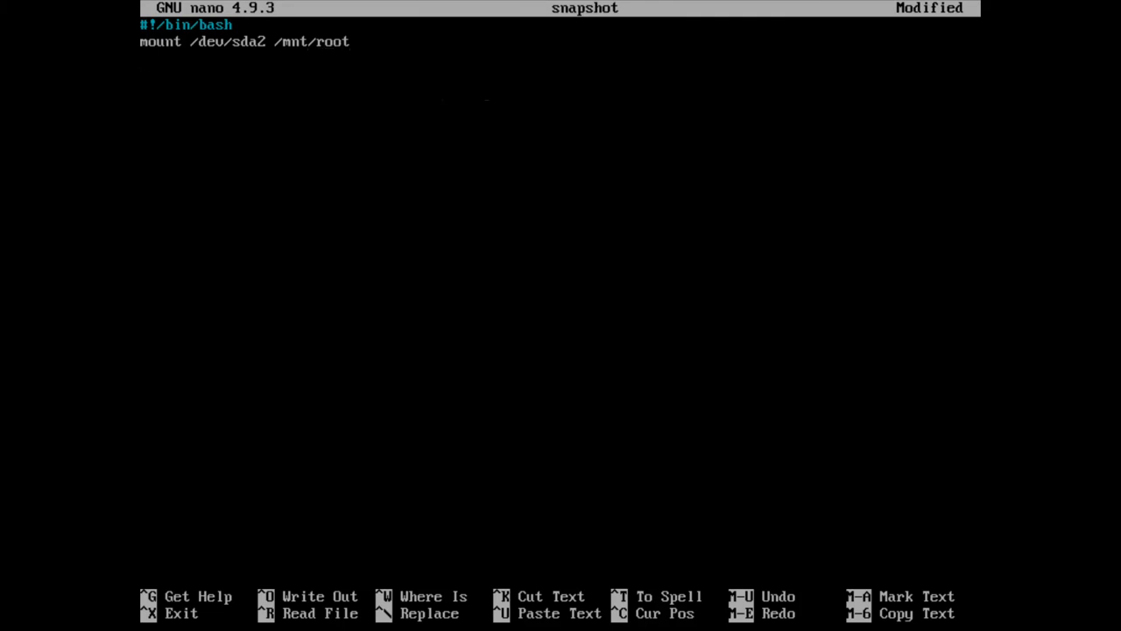
# Add a btrfs subvolume snapshot of /mnt/root/gentoo into /mnt/root/snapshots/$(uname -r).
pyautogui.write('btrfs')
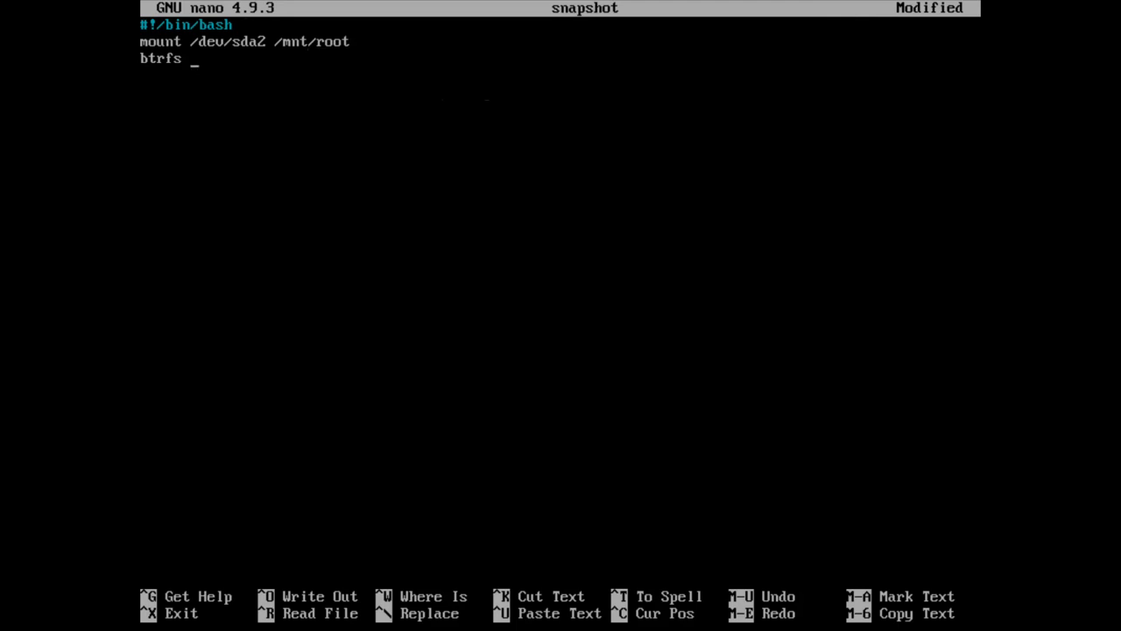
pyautogui.write('subvolume snapshot /')
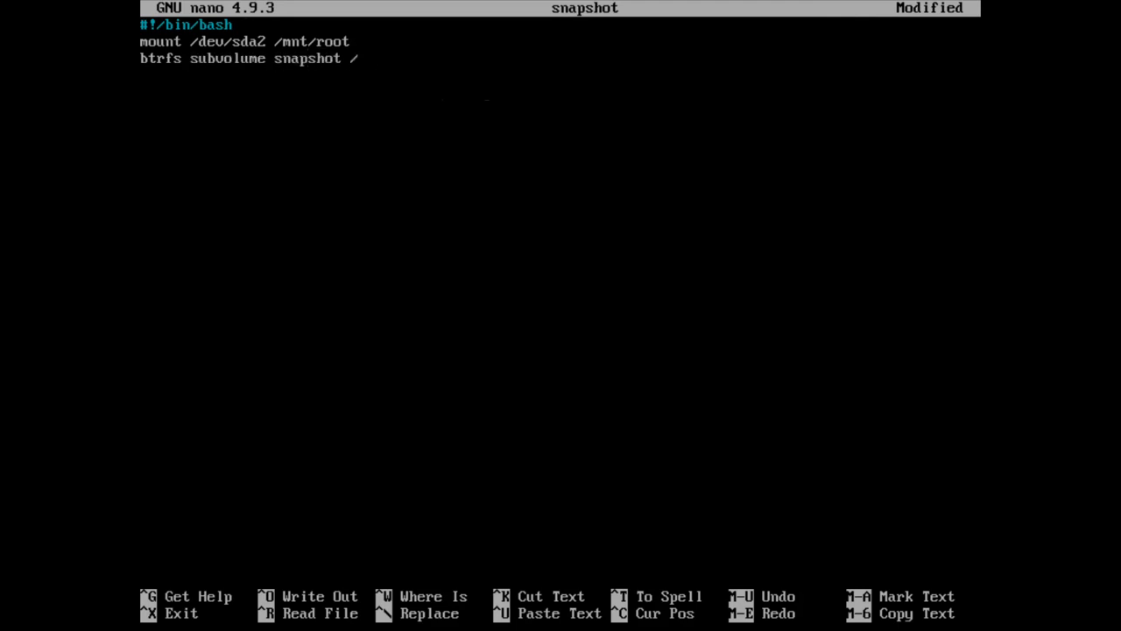
pyautogui.write('mnt/root/g')
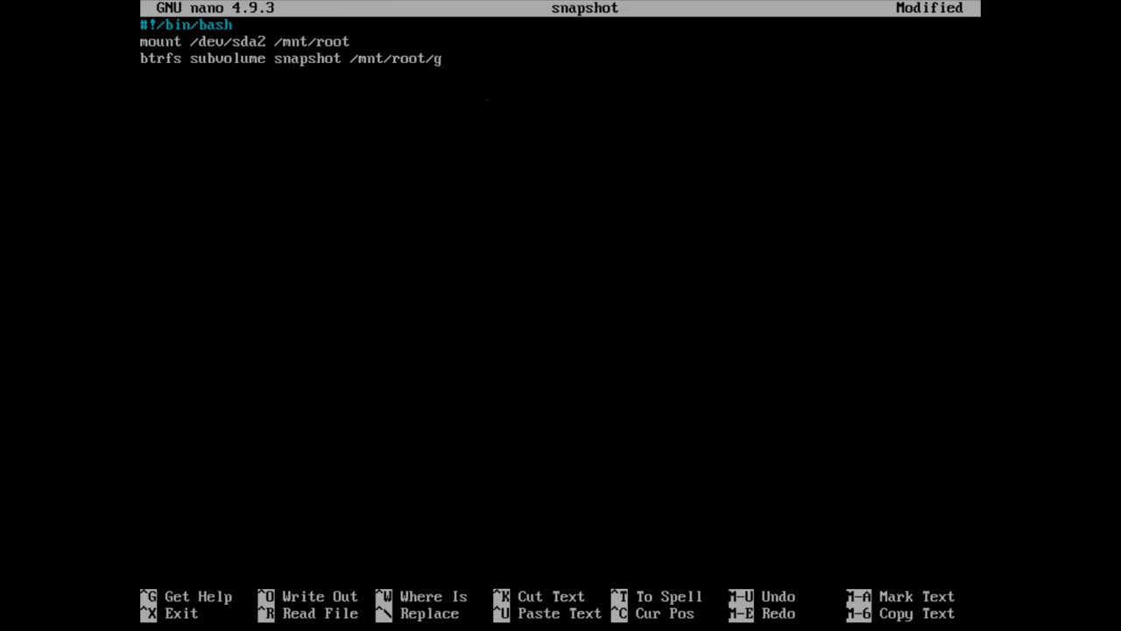
pyautogui.write('entoo')
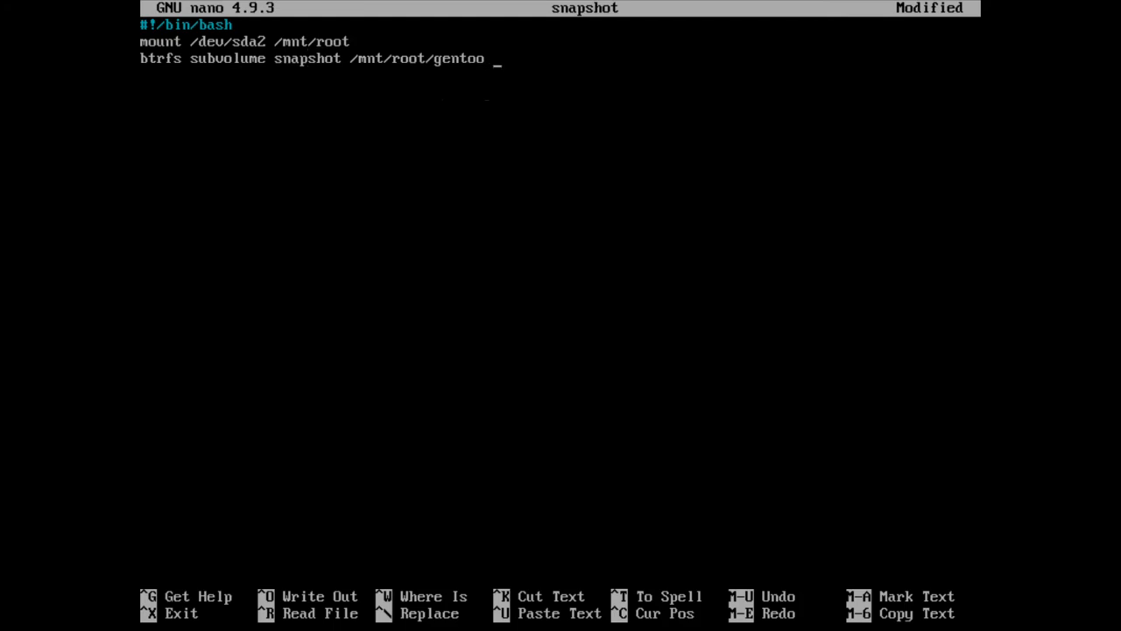
pyautogui.write('/mnt/')
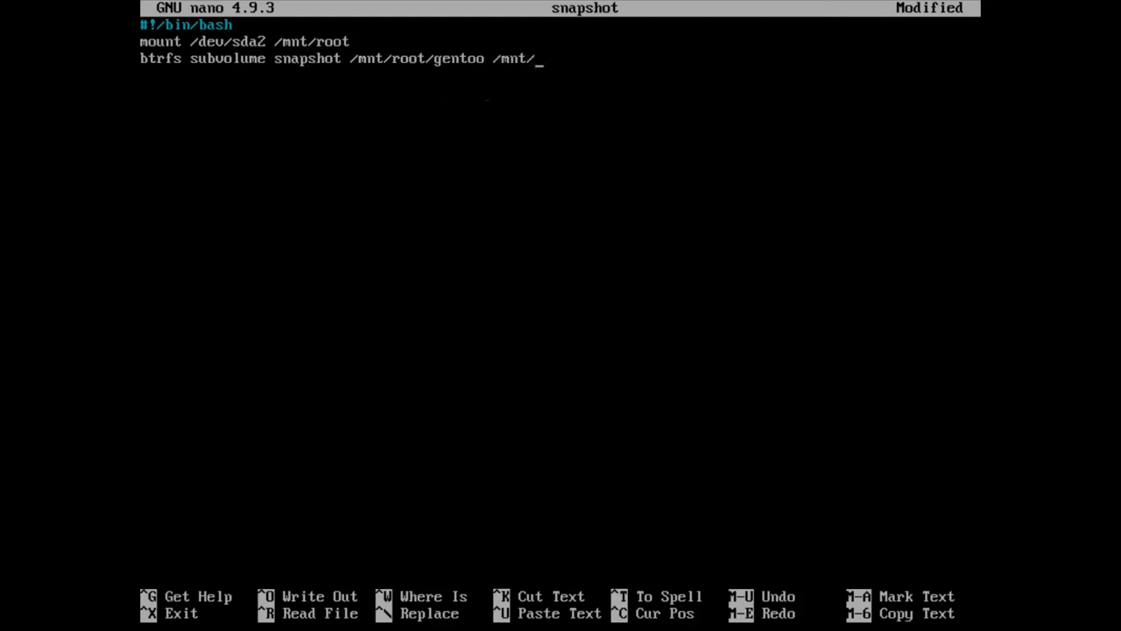
pyautogui.write('root/snap')
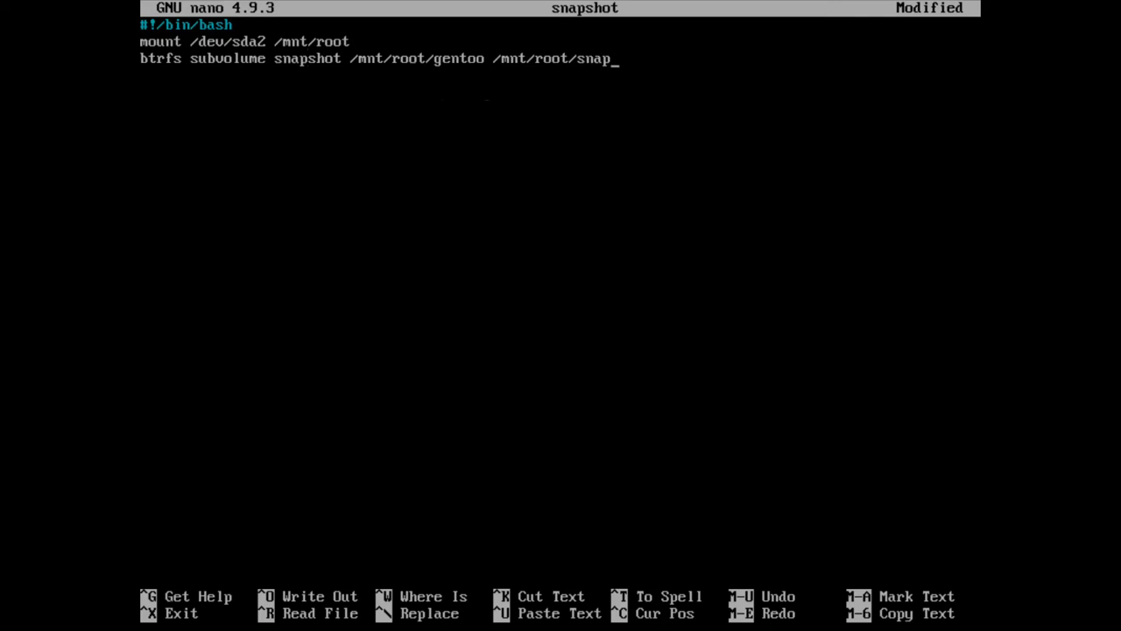
pyautogui.write('shots/')
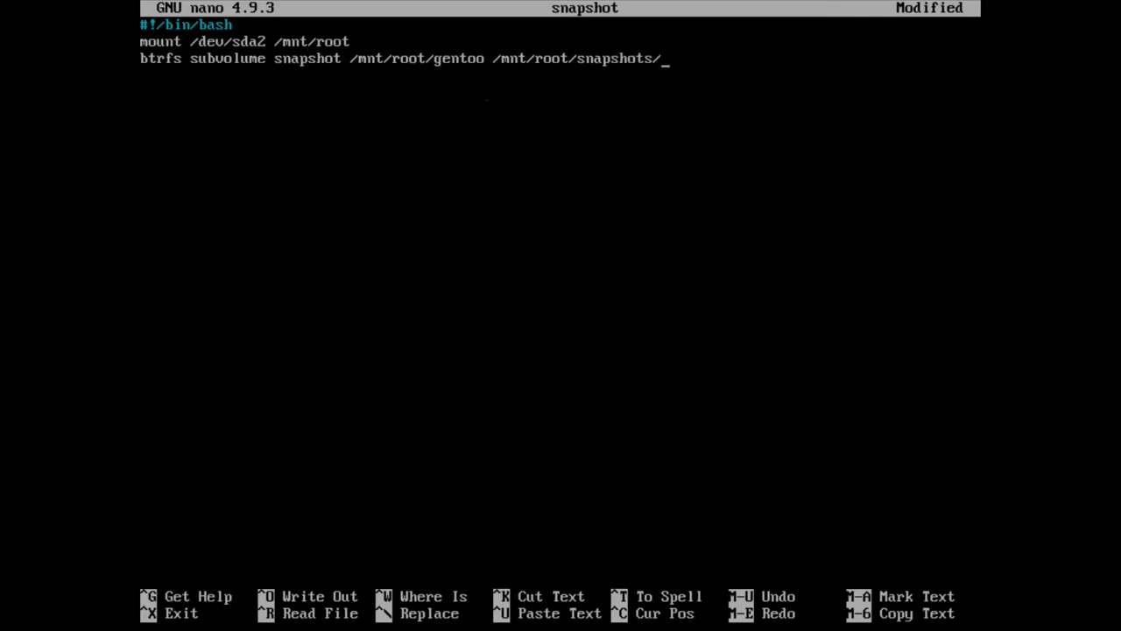
pyautogui.write('$(')
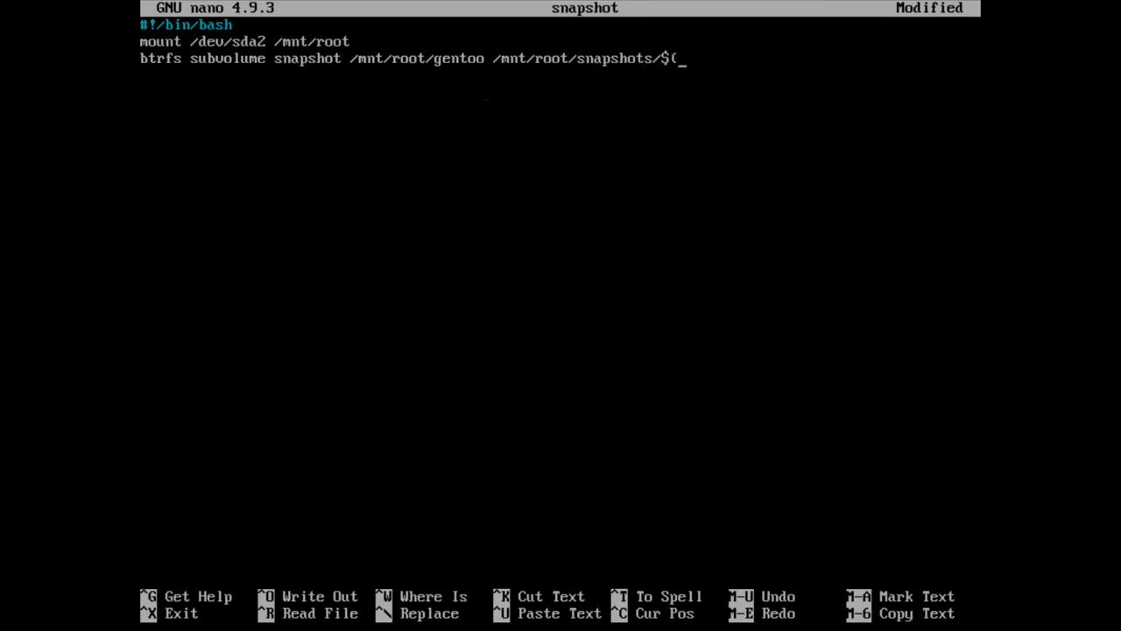
pyautogui.write('uj')
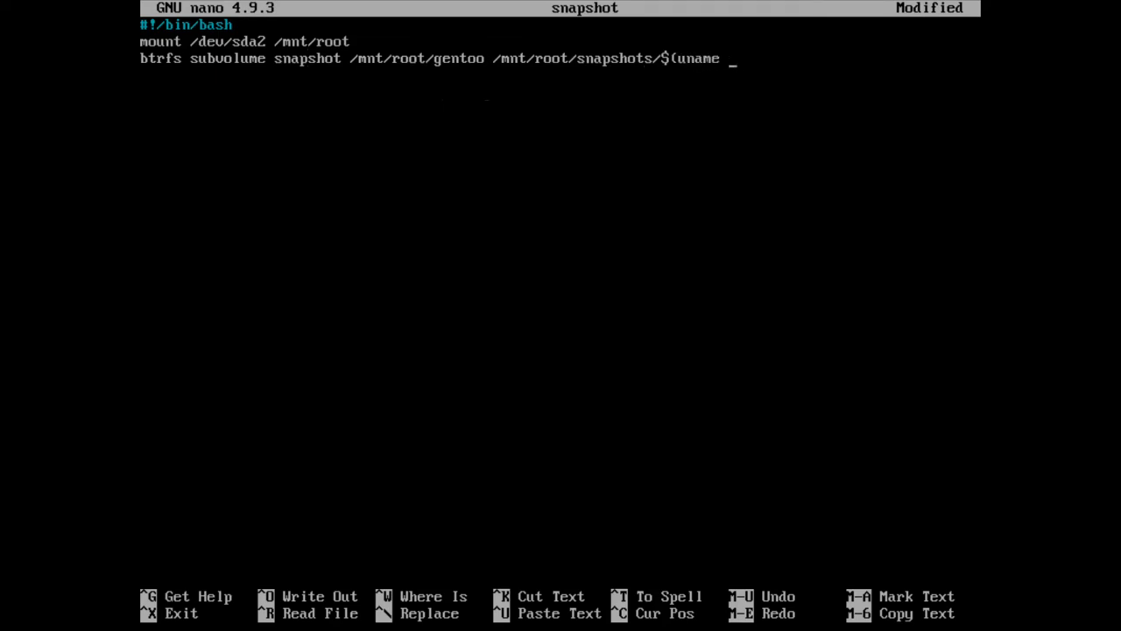
pyautogui.write('-r)')
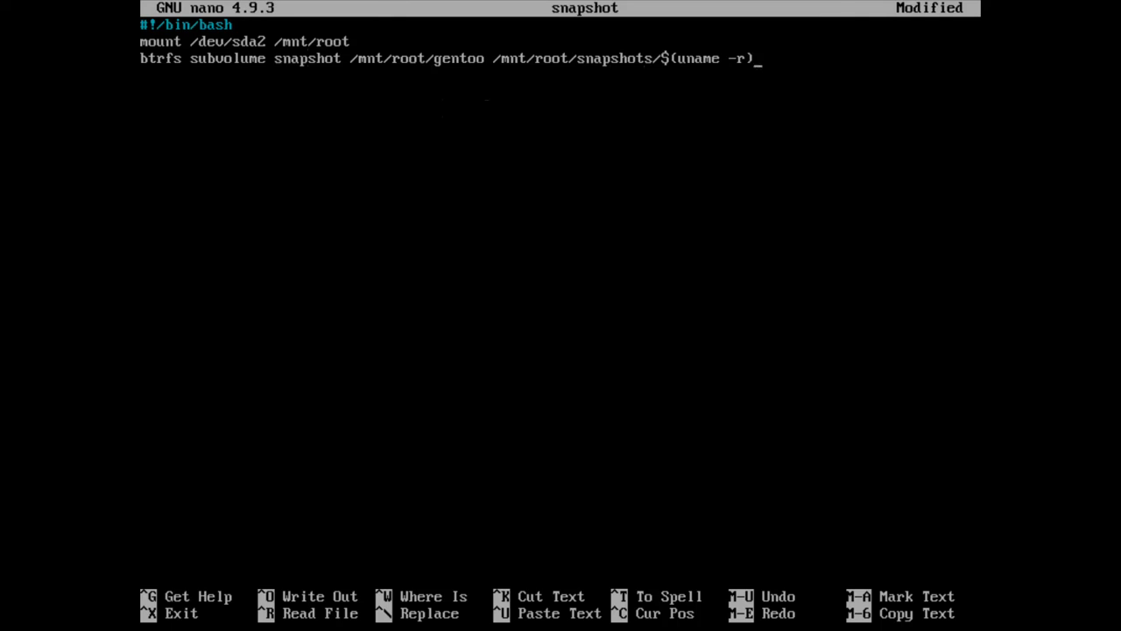
# Append -$(date +%Y%m%dT%H%M) to the snapshot name so it carries a date-time stamp.
pyautogui.write('-$(')
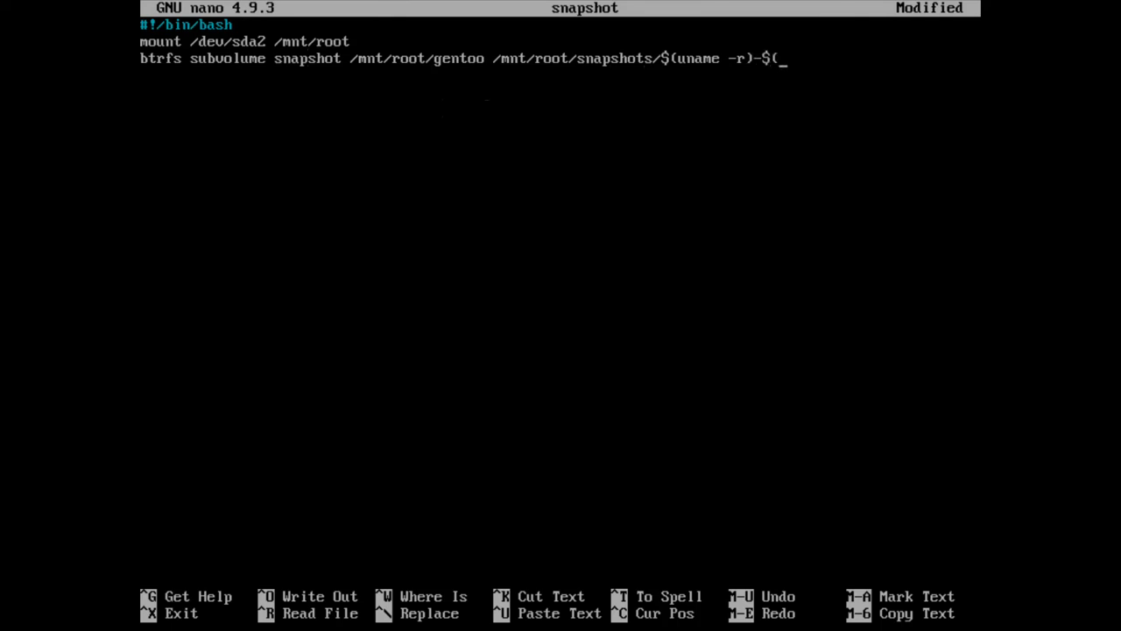
pyautogui.write('date +')
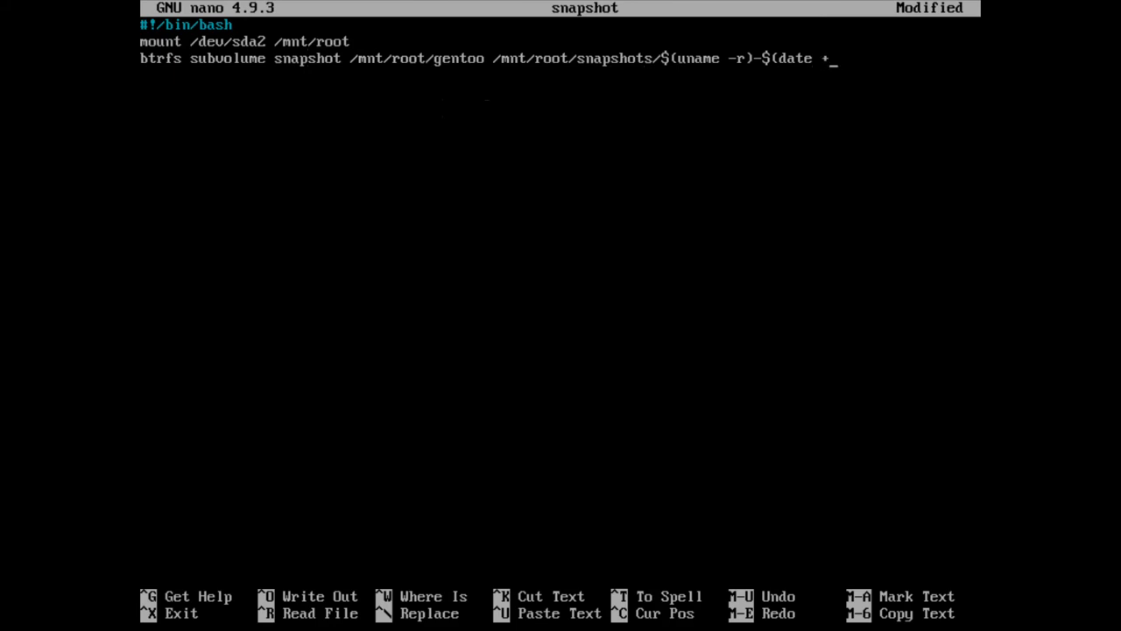
pyautogui.write('%')
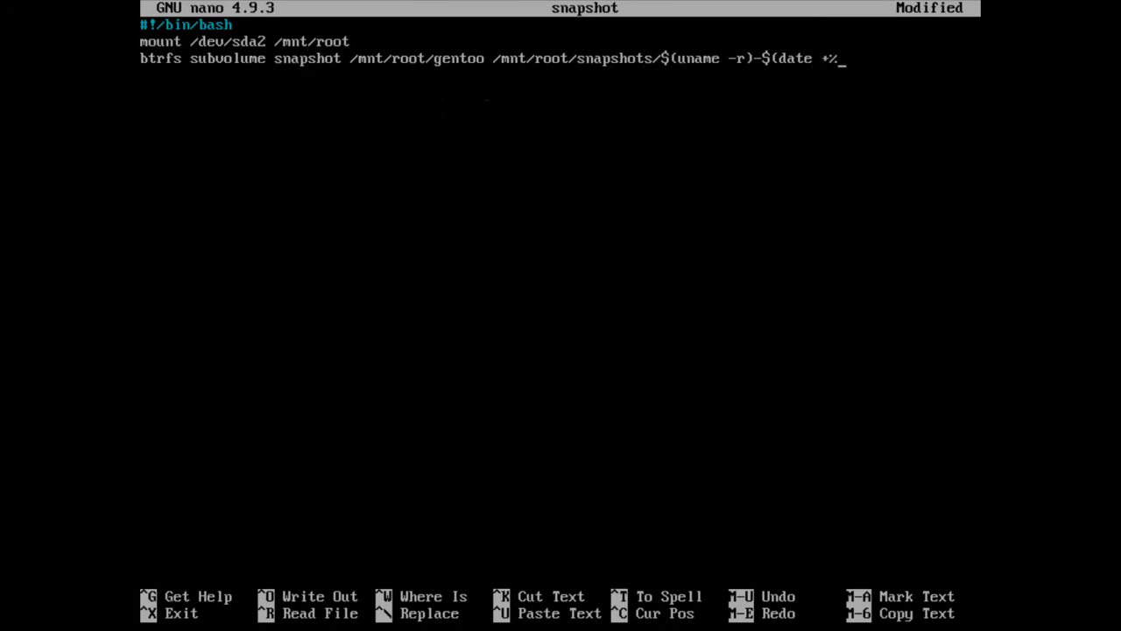
pyautogui.write('Y%')
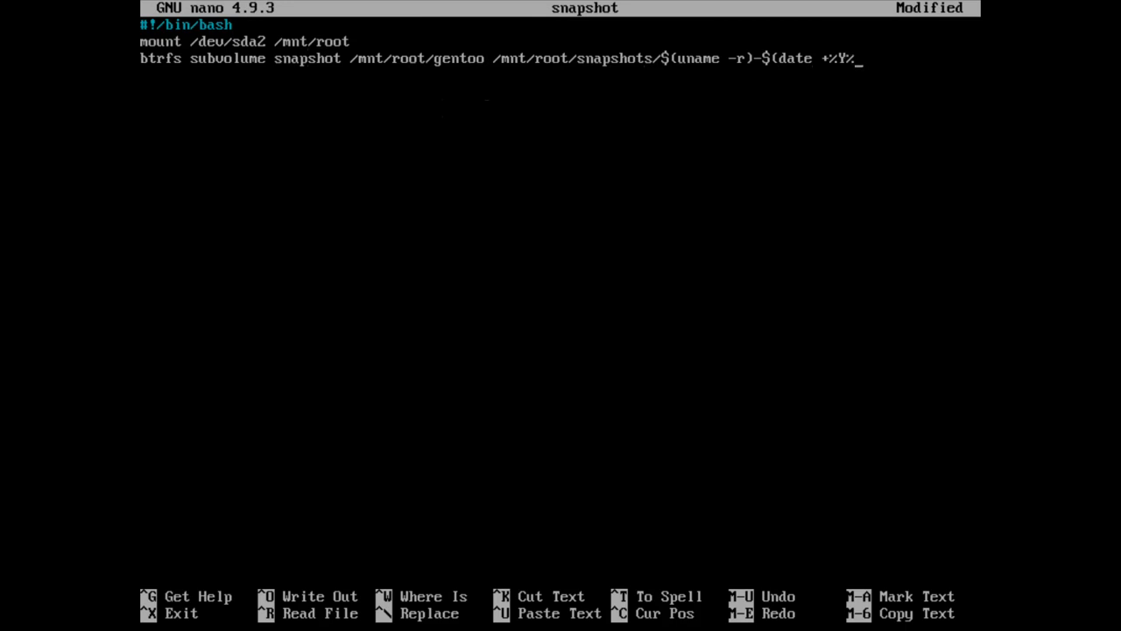
pyautogui.write('m%')
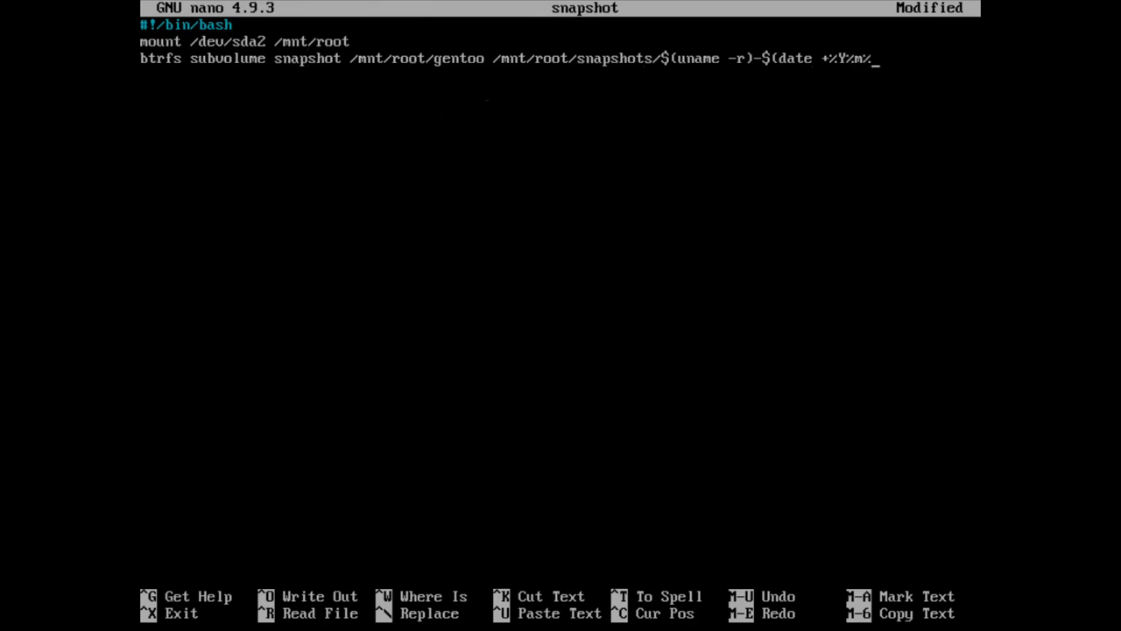
pyautogui.write('d')
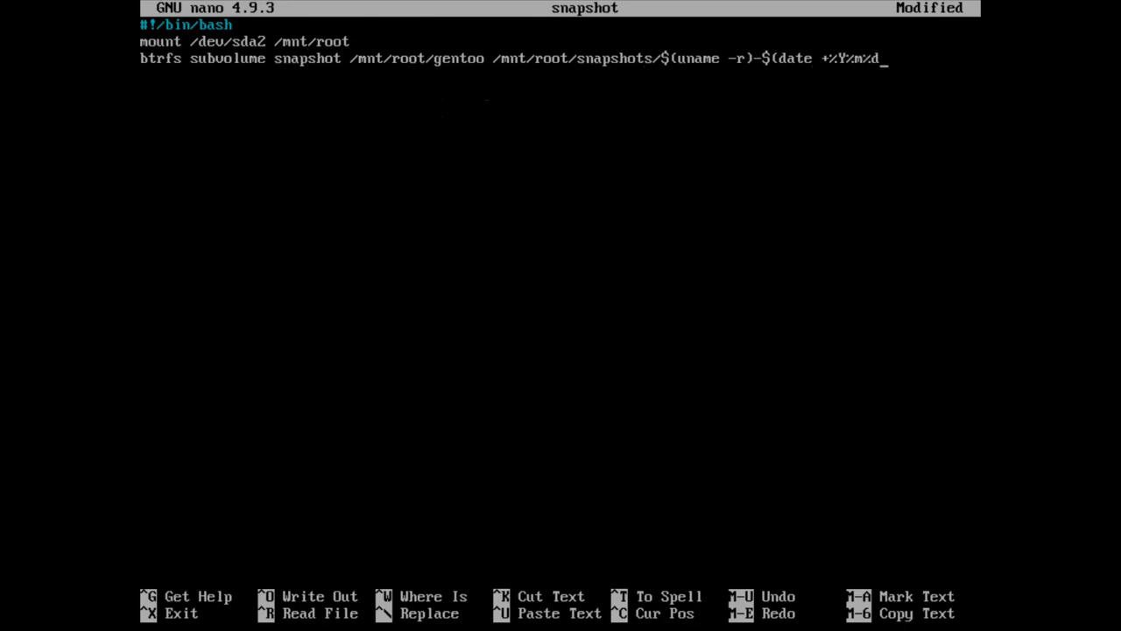
pyautogui.write('T')
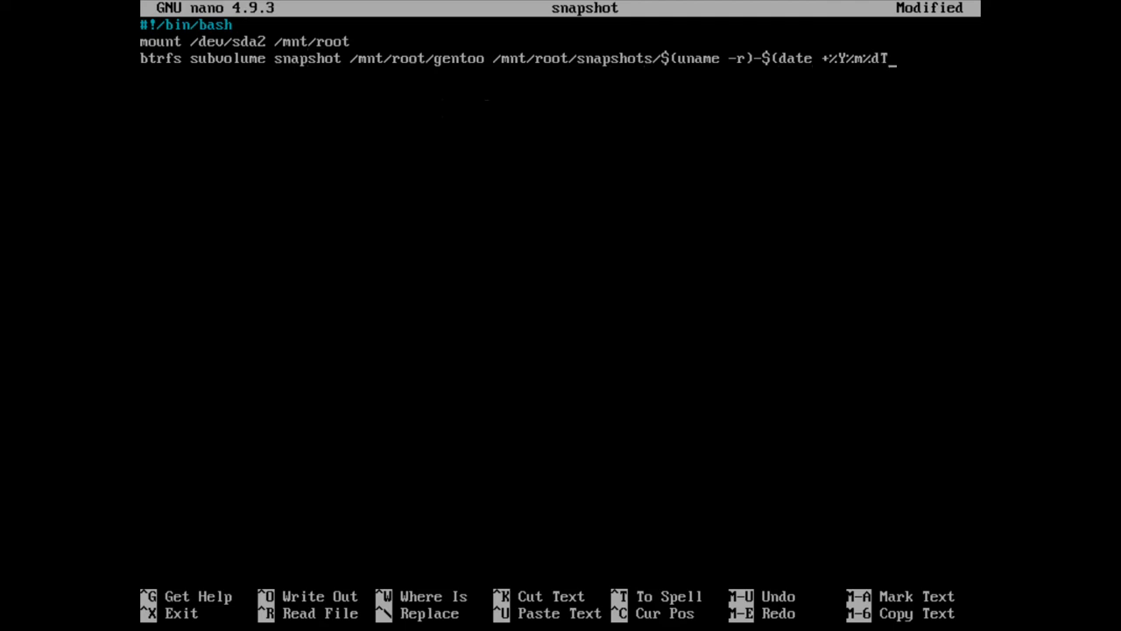
pyautogui.write('%H%')
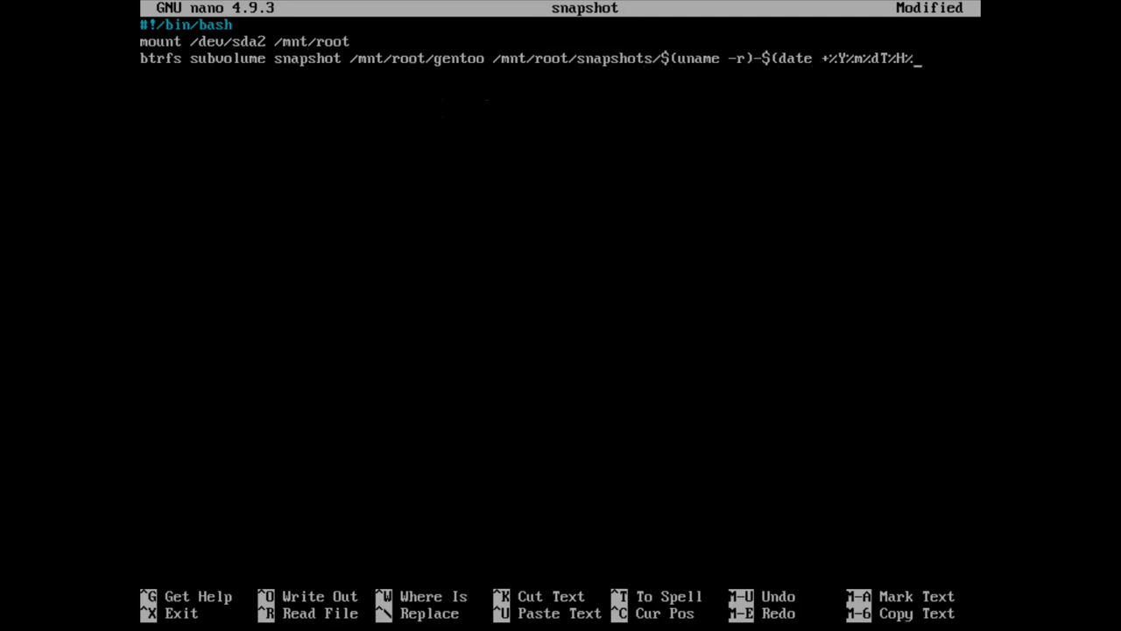
pyautogui.write('M)')
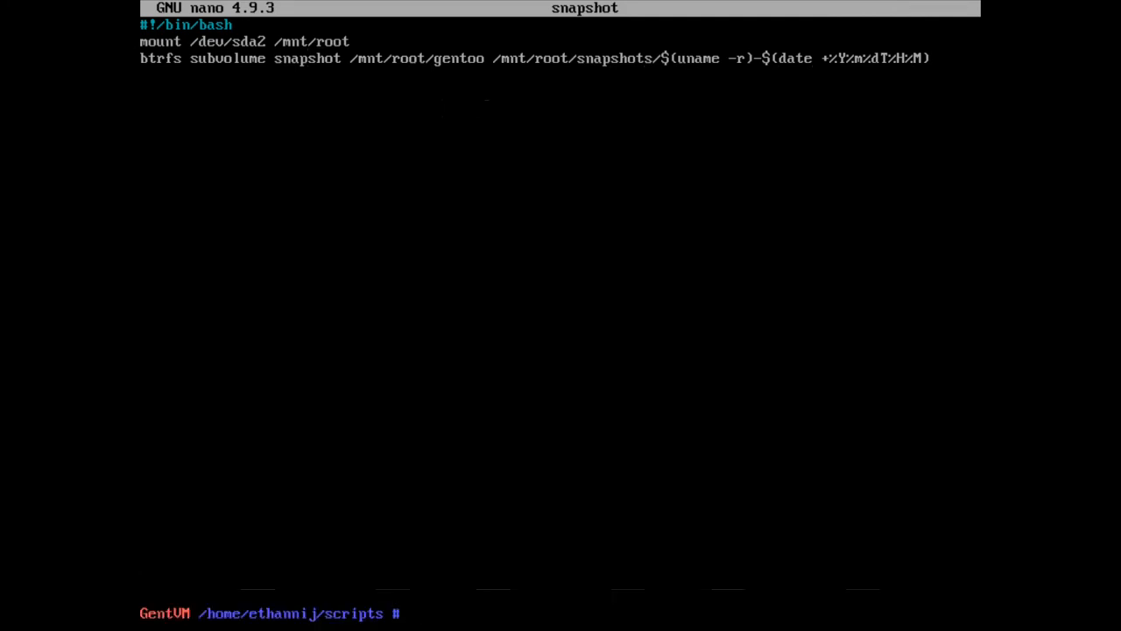
# Make the snapshot script executable with chmod +x snapshot.
pyautogui.write('chmo')
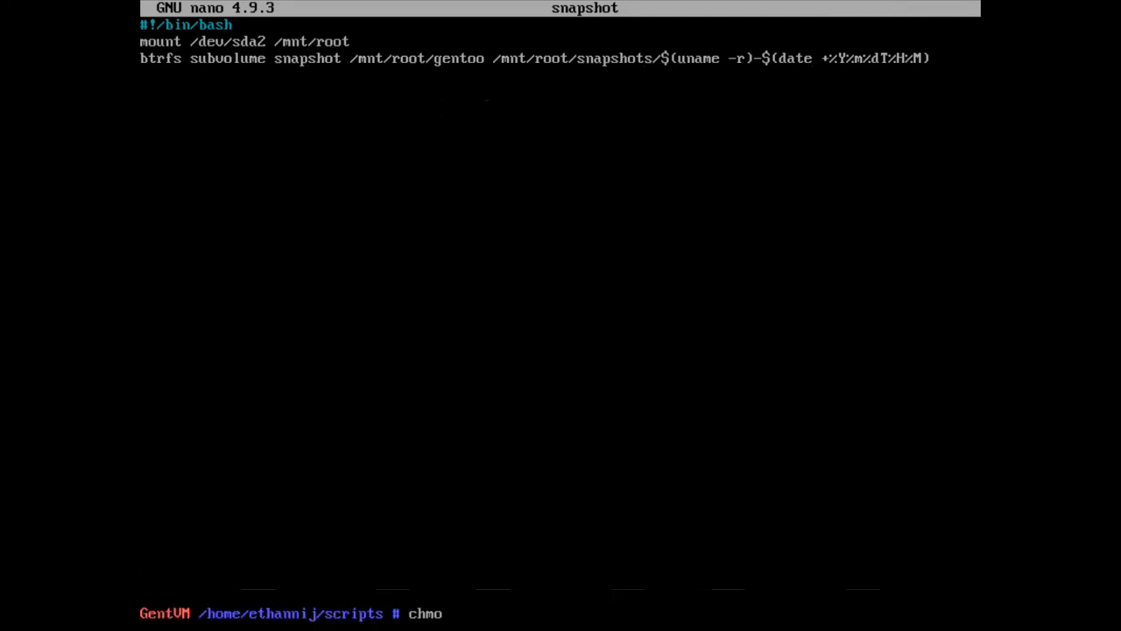
pyautogui.write('d +X')
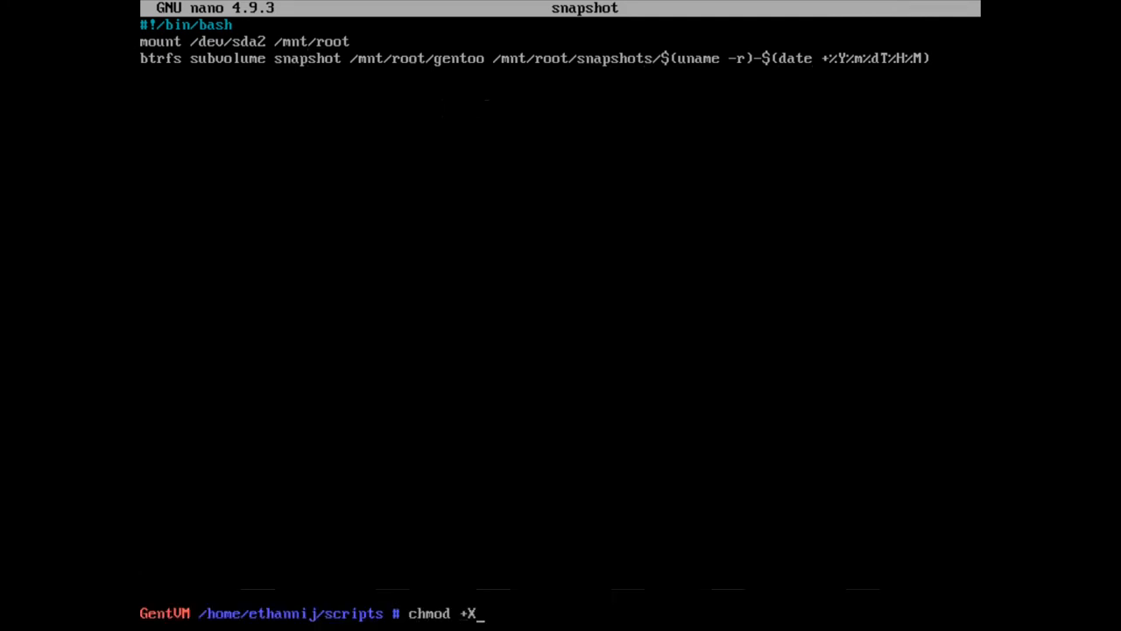
pyautogui.write('x snapshot')
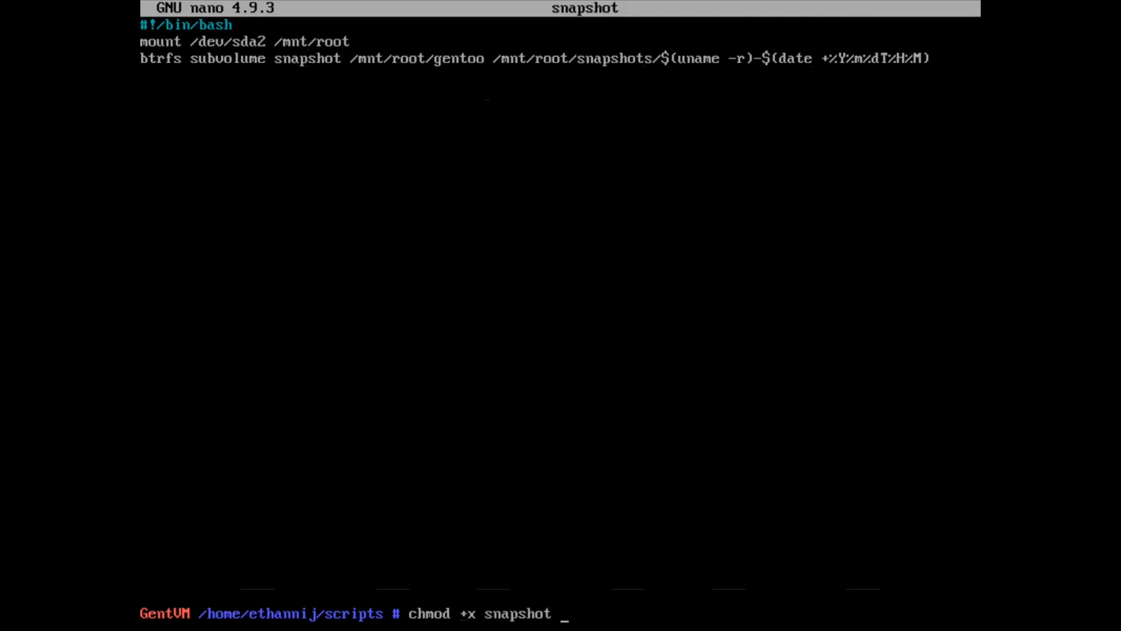
pyautogui.press('Return')
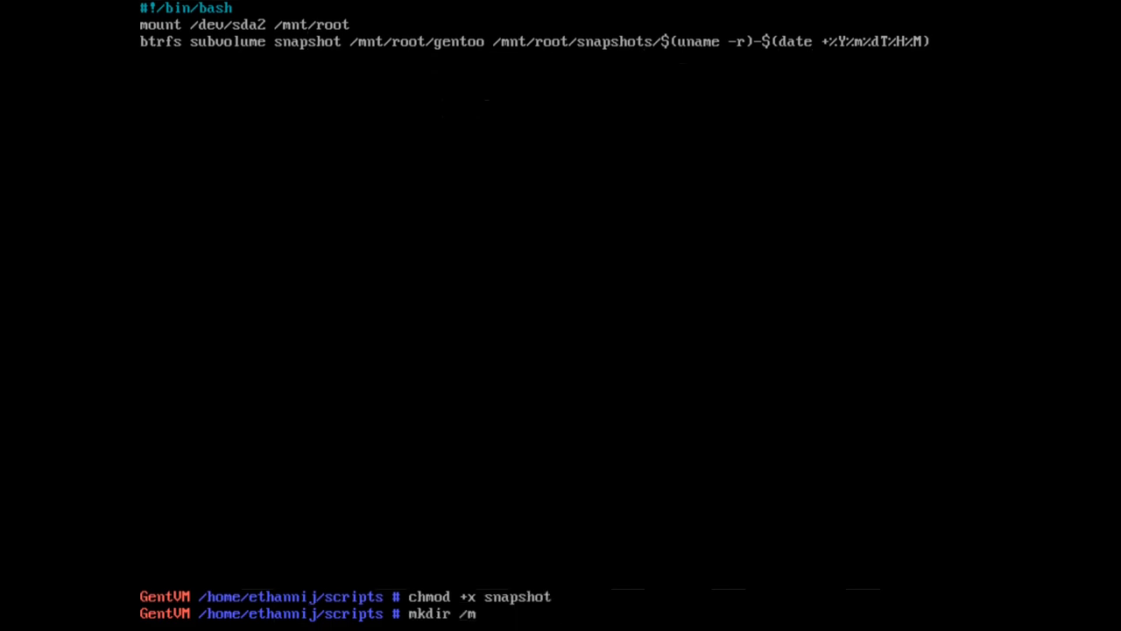
# Create the /mnt/root/snapshots directory with mkdir.
pyautogui.write('nt/root/')
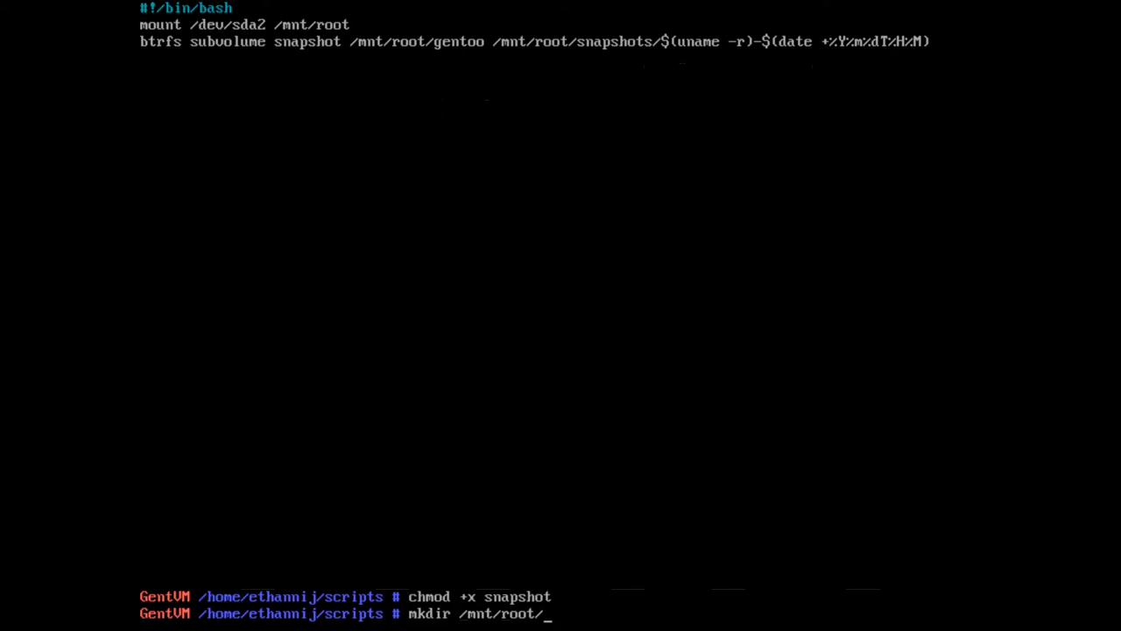
pyautogui.write('snap')
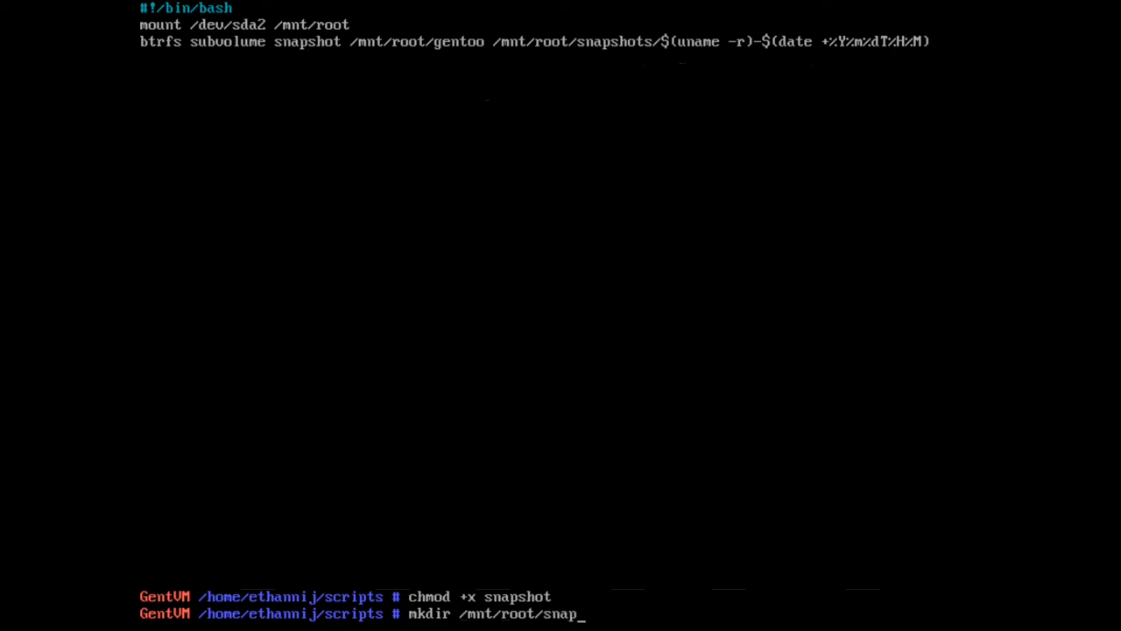
pyautogui.write('h')
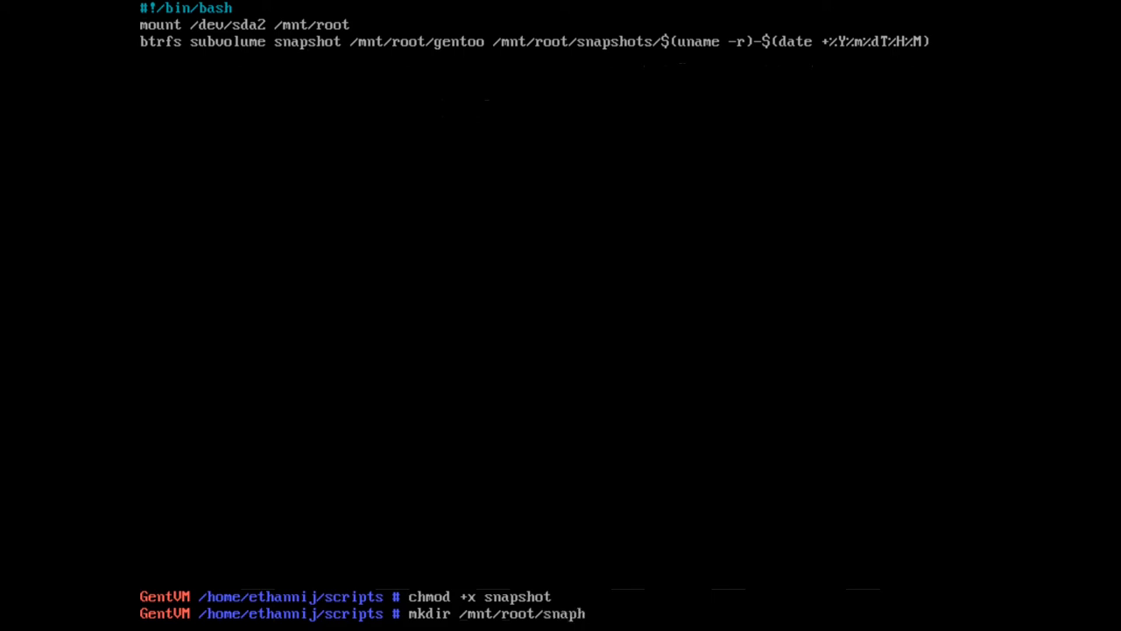
pyautogui.press('Return')
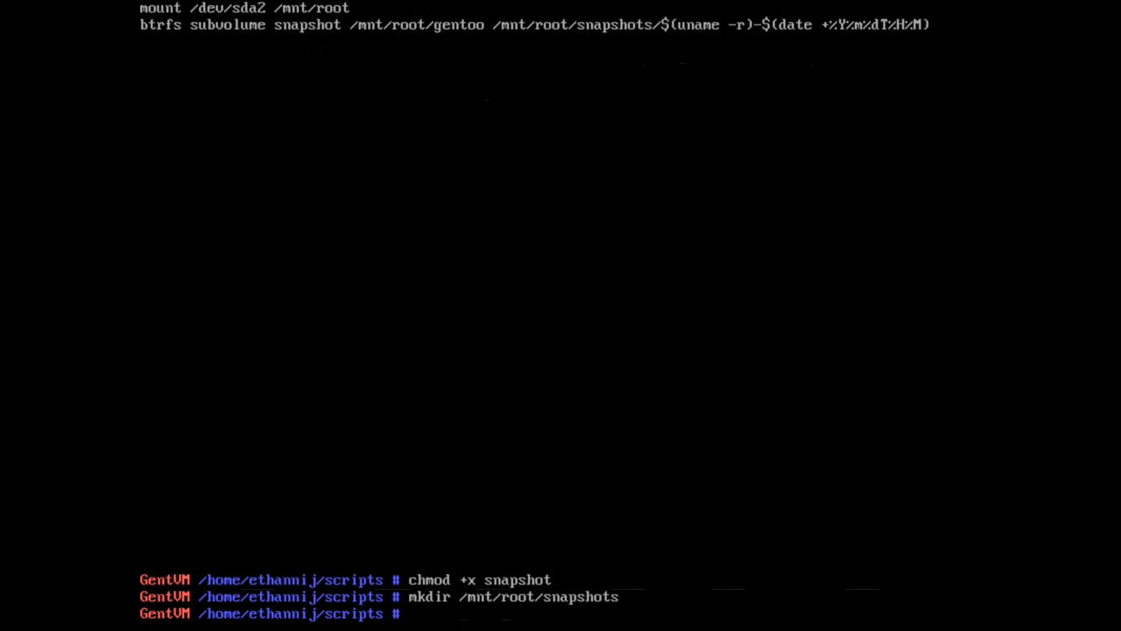
# Run ./snapshot, creating the 5.4.48-gentoo-20200821T0204 snapshot.
pyautogui.write('./snapshot')
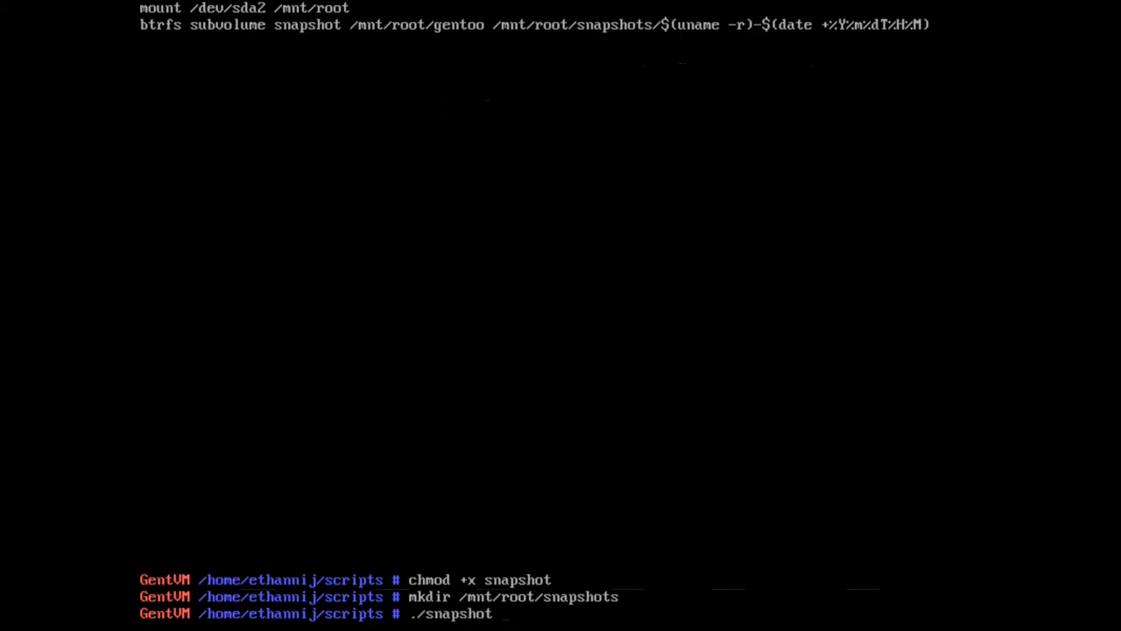
pyautogui.press('Return')
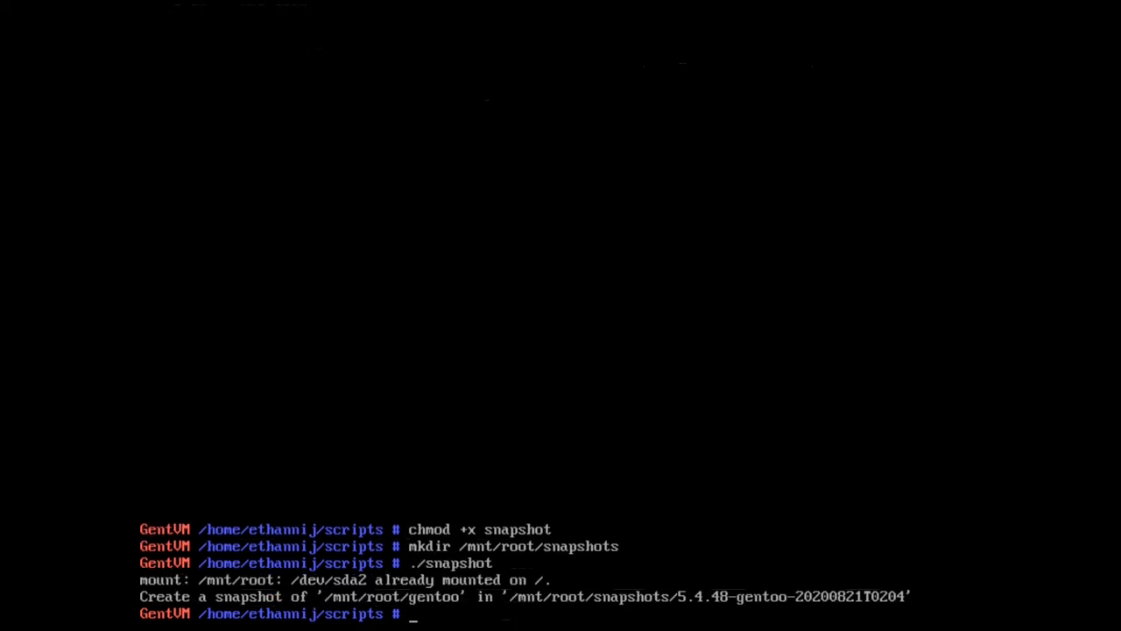
# Browse /mnt/root and the new snapshot's system directories, then return to snapshots.
pyautogui.write('cd /m')
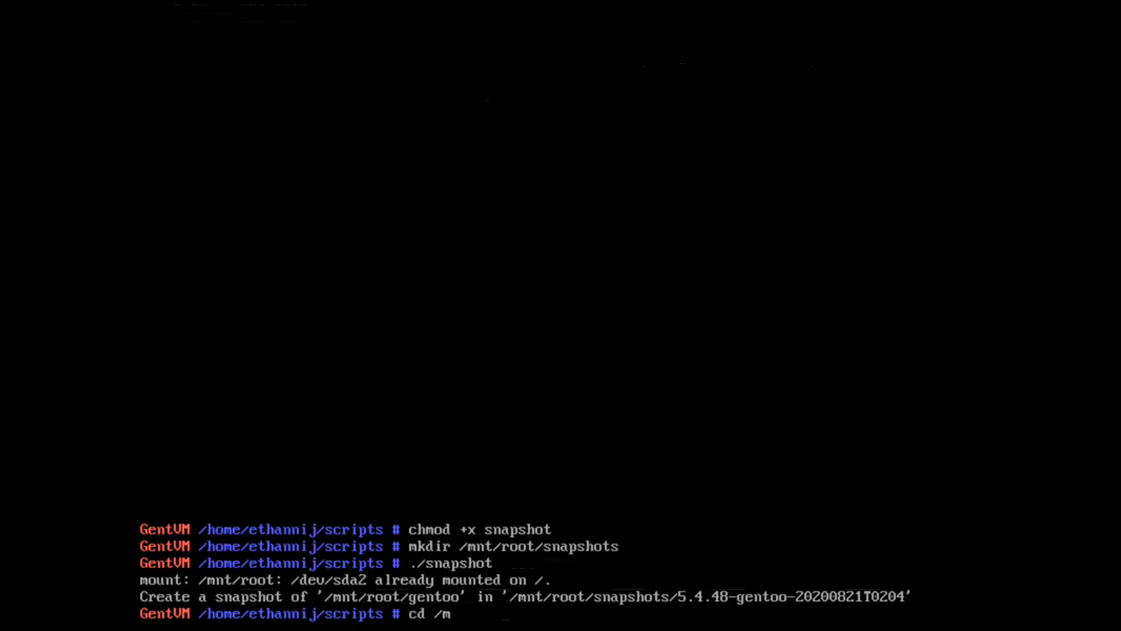
pyautogui.press('Return')
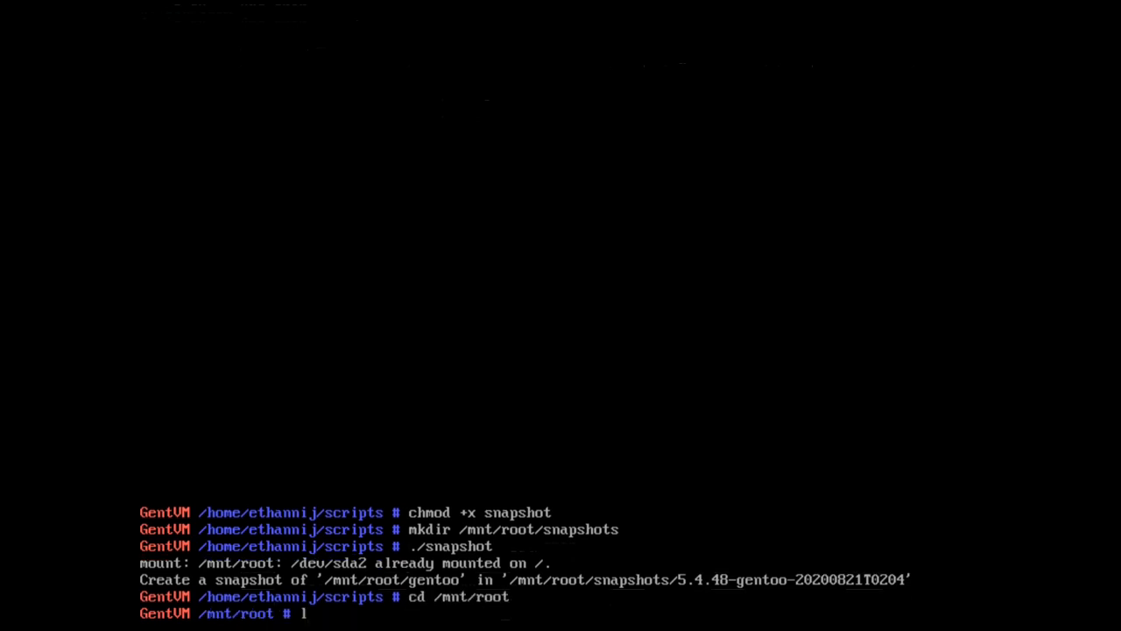
pyautogui.press('Return')
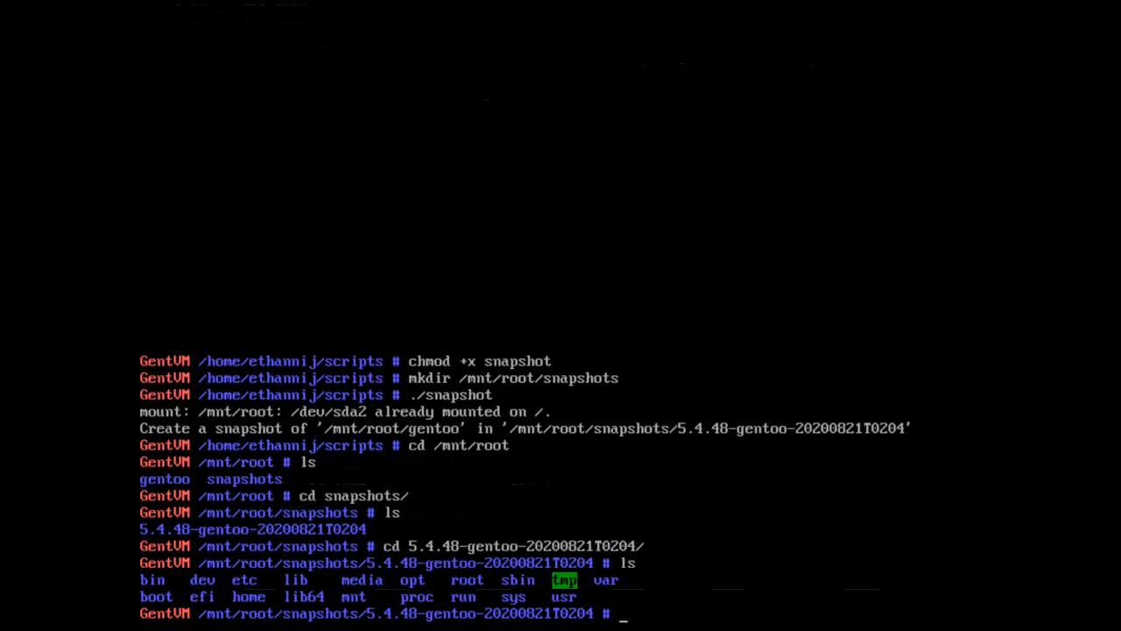
pyautogui.write('cd ..')
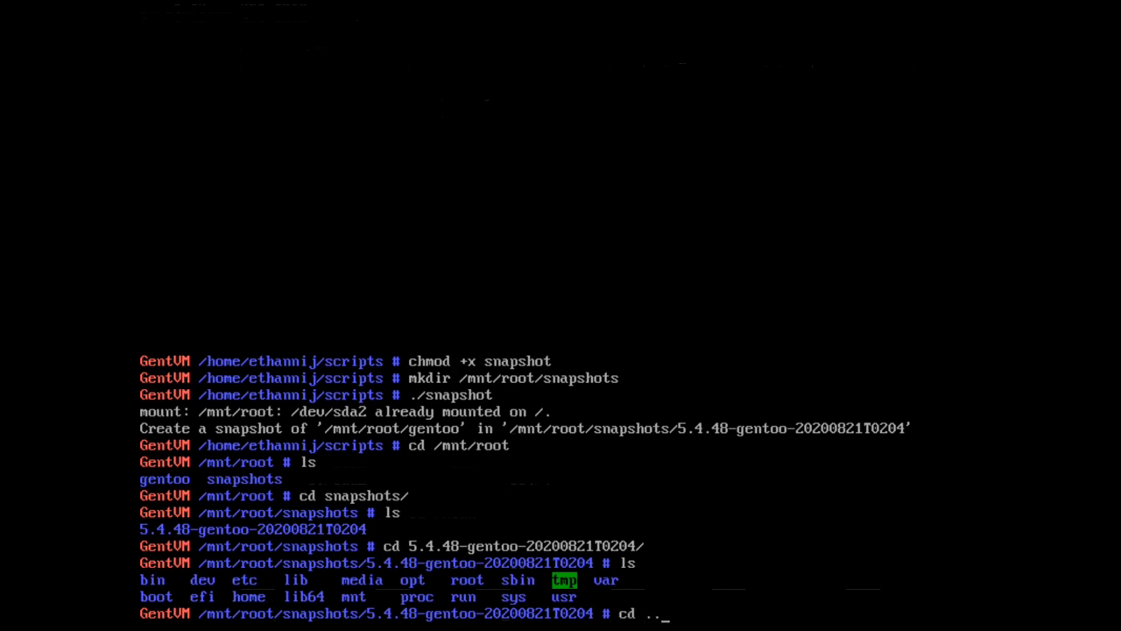
pyautogui.press('Return')
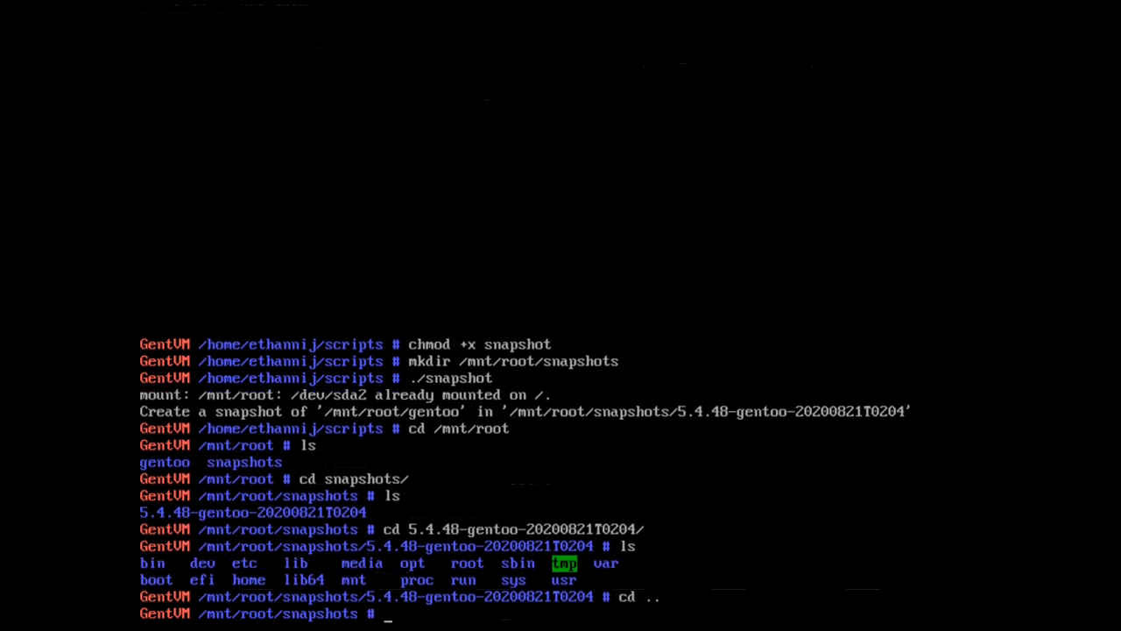